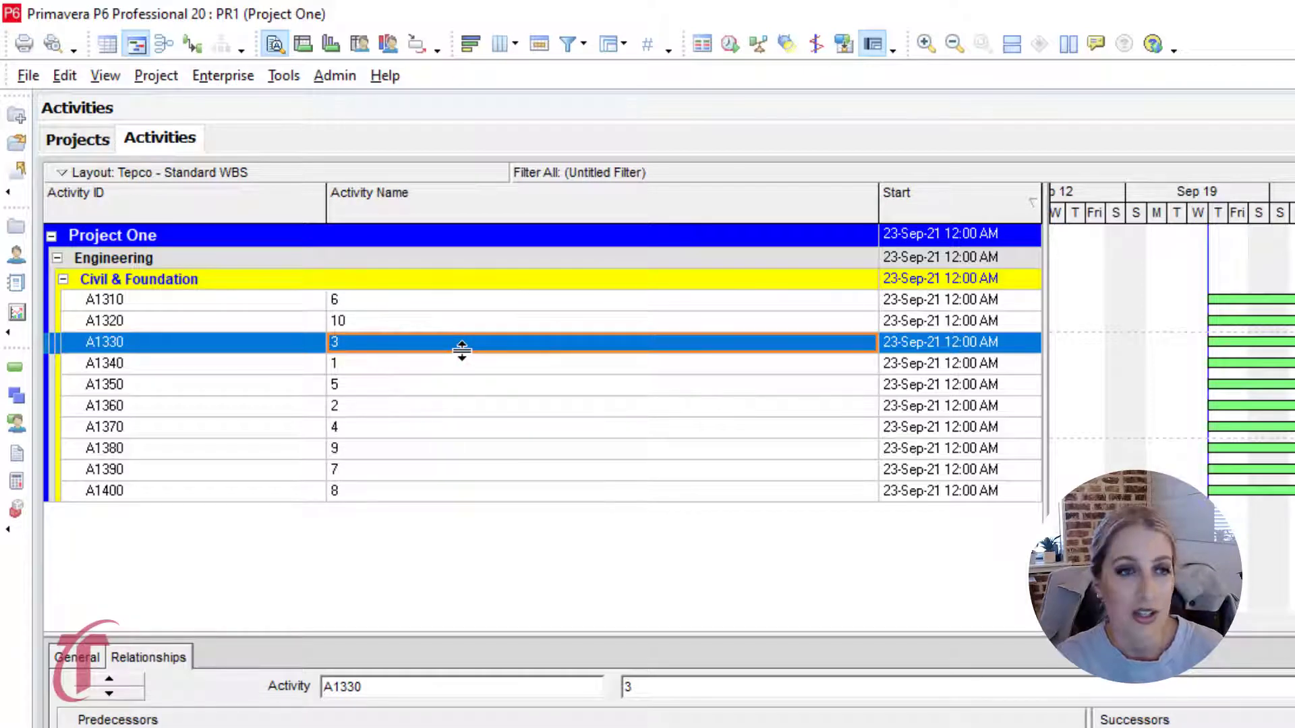
mouse_move(462, 377)
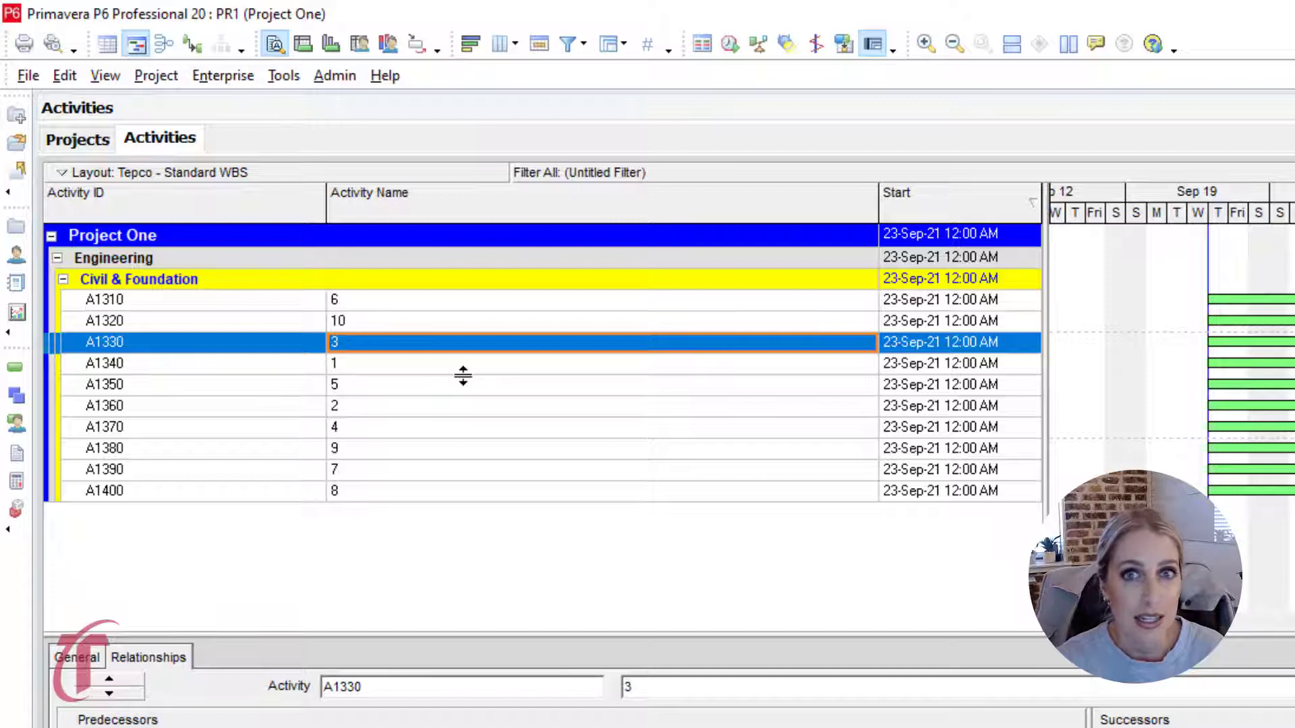
mouse_move(590, 229)
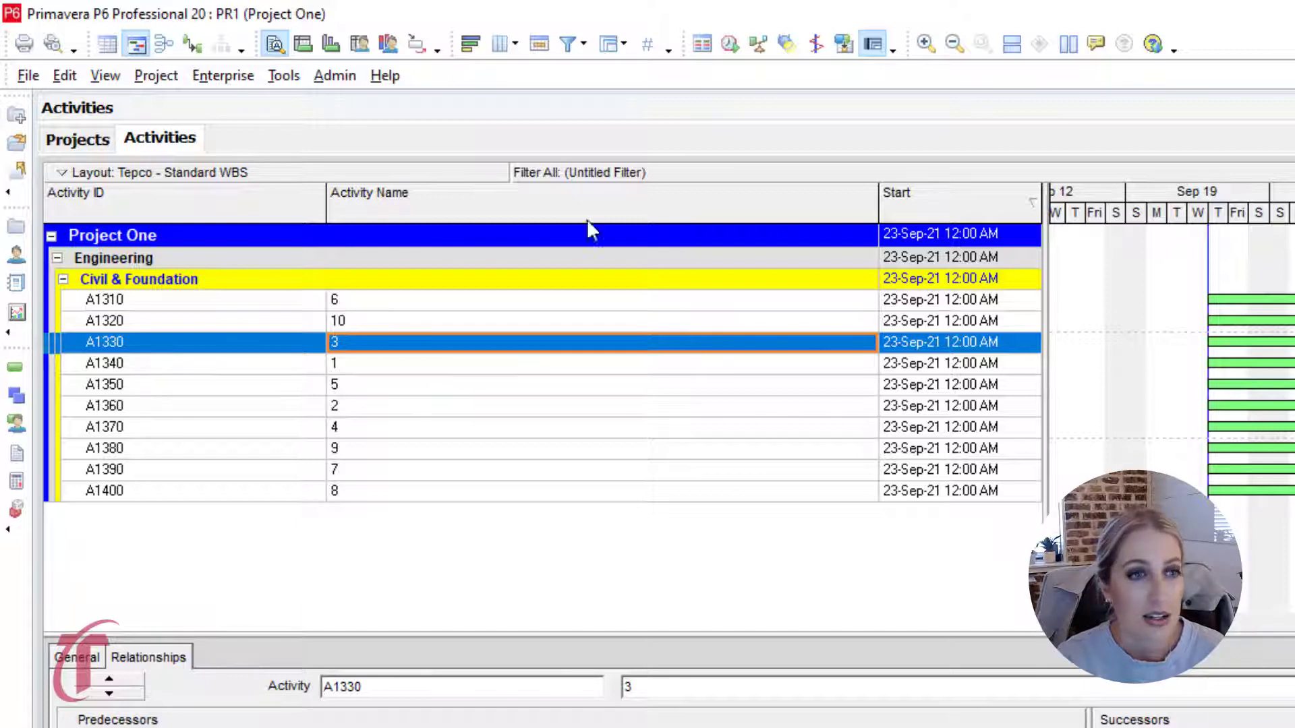
Step: Select Civil & Foundation activities A1310–A1400 together, starting with activity 1
click(396, 363)
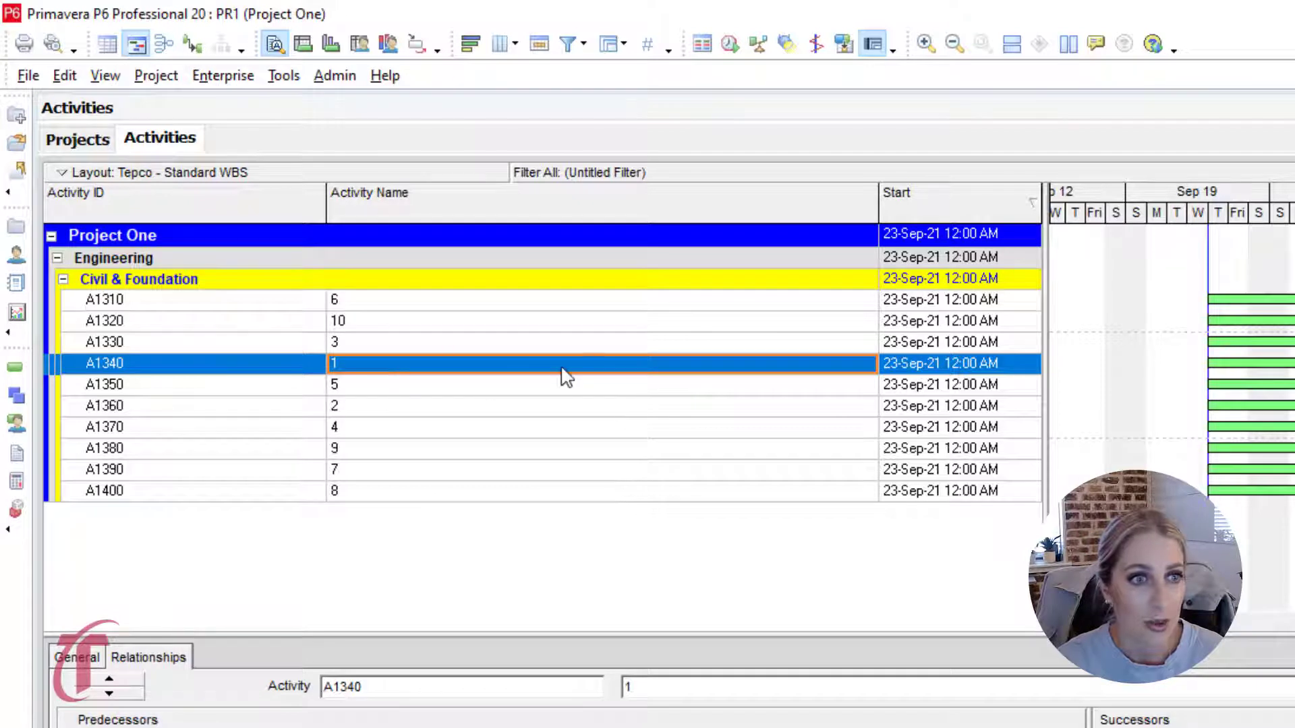
click(380, 406)
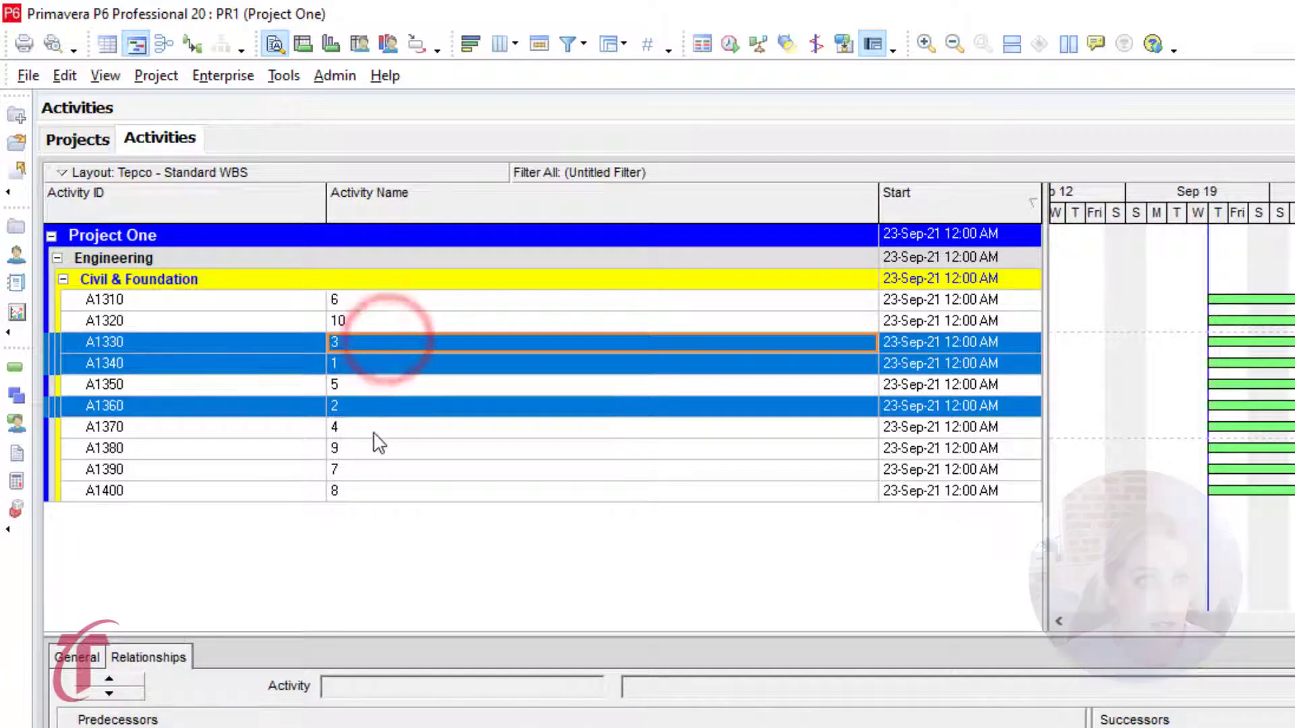
click(371, 384)
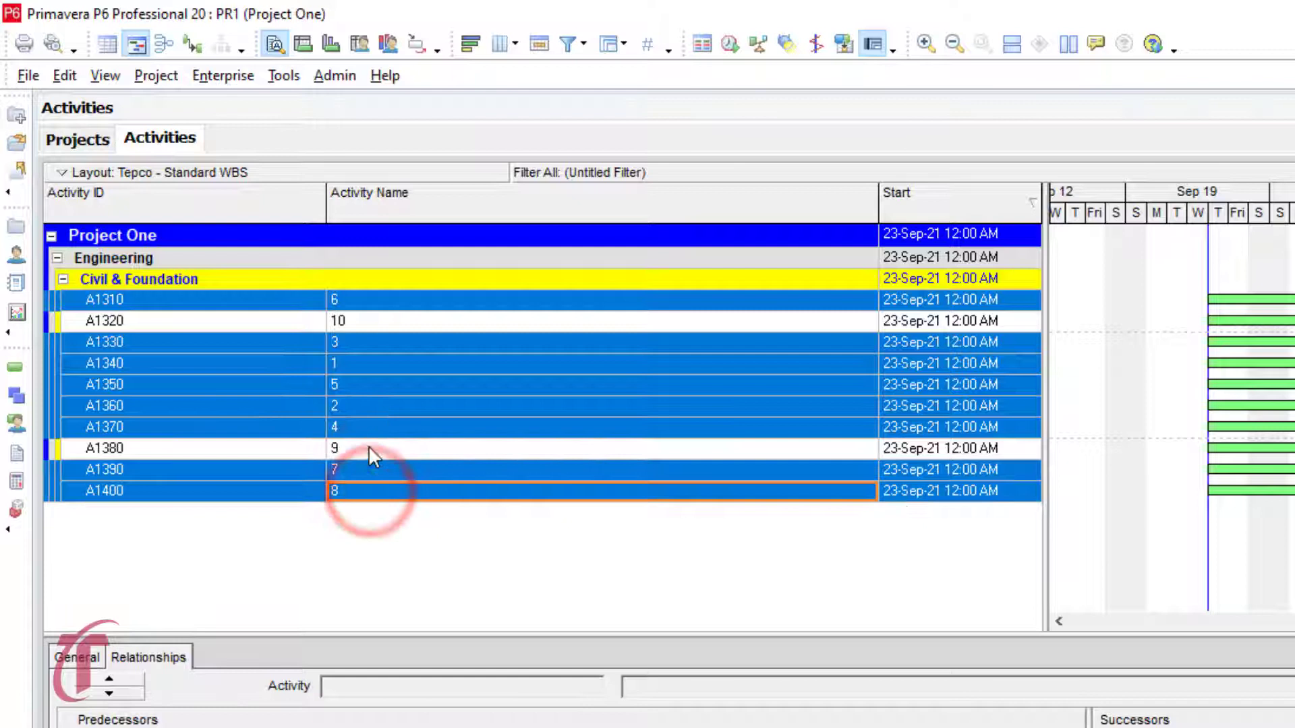
click(372, 321)
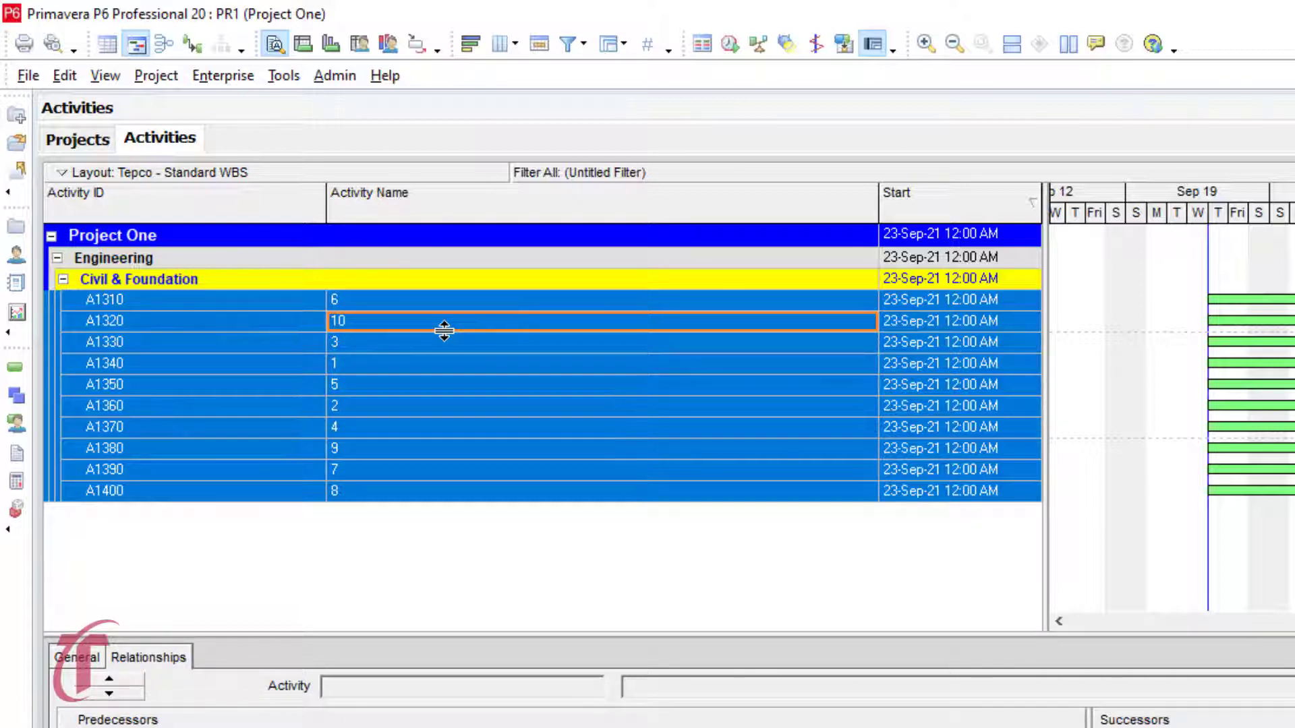
mouse_move(445, 350)
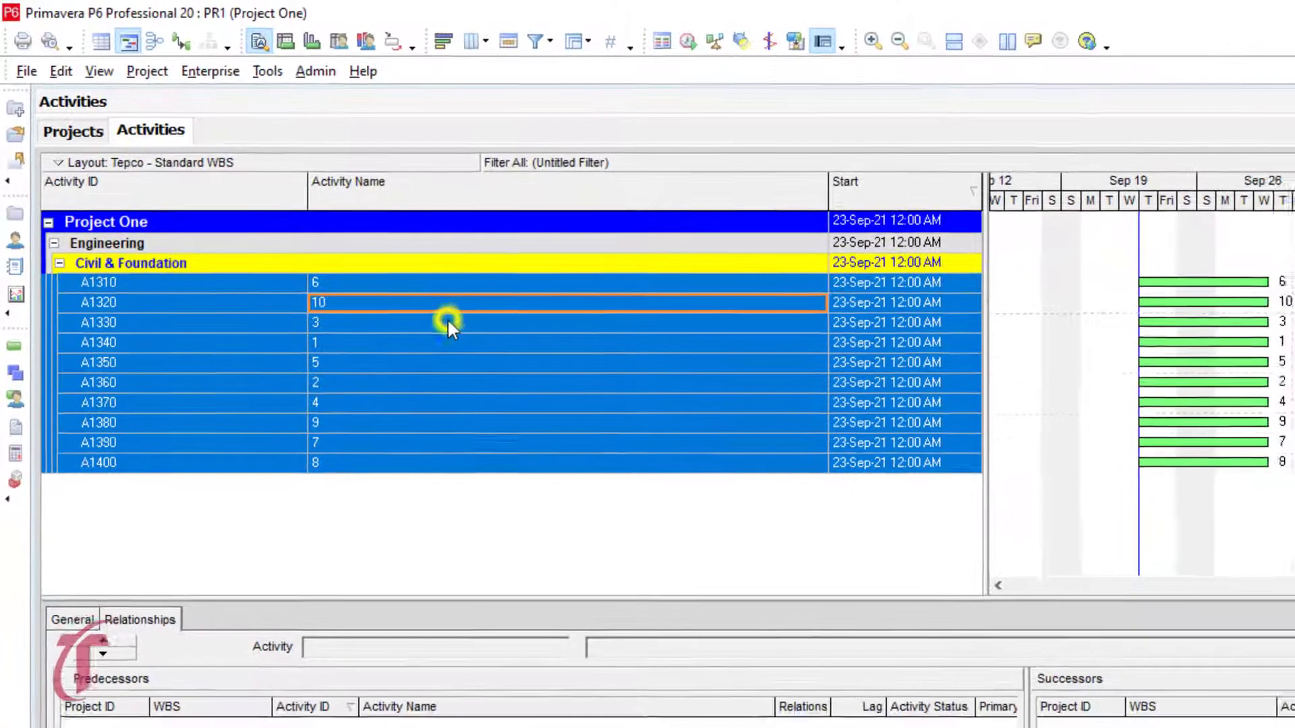
Step: Link the selected activities with Link Activities and turn on Gantt relationship lines
right_click(450, 322)
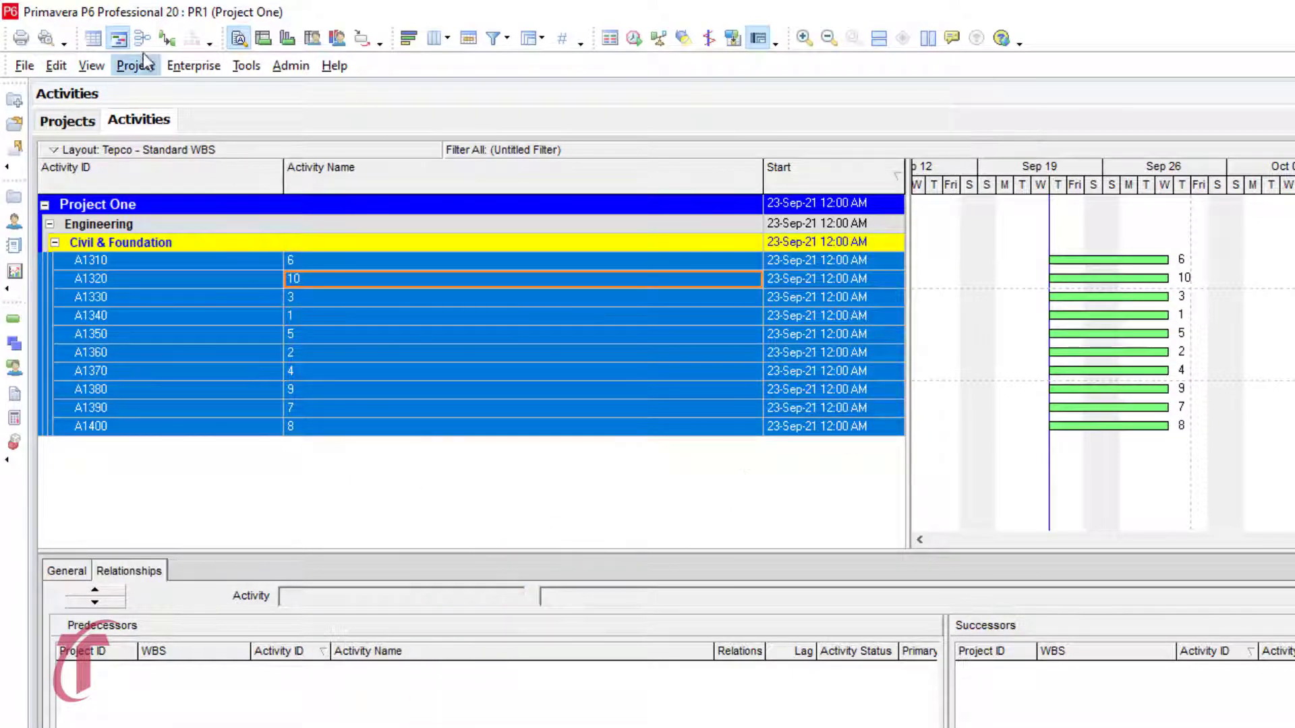
mouse_move(166, 39)
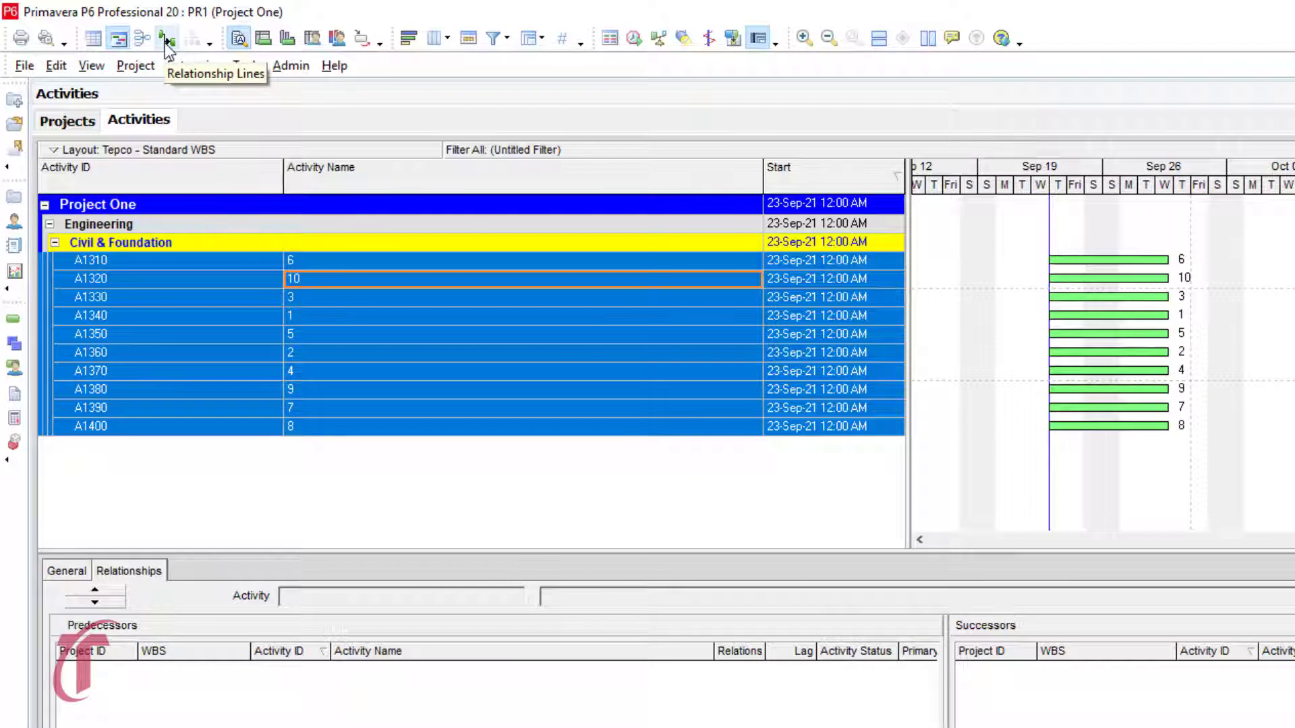
click(168, 38)
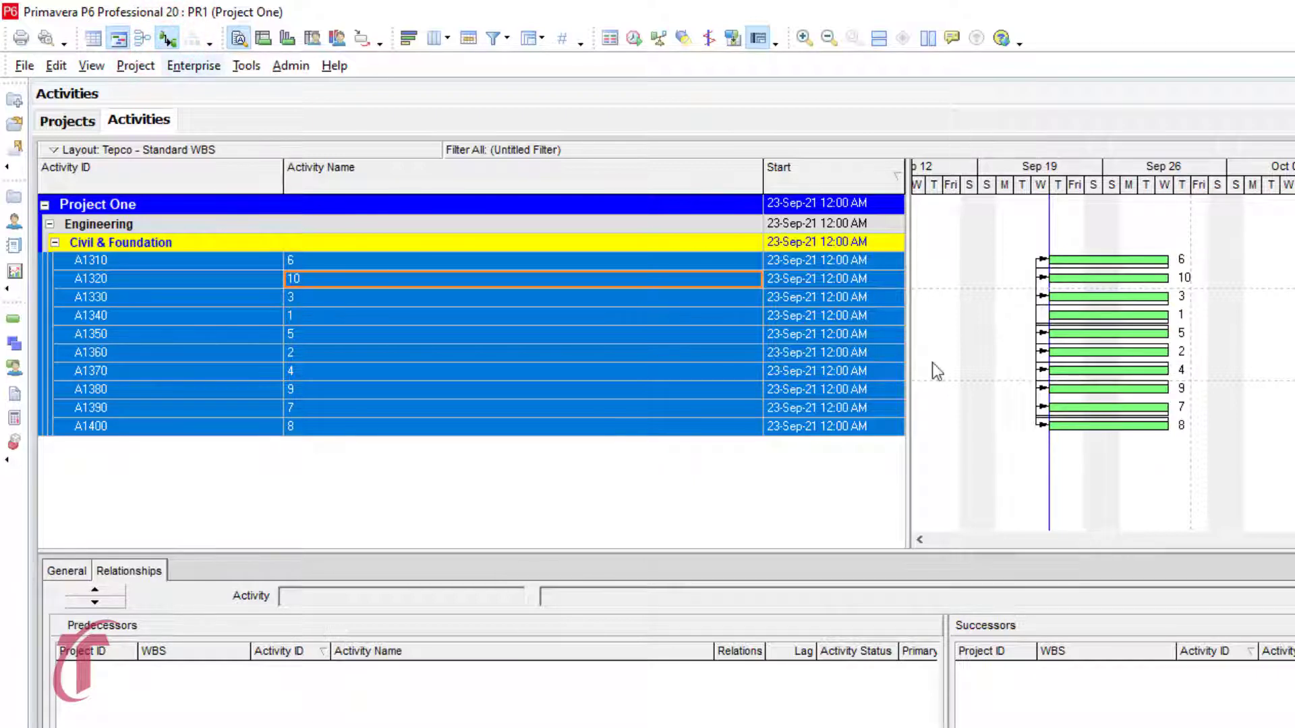
mouse_move(1034, 225)
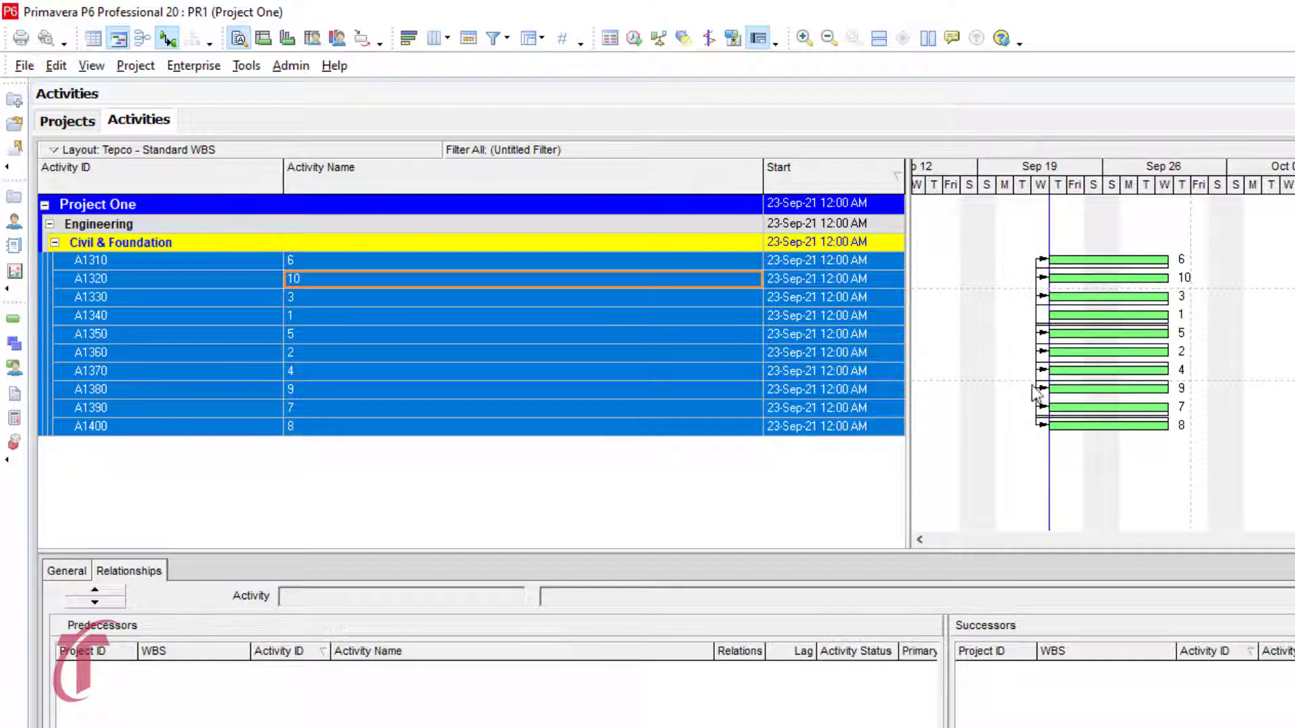
mouse_move(1006, 340)
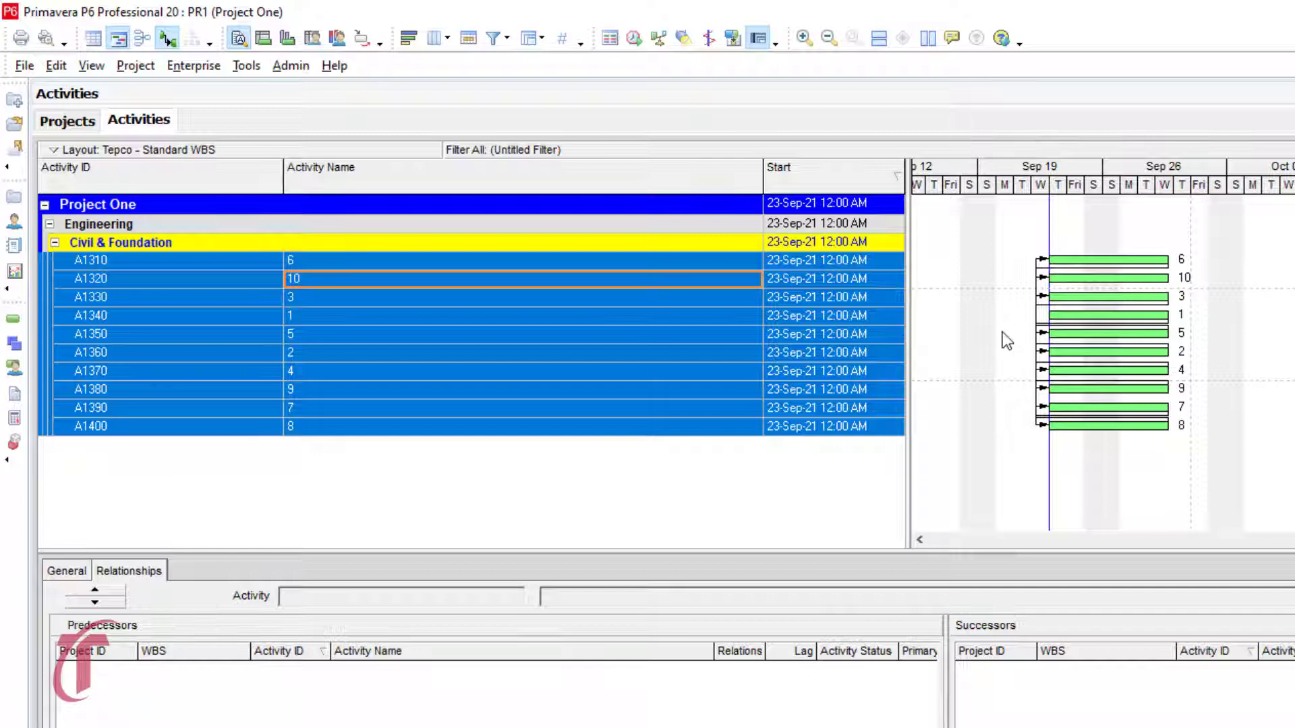
mouse_move(628, 39)
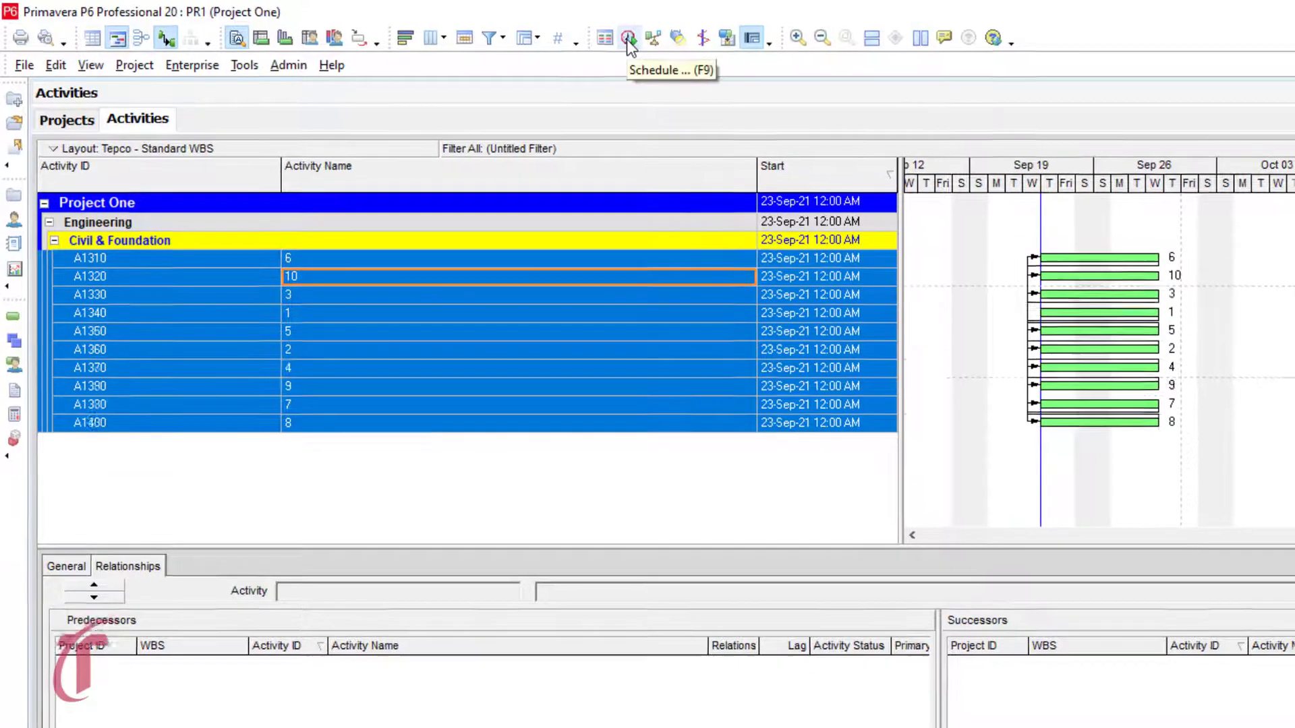
Step: Run the F9 schedule so linked activities start from 23-Sep-21 to 25-Nov-21
click(628, 38)
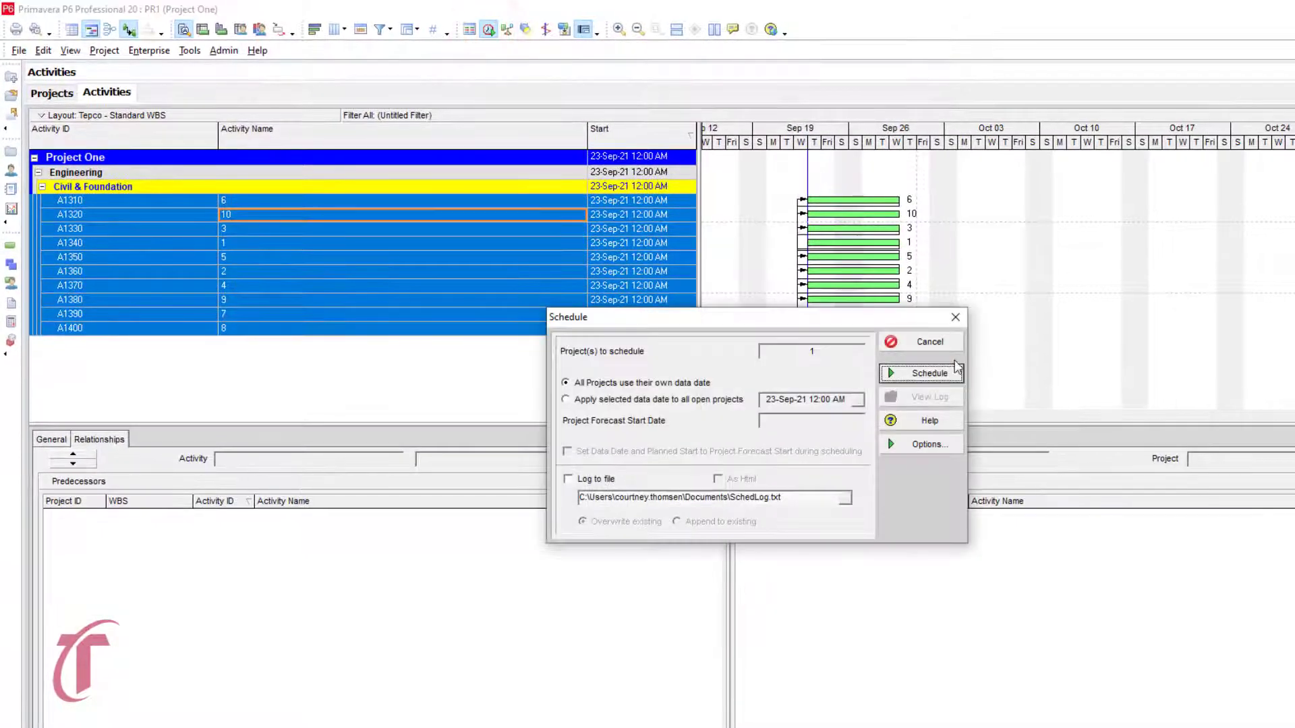
click(927, 372)
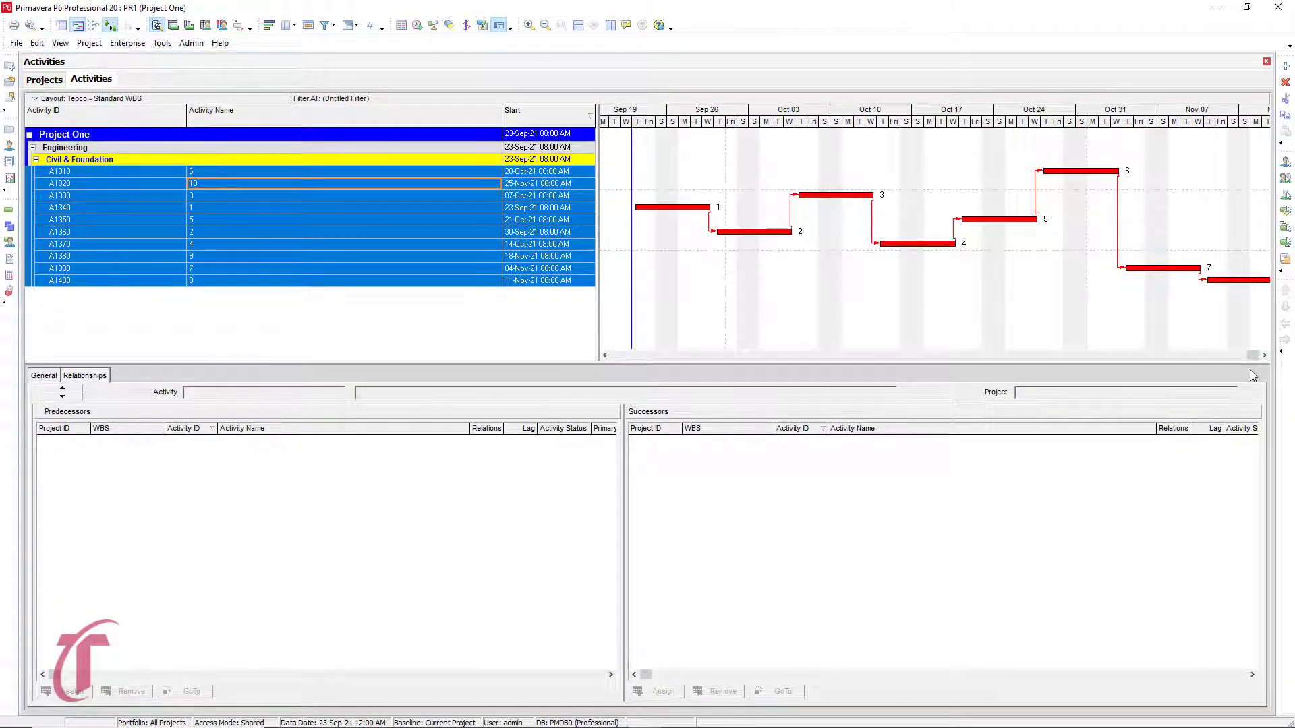
mouse_move(581, 275)
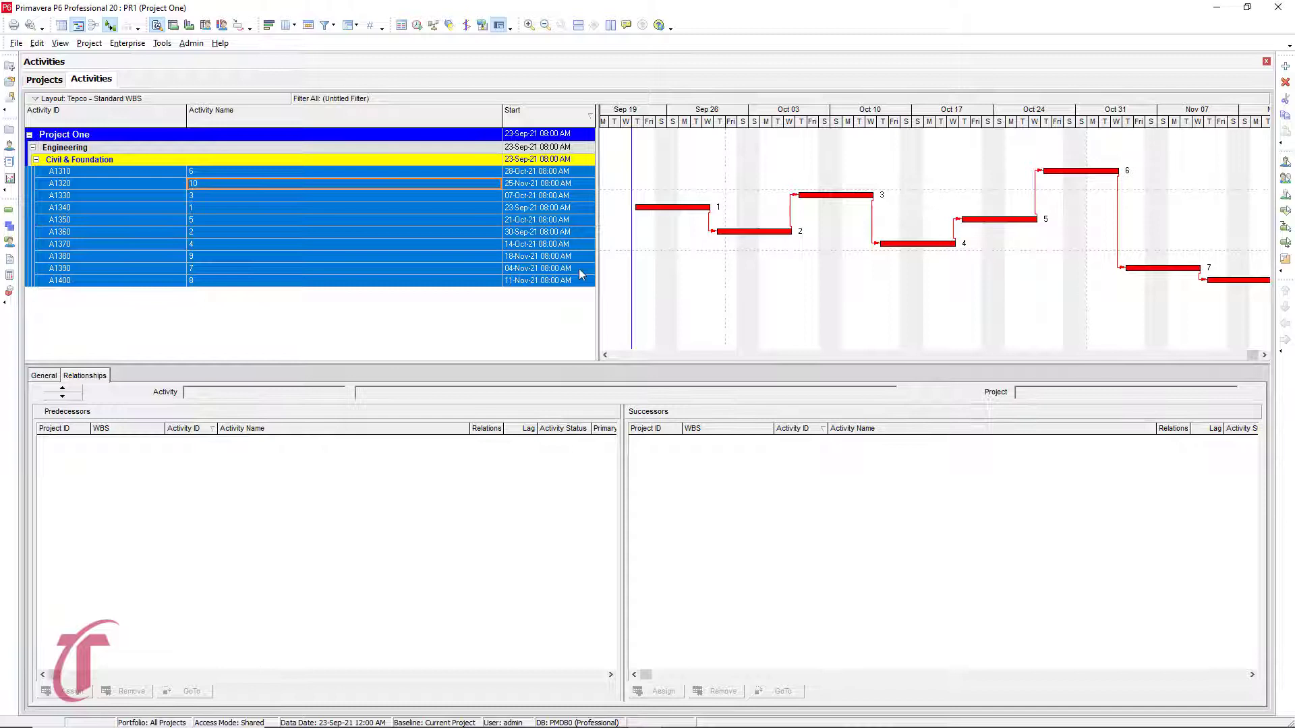
Step: Sort activities ascending by Start and select A1320 to view its predecessor
click(529, 110)
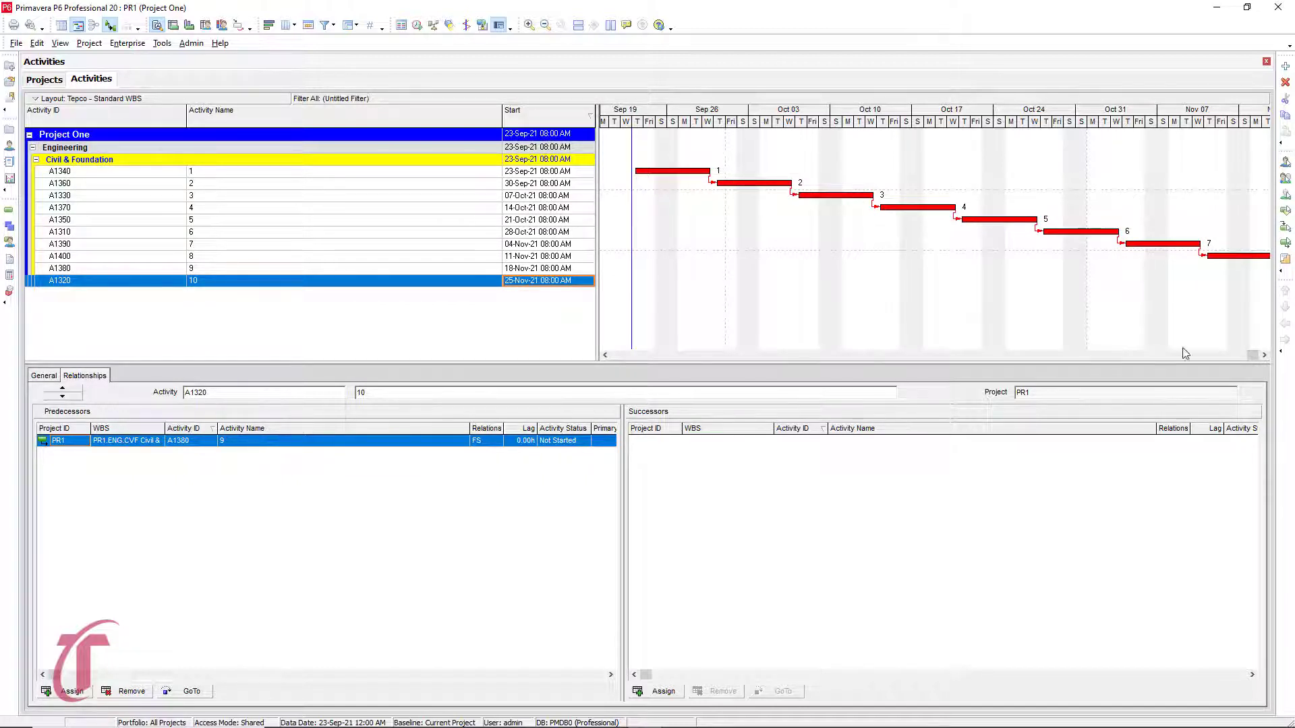
click(1267, 354)
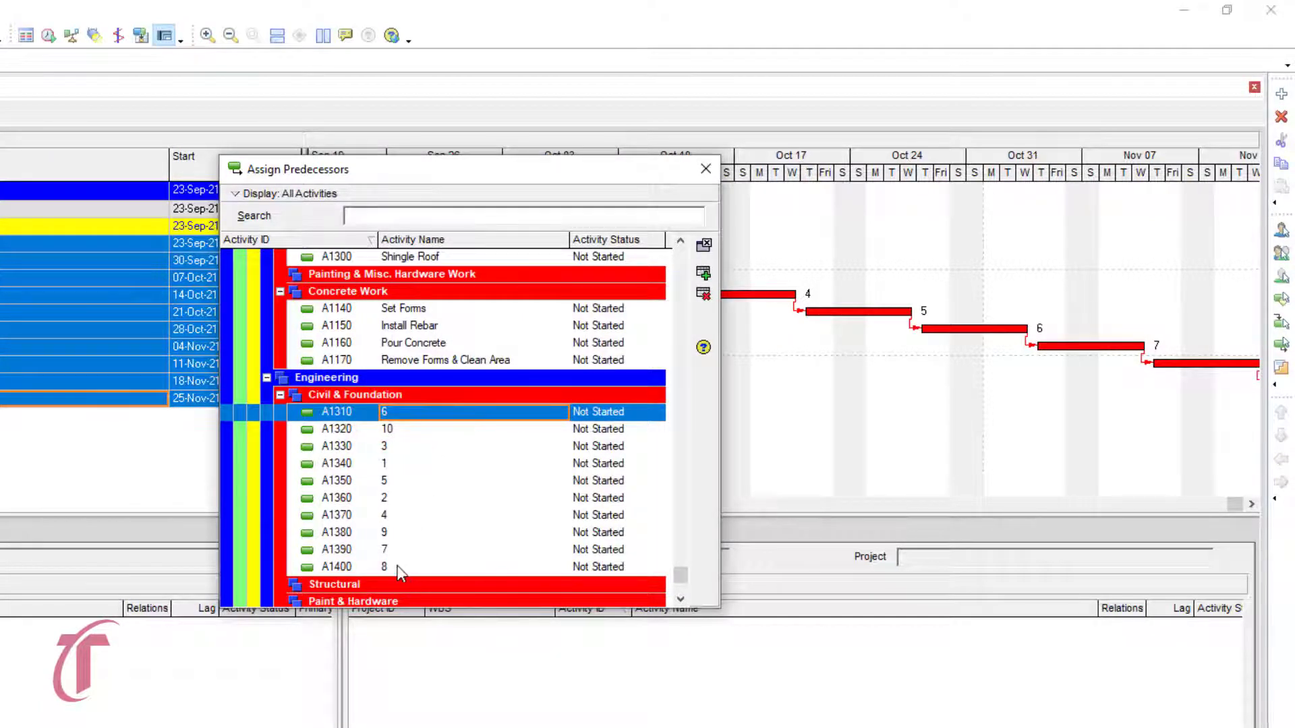
Step: Remove predecessor relationships for A1310–A1400 in Assign Predecessors, confirming with Yes
click(384, 567)
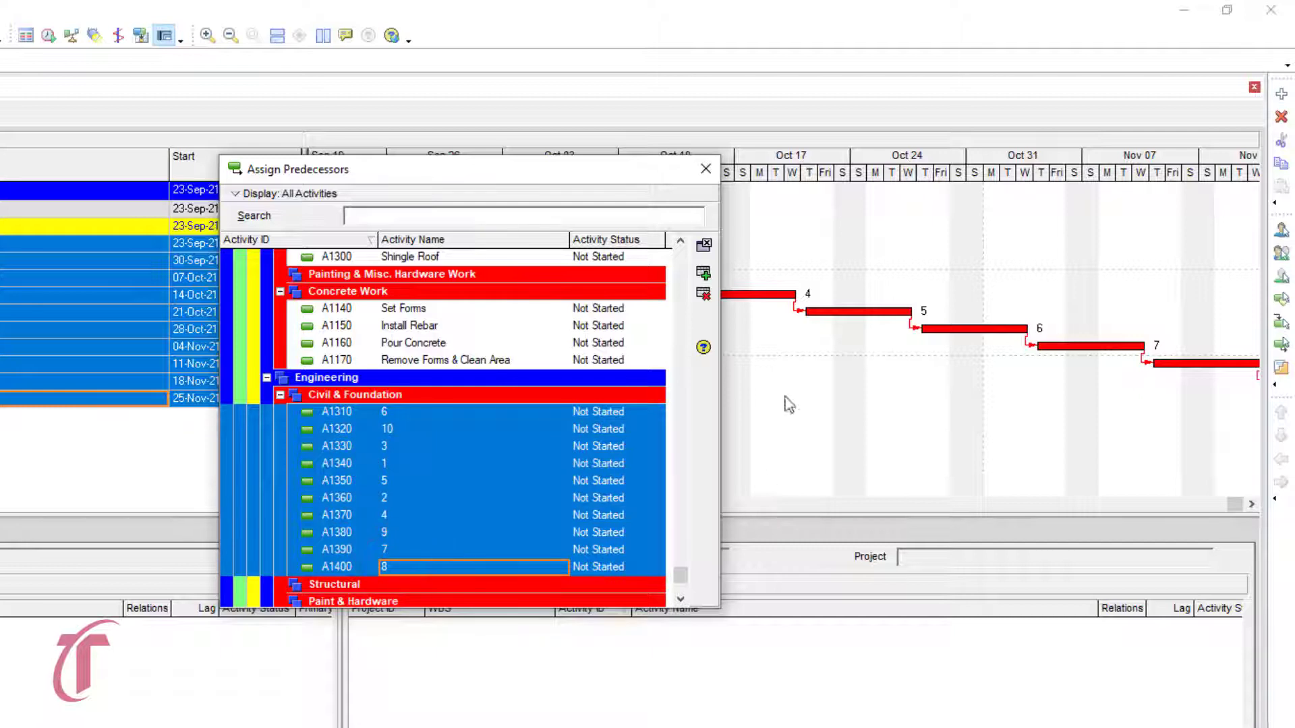
mouse_move(703, 293)
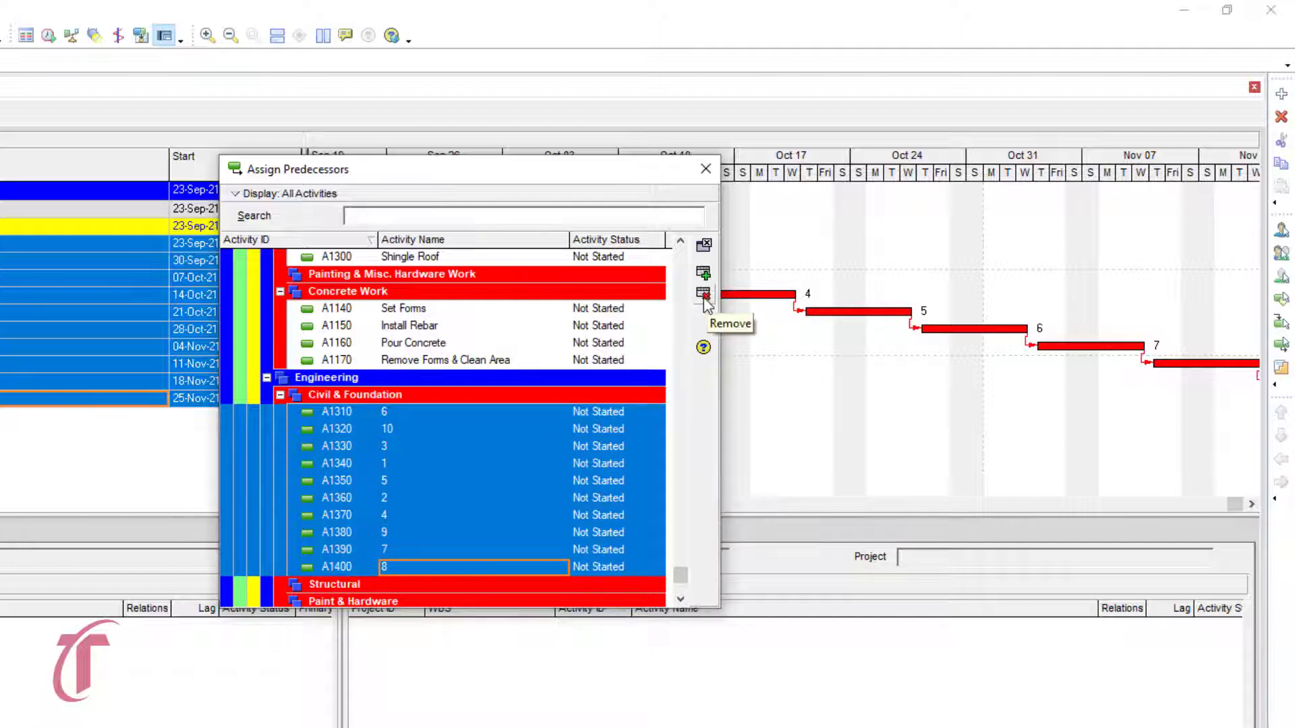
click(703, 294)
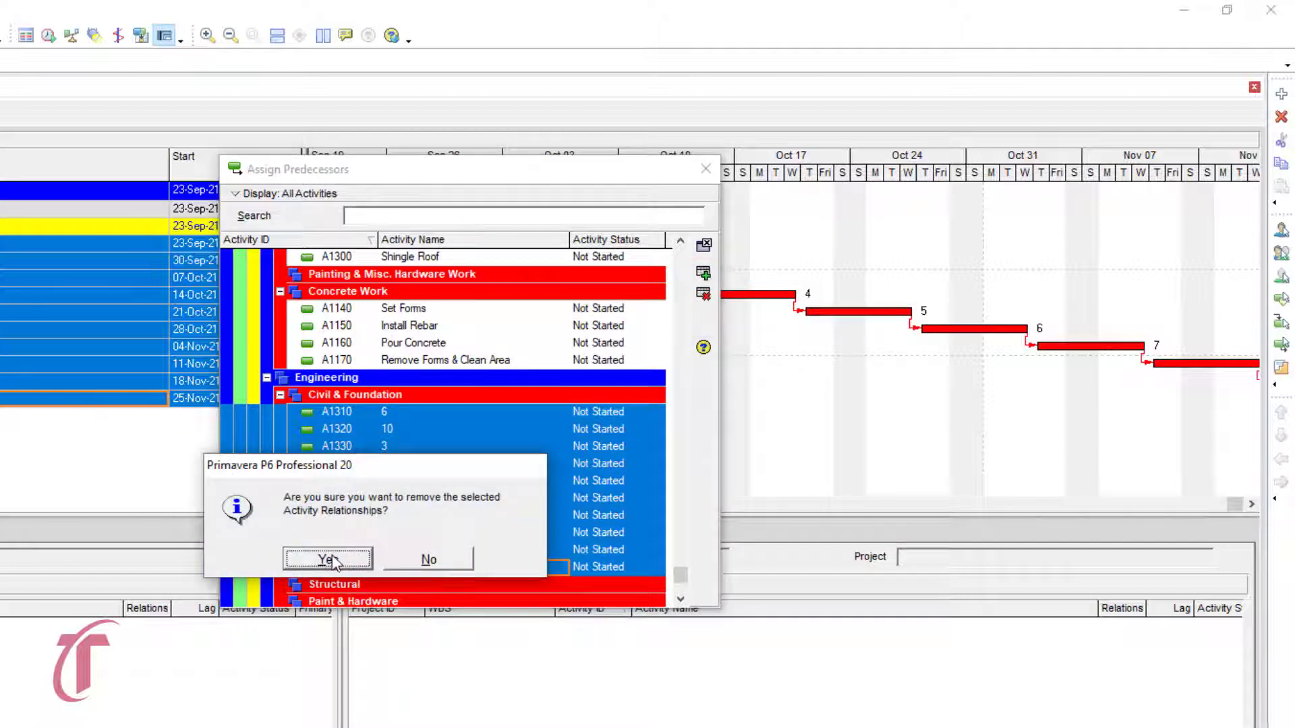
click(323, 559)
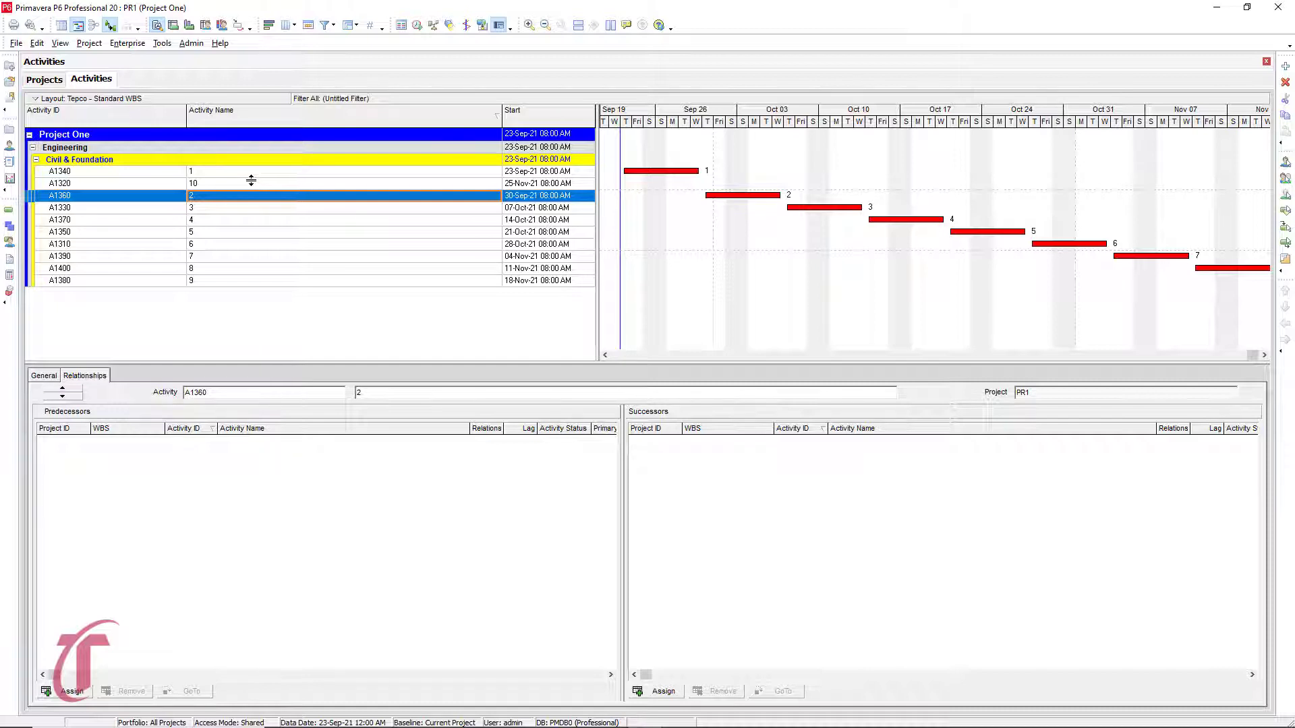
mouse_move(270, 180)
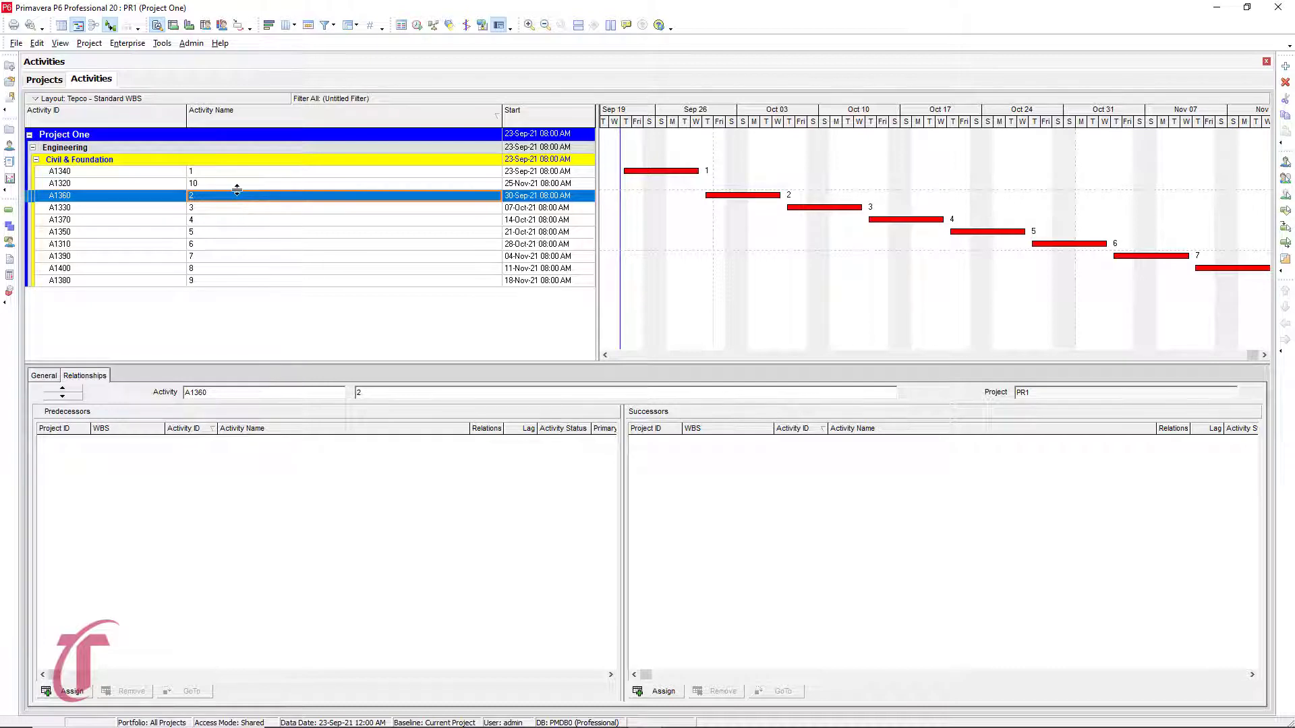
mouse_move(235, 305)
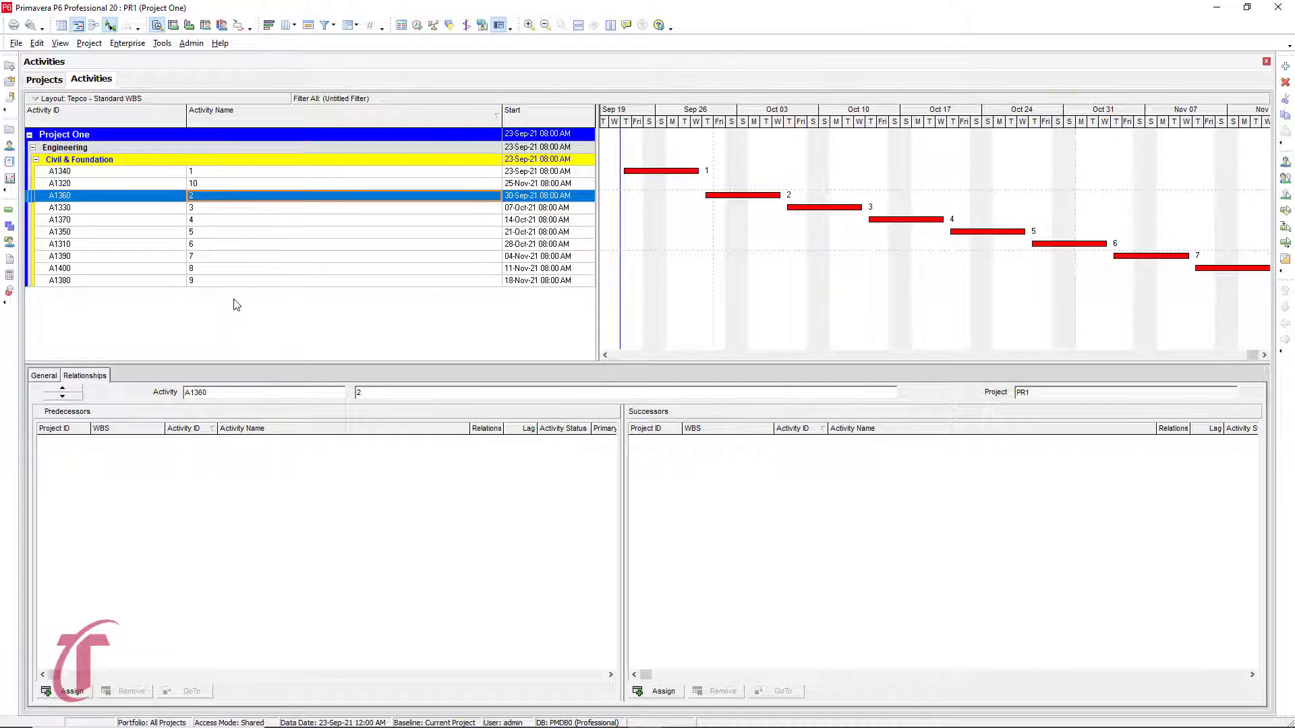
mouse_move(253, 288)
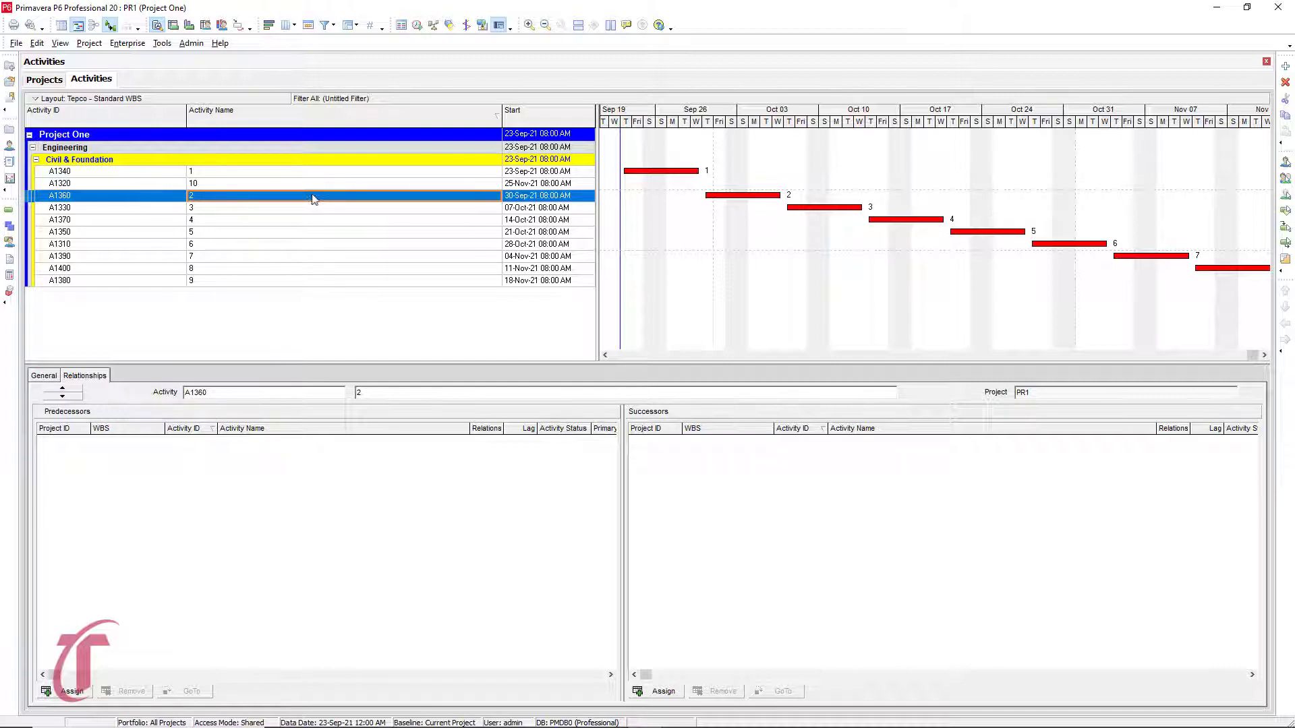
Step: Select activities 2–9 and use Link Activities to chain them finish-to-start
click(220, 281)
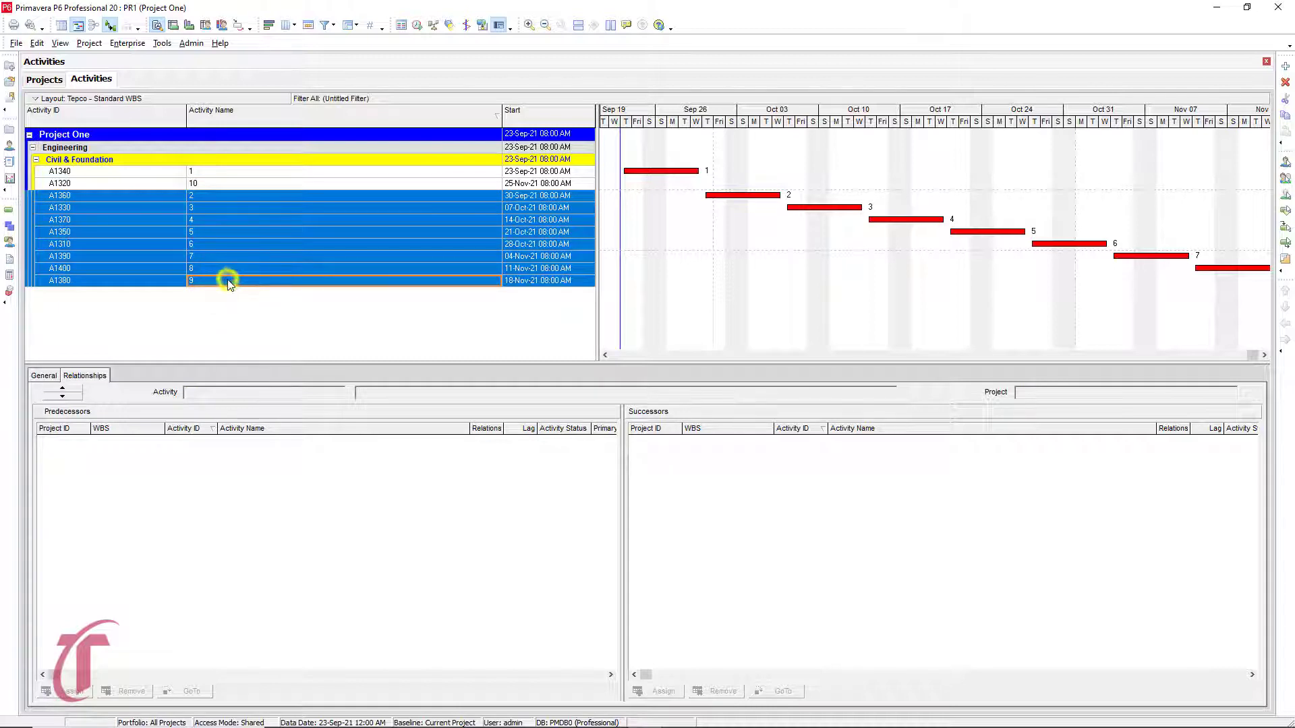
right_click(230, 281)
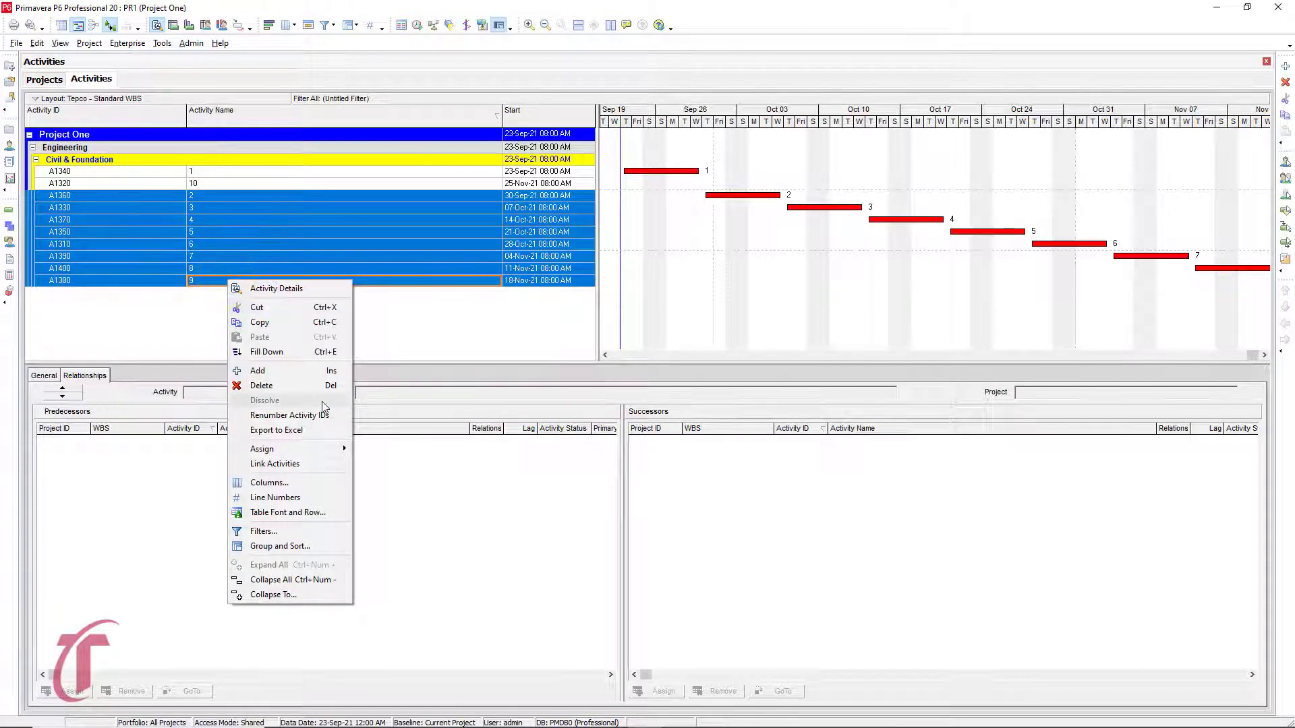
click(275, 463)
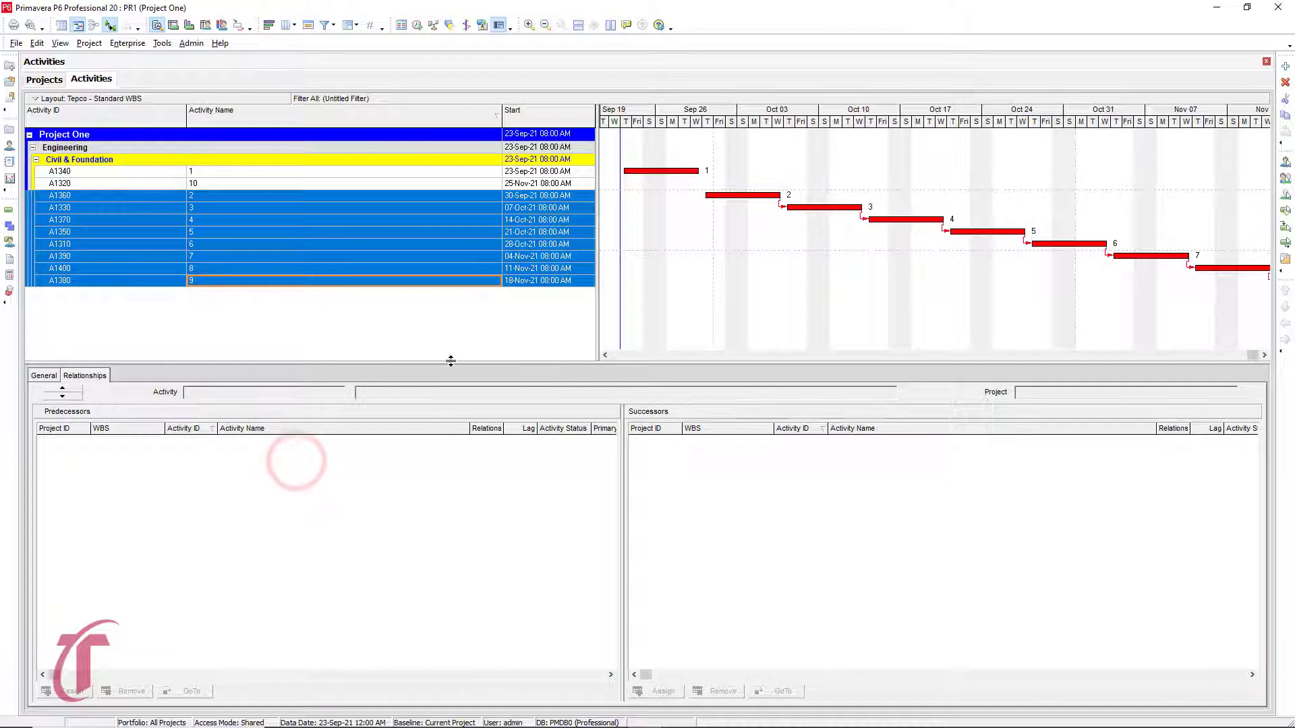
mouse_move(1163, 299)
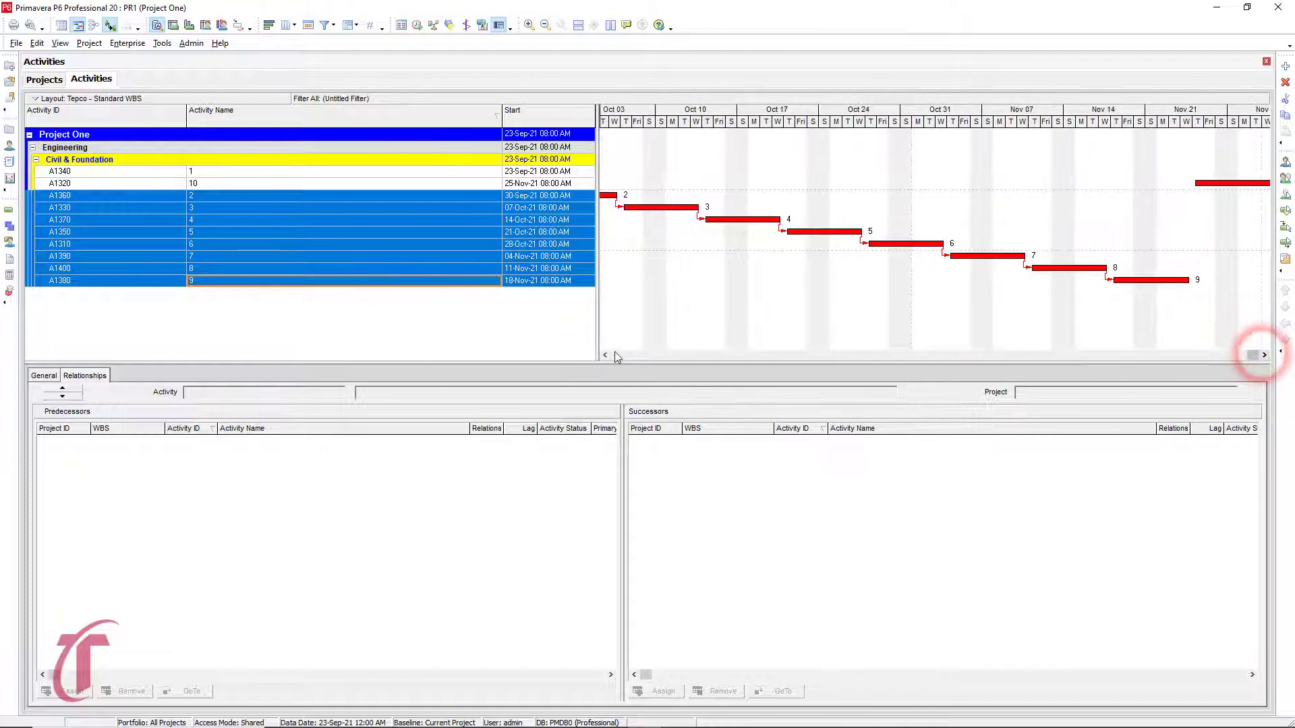
Step: Reschedule with F9 so activities 2–9 start 23-Sep-21 through 11-Nov-21
click(605, 356)
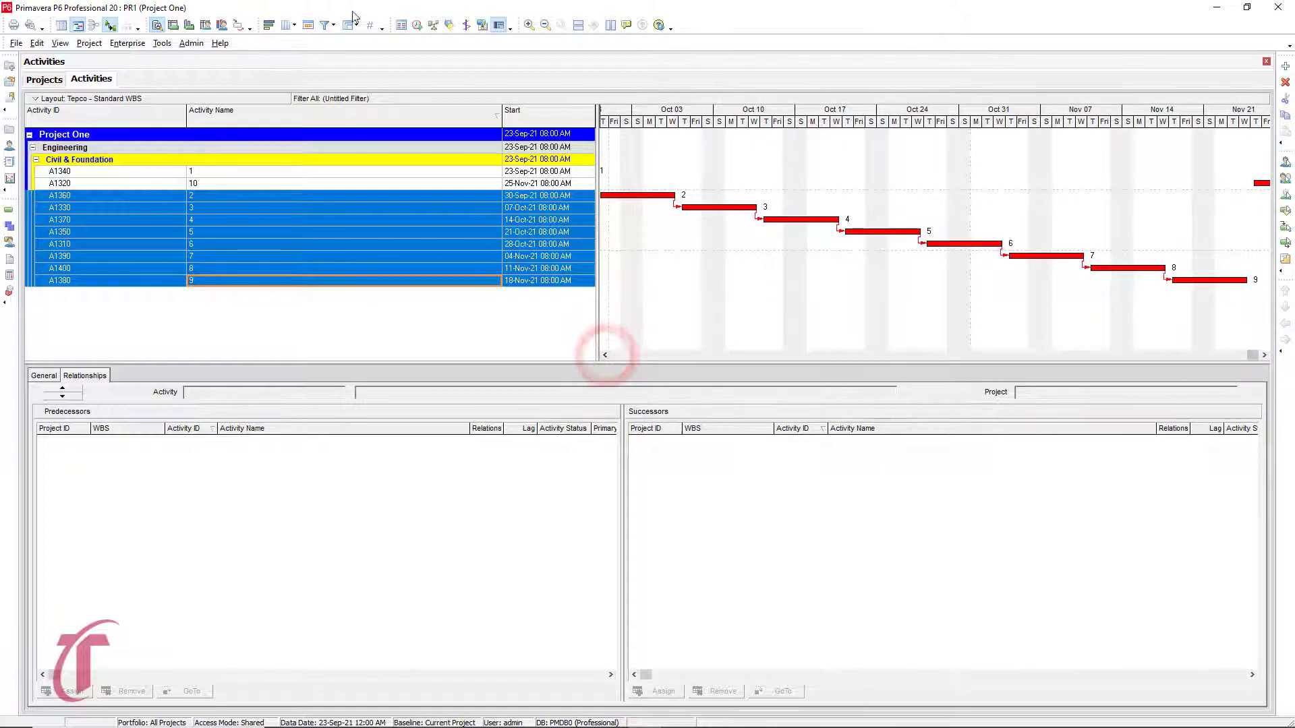
click(417, 24)
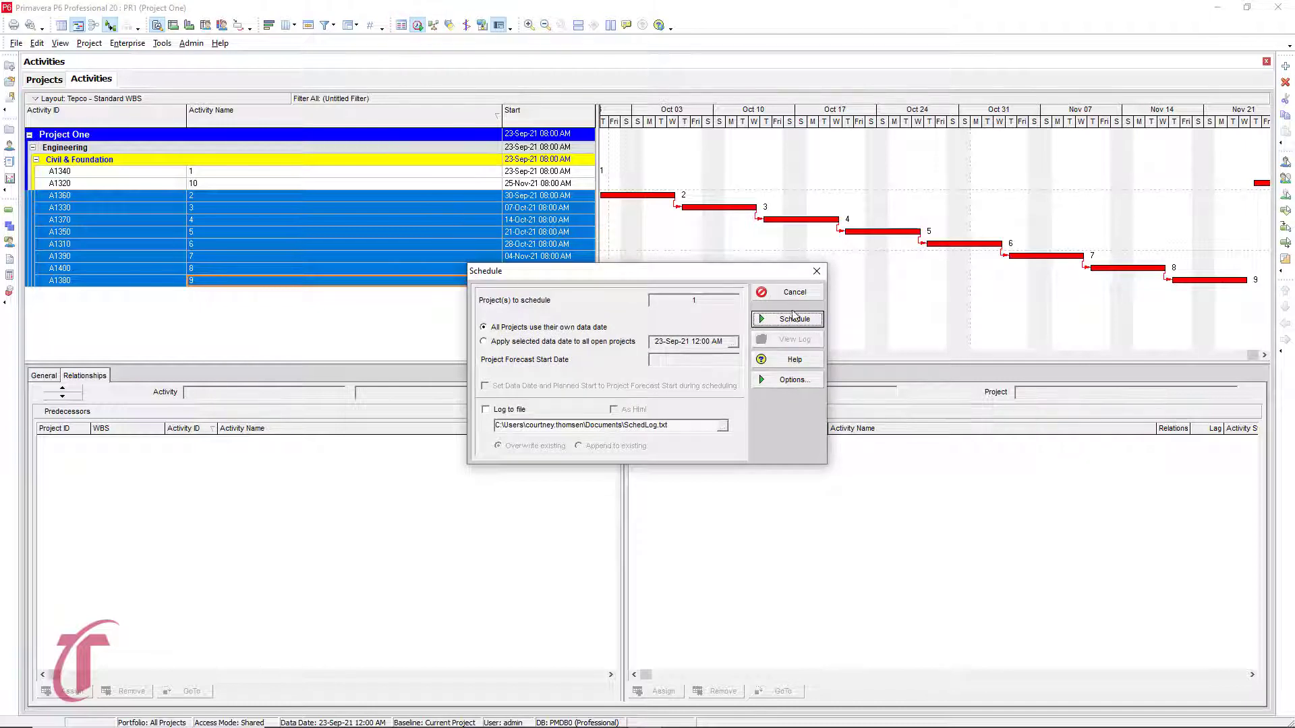
click(794, 319)
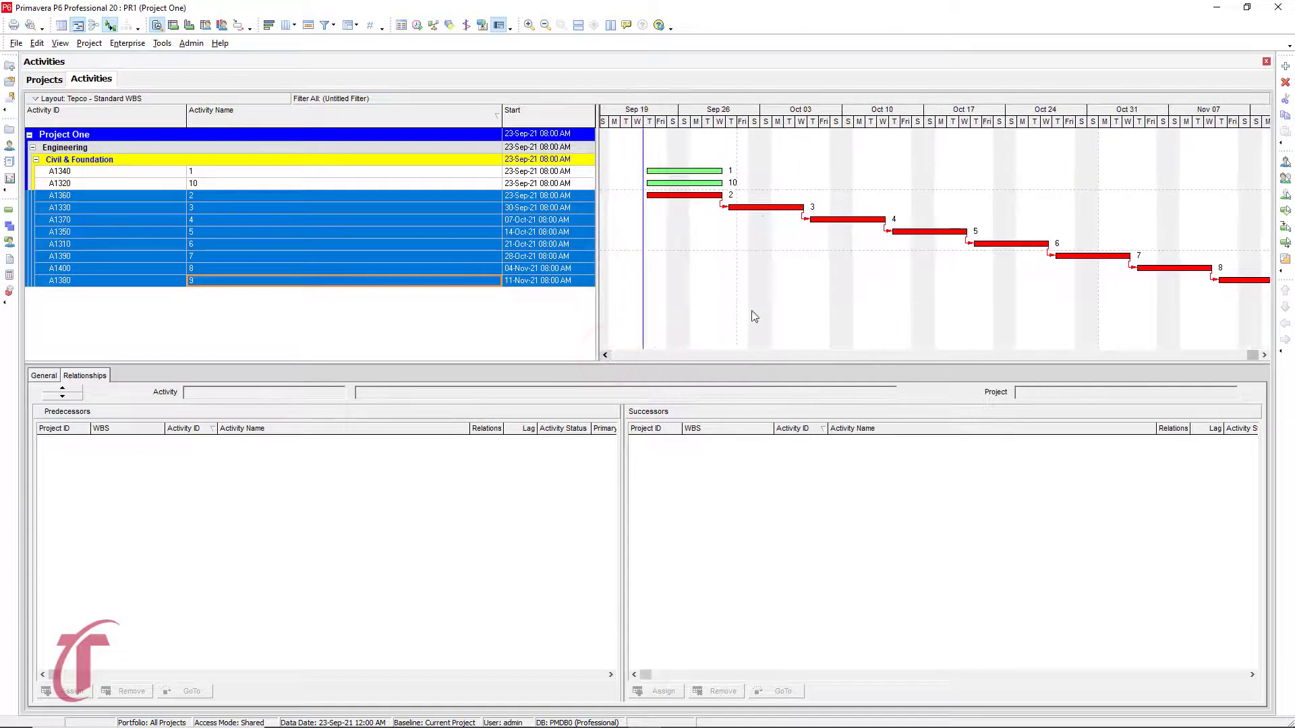
mouse_move(735, 177)
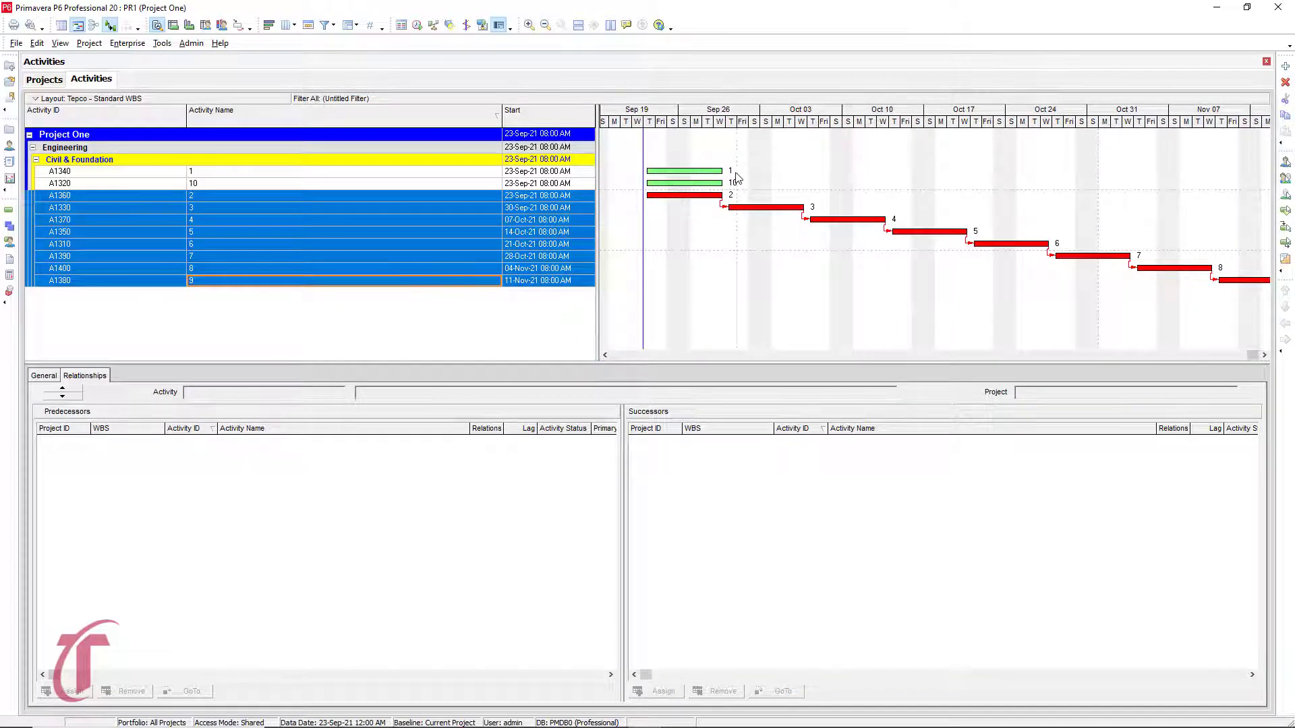
mouse_move(748, 187)
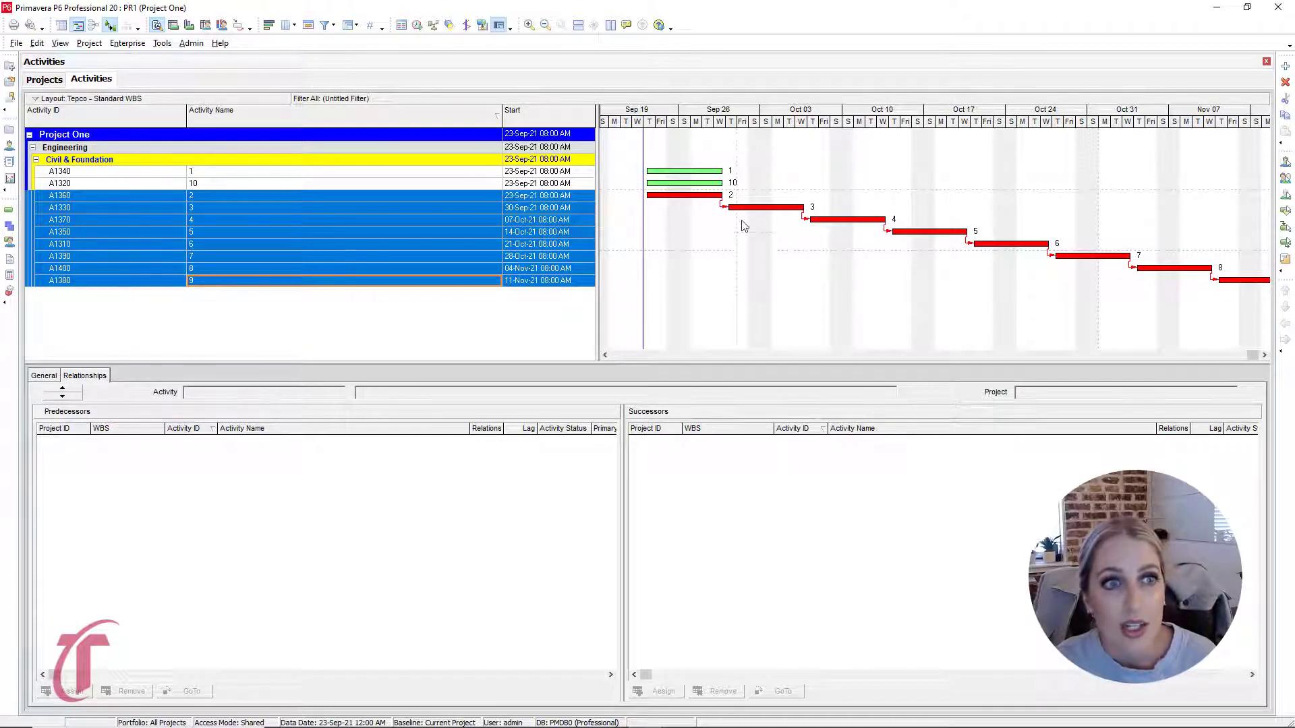
mouse_move(760, 275)
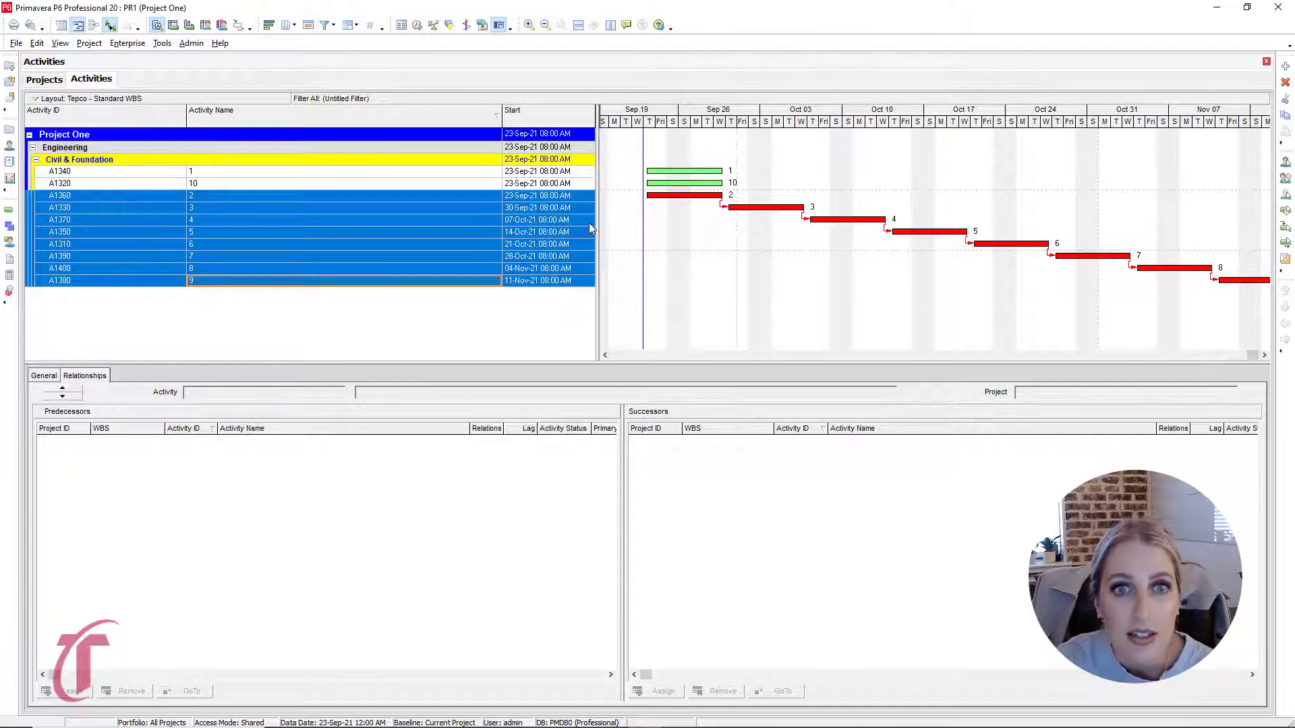
Step: Check activity 9's relationships, then link activity 1 finish-to-start to activity 2
click(537, 115)
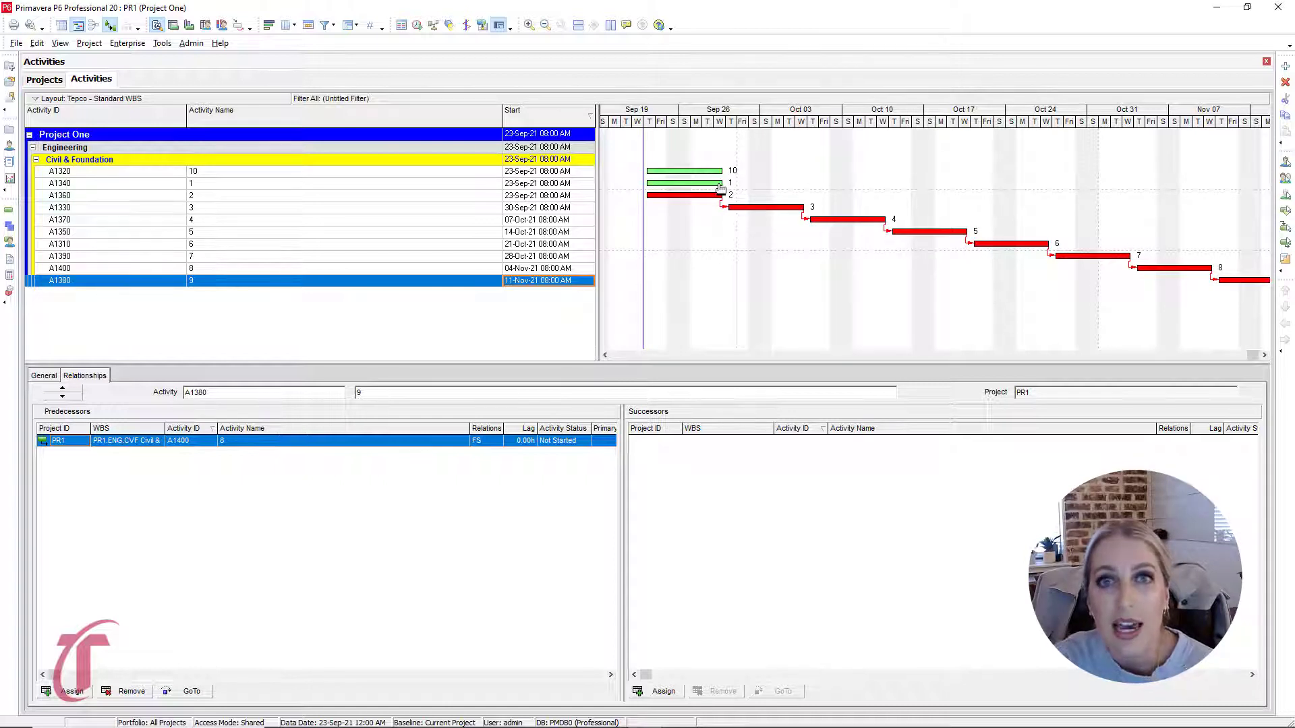
mouse_move(651, 196)
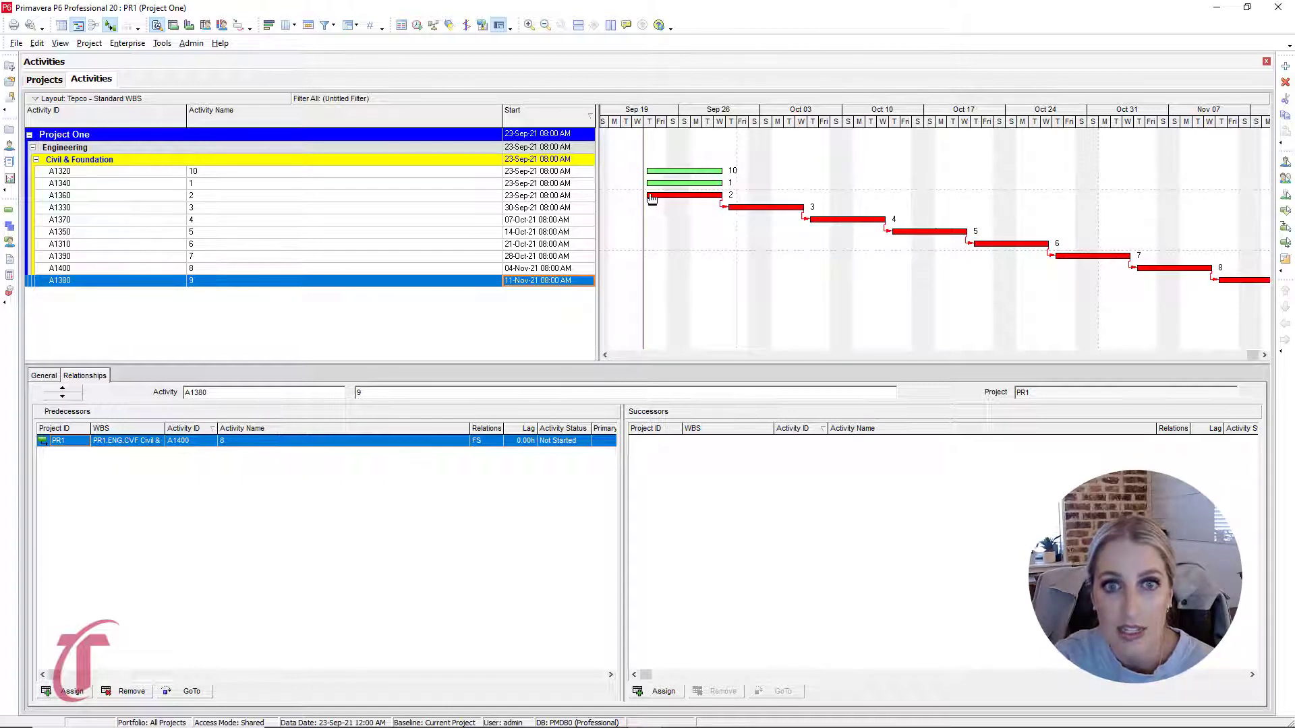
mouse_move(710, 187)
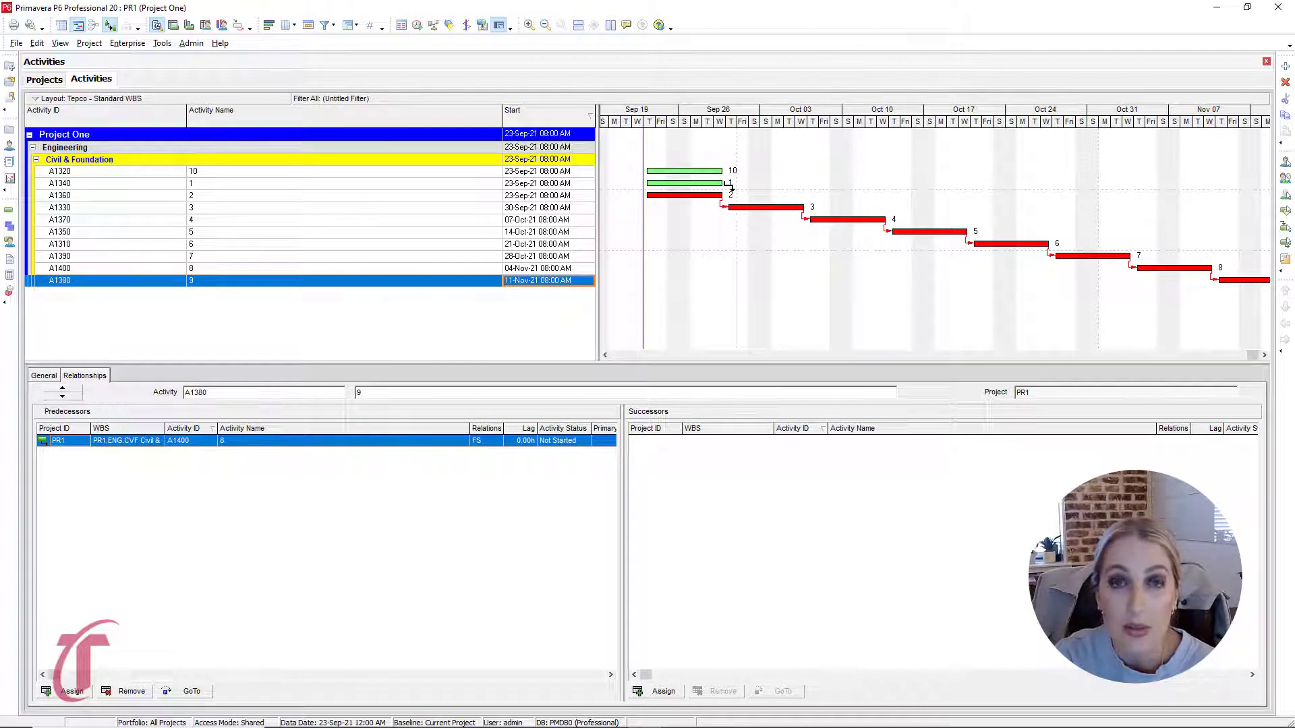
click(99, 184)
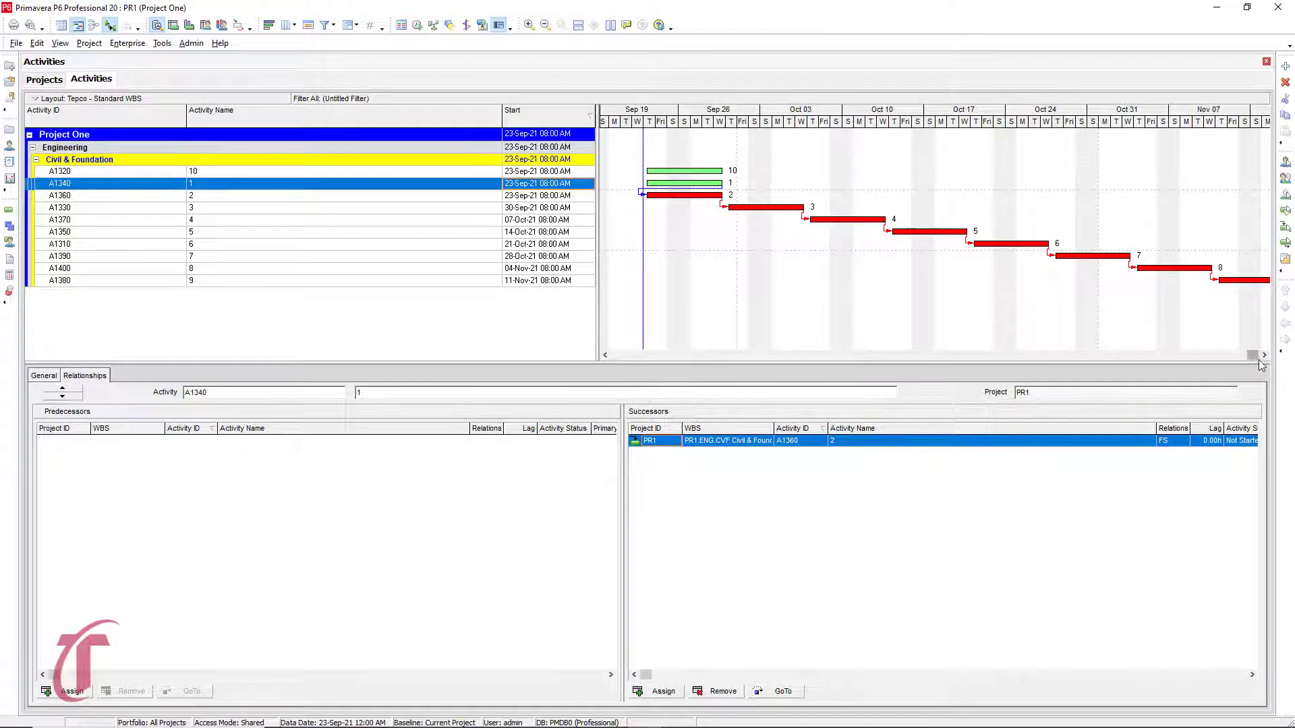
Step: Scroll the Gantt right and link activity 9 finish-to-start to activity 10
scroll(right, 3)
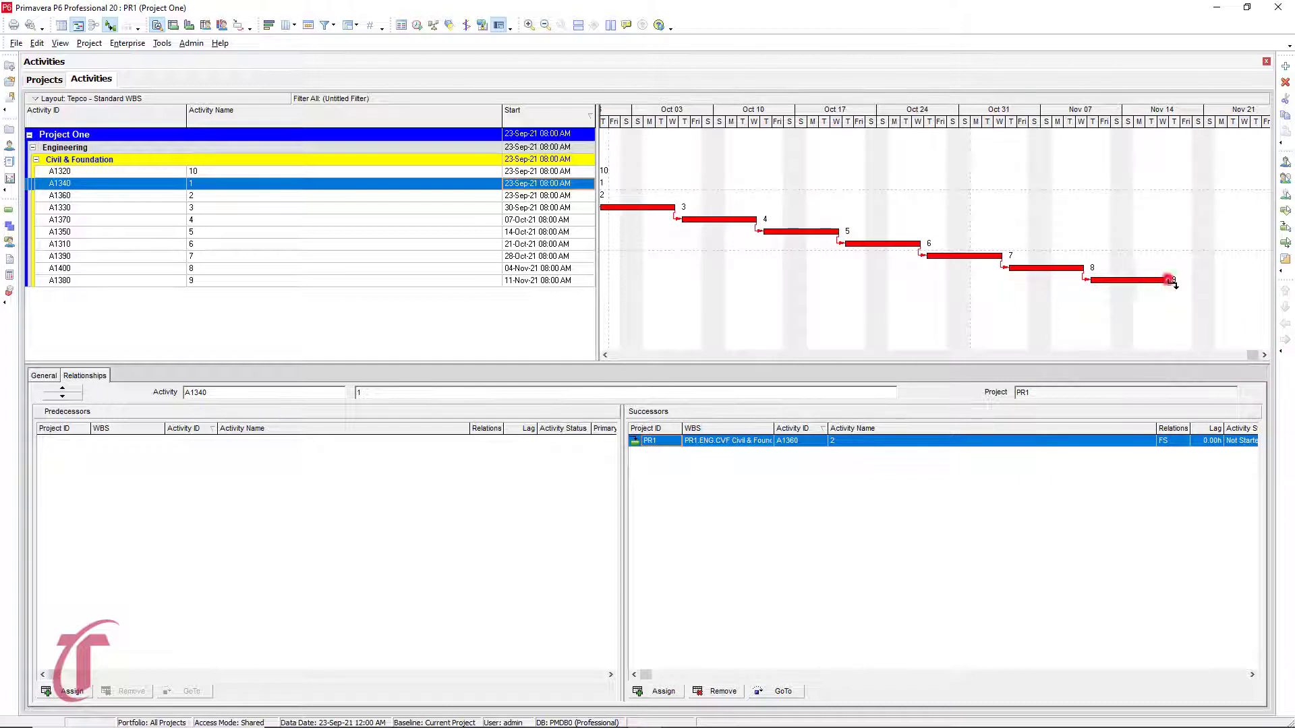
click(99, 280)
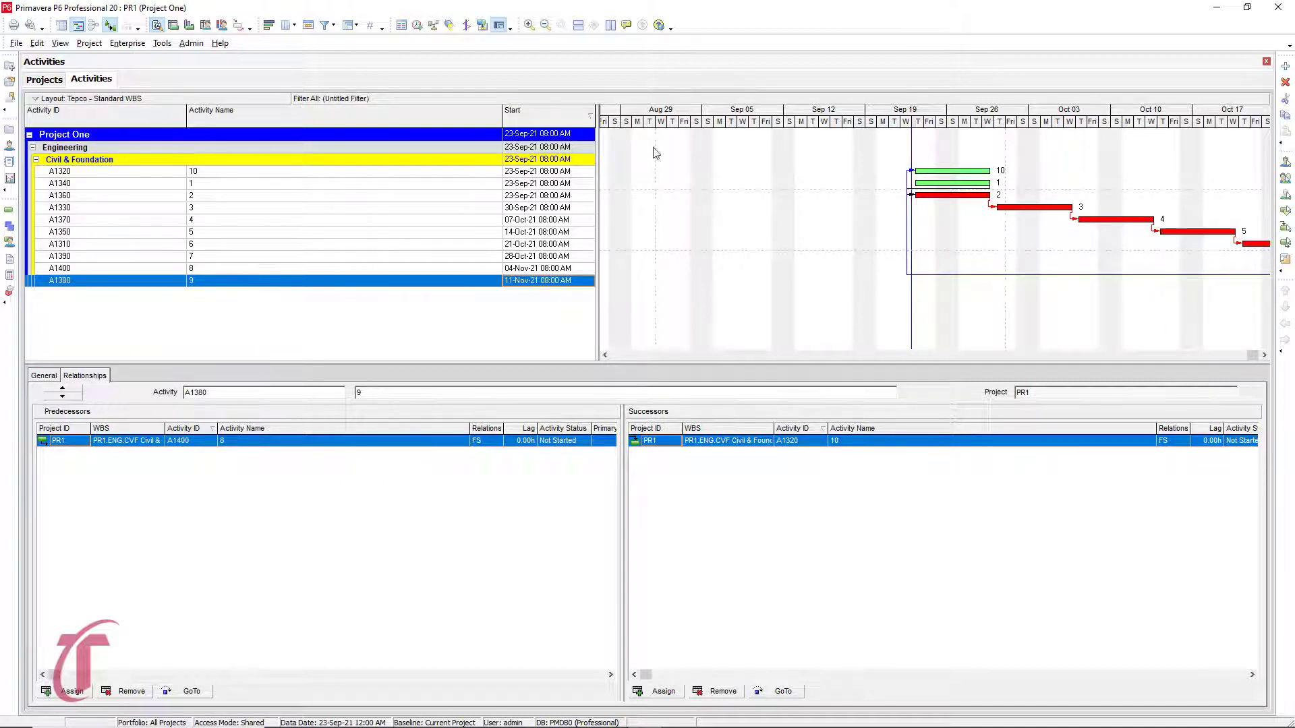
mouse_move(667, 154)
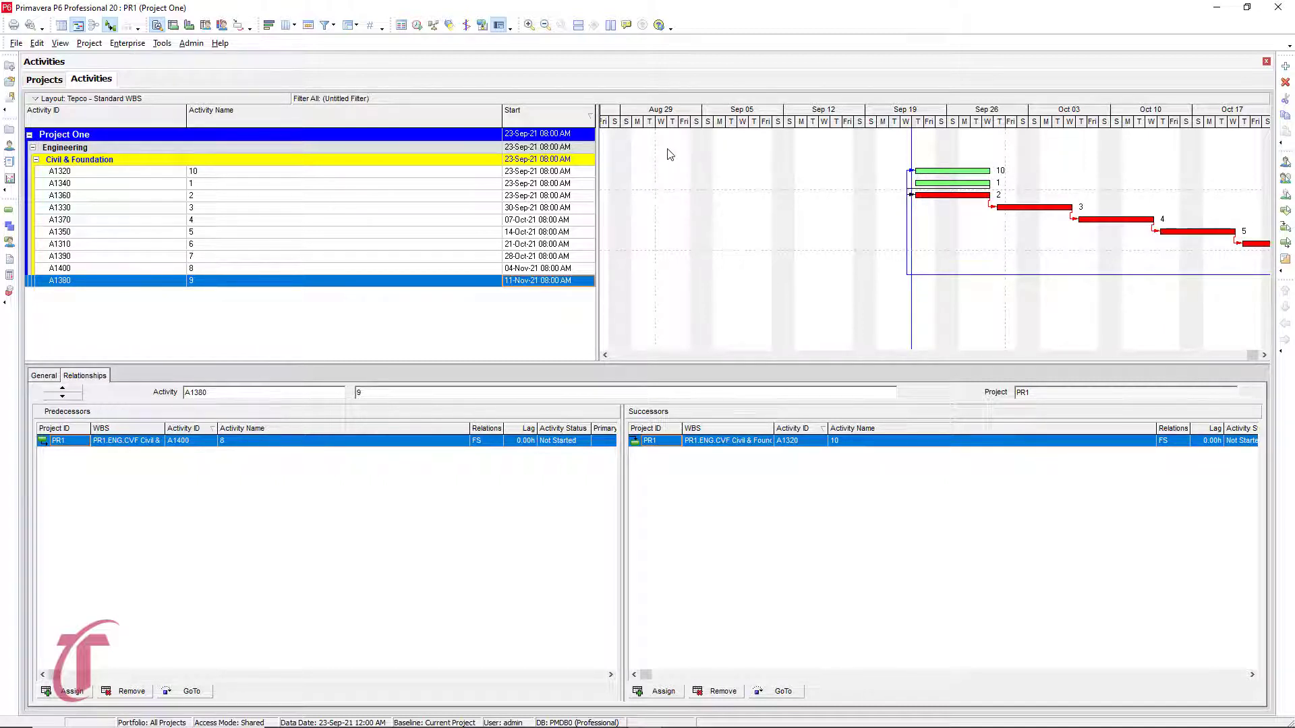
Step: Reschedule, check bar 10, and sort by Start so activities run 23-Sep-21 to 25-Nov-21
click(417, 25)
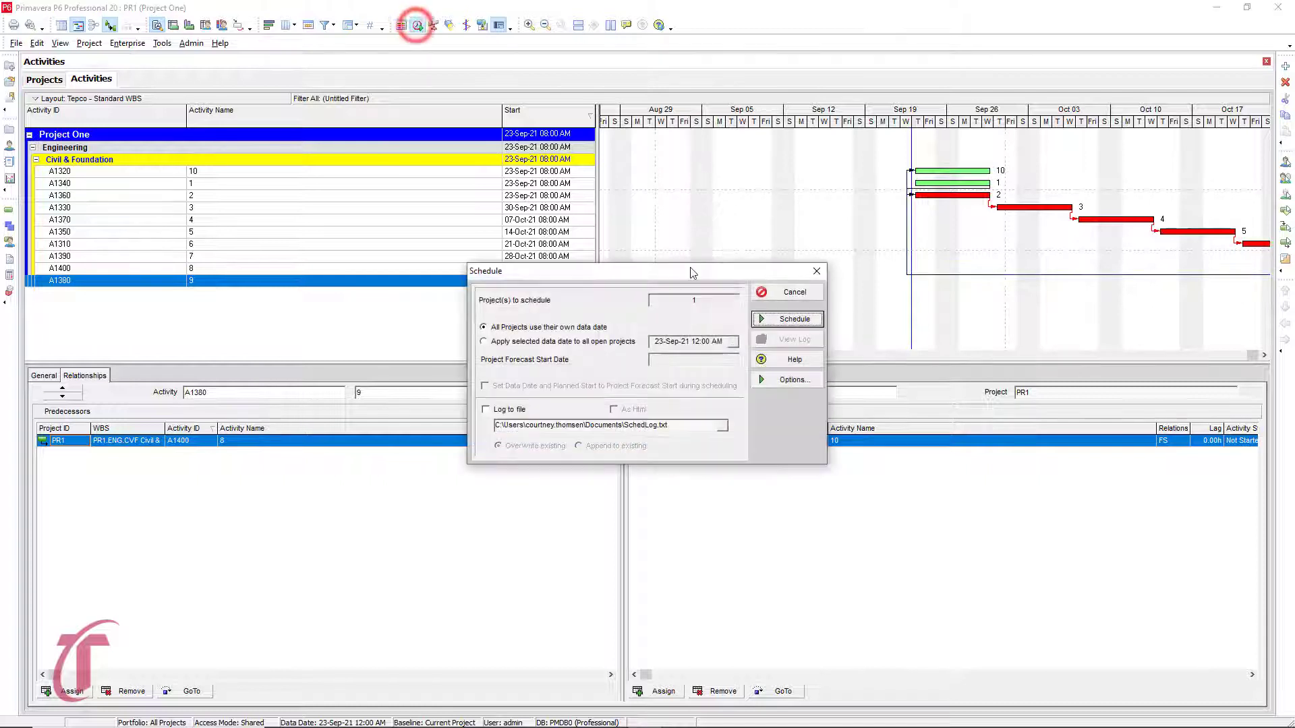
click(793, 319)
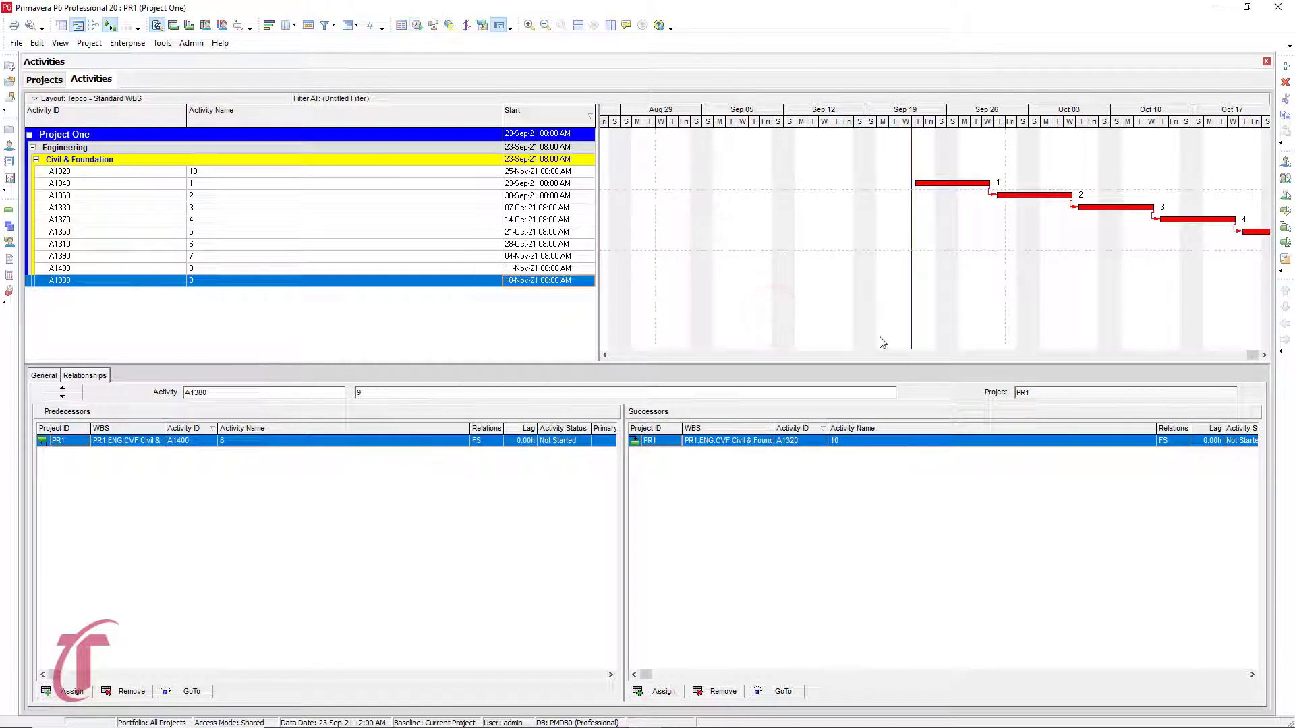
click(1263, 355)
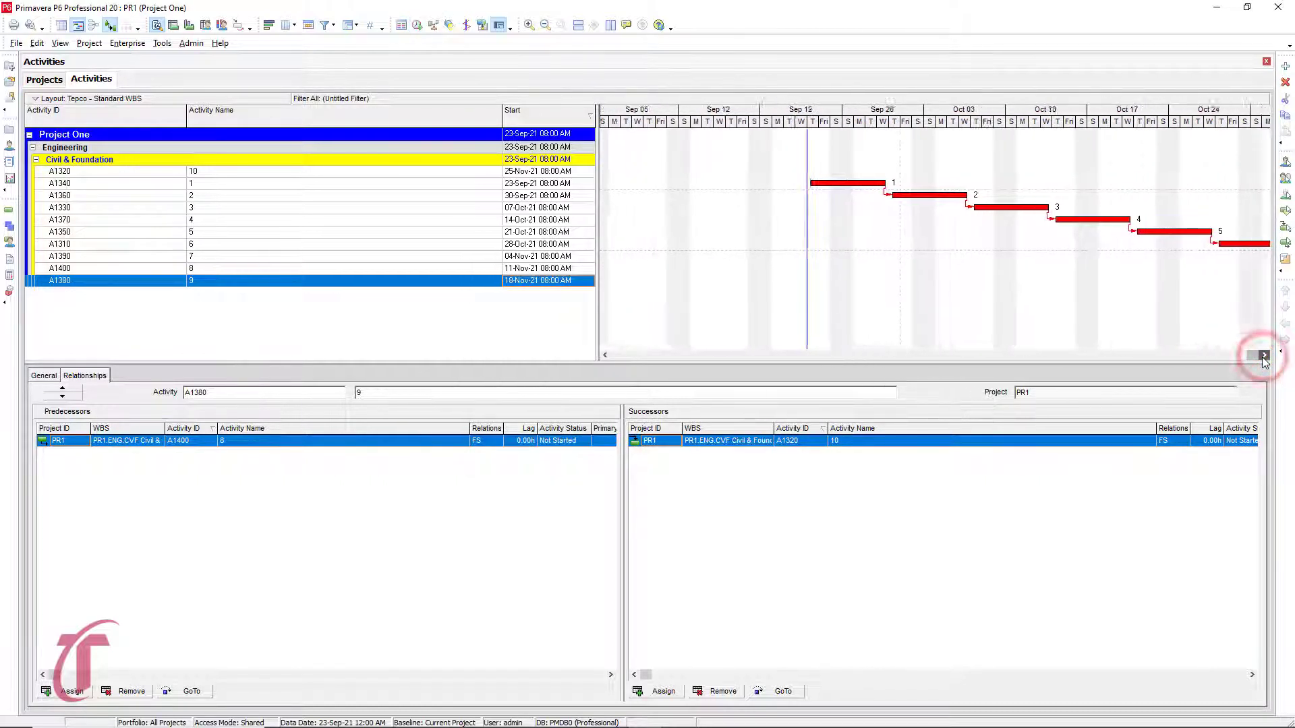
click(1263, 355)
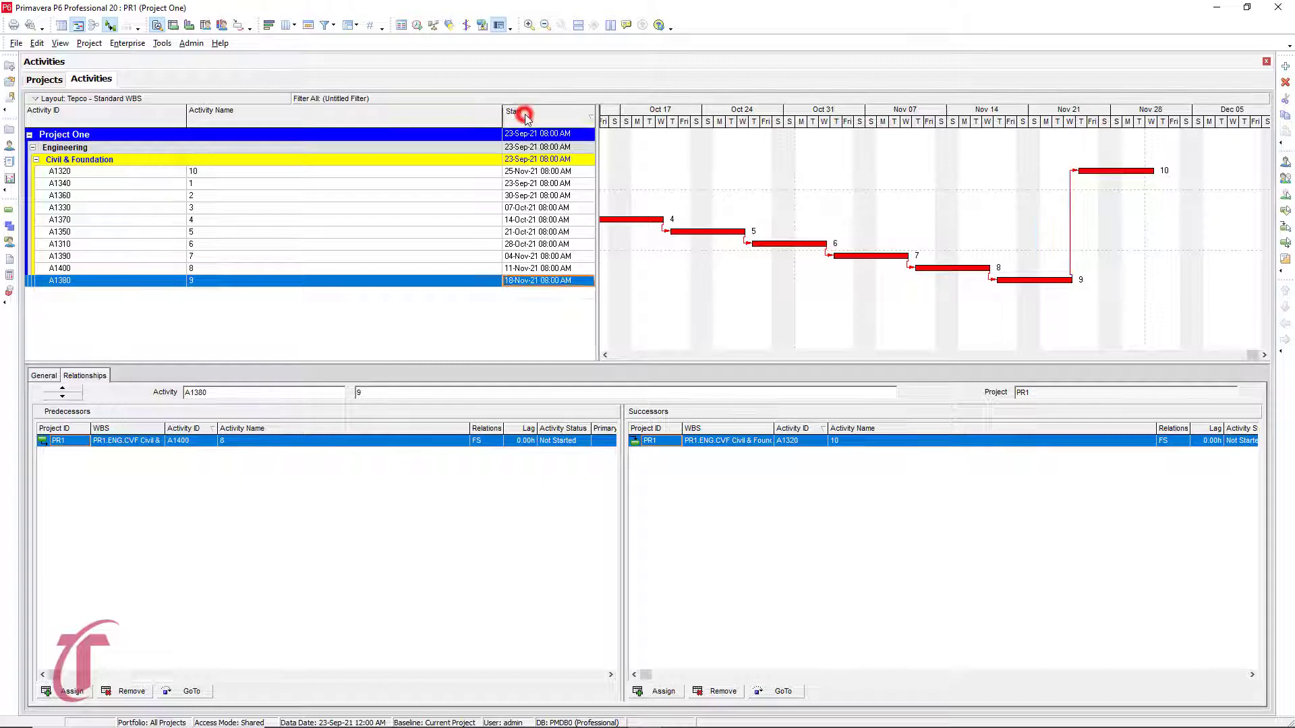
click(516, 110)
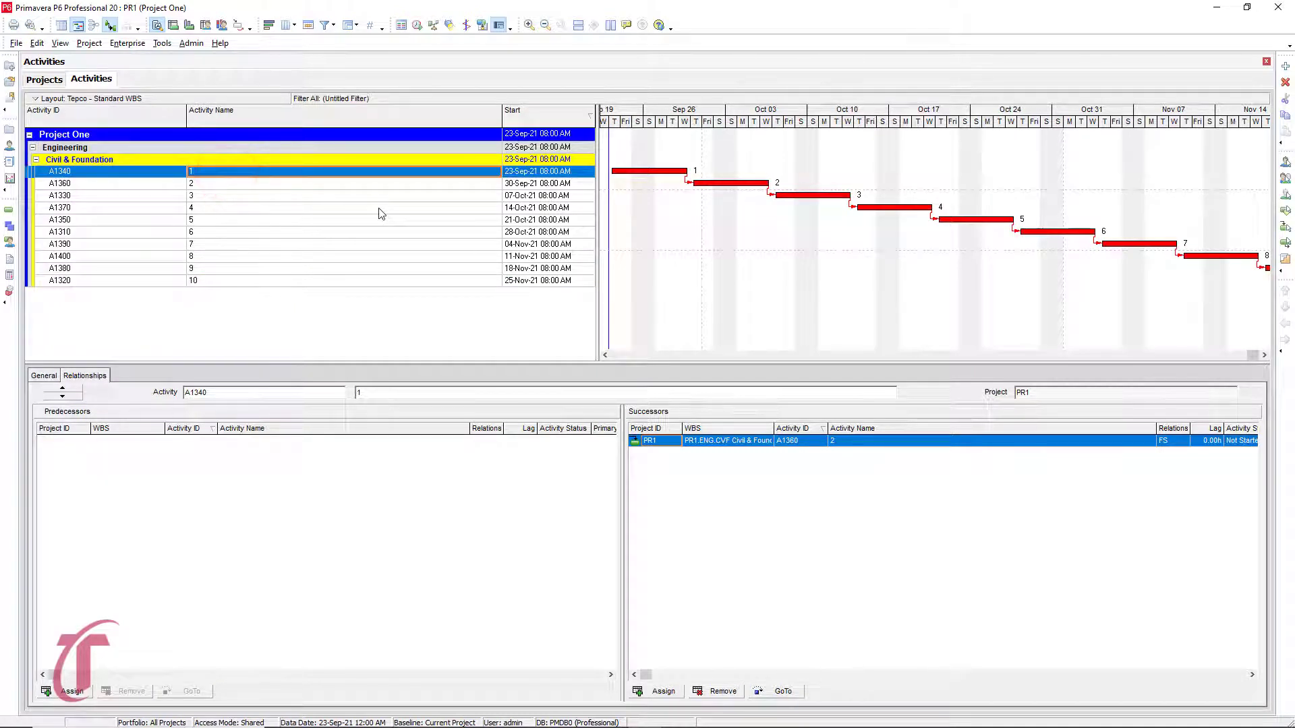
mouse_move(463, 225)
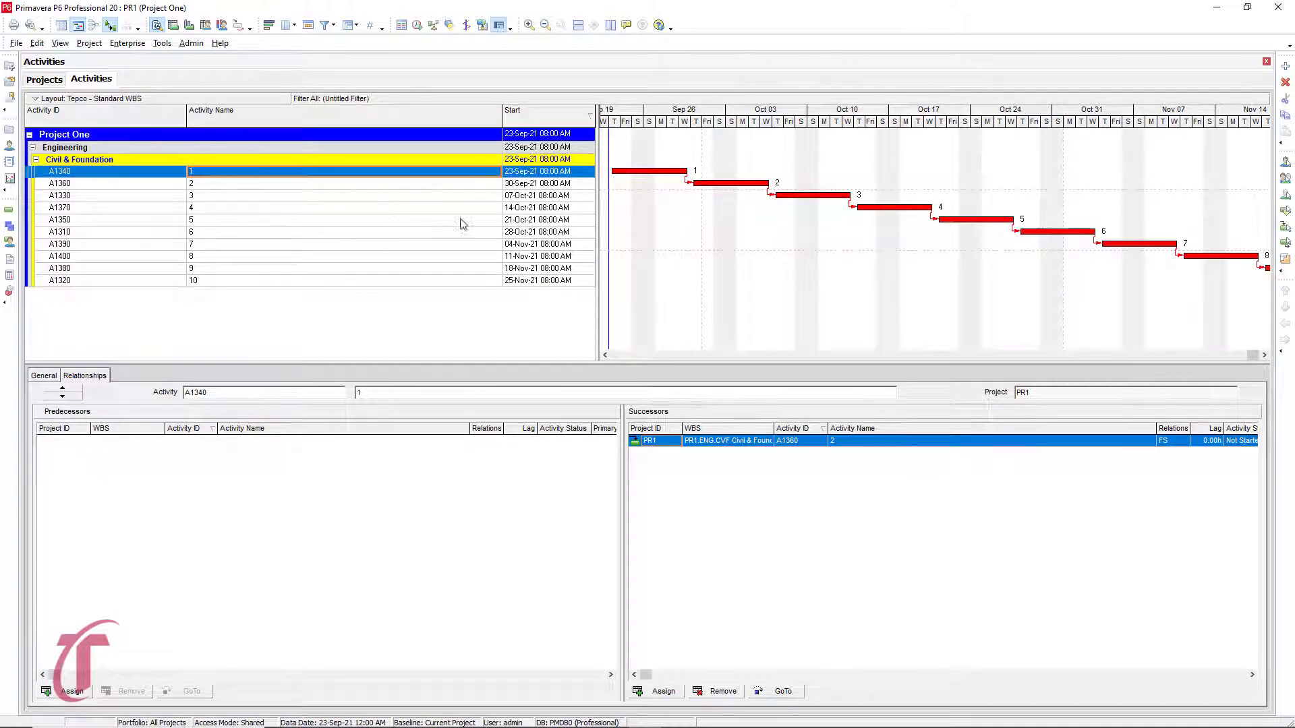
mouse_move(346, 306)
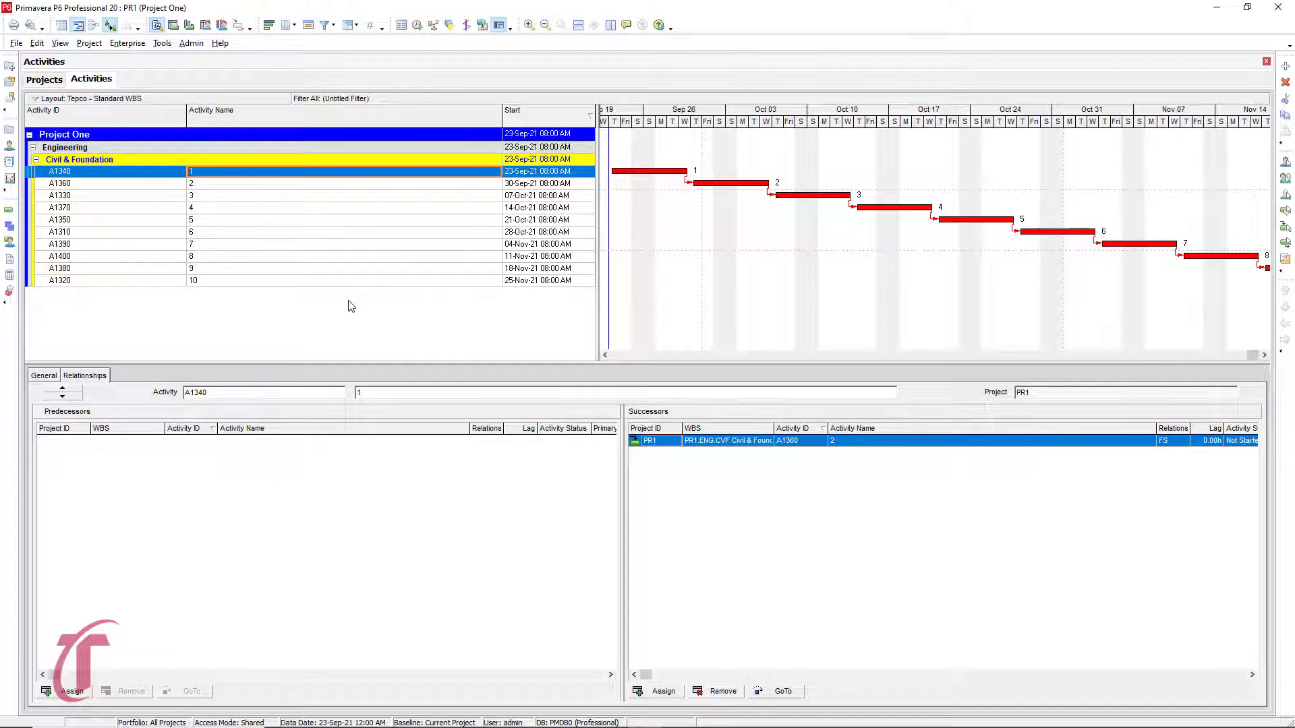
Step: Select all ten Civil & Foundation activities and remove their relationships, confirming with Yes
click(240, 280)
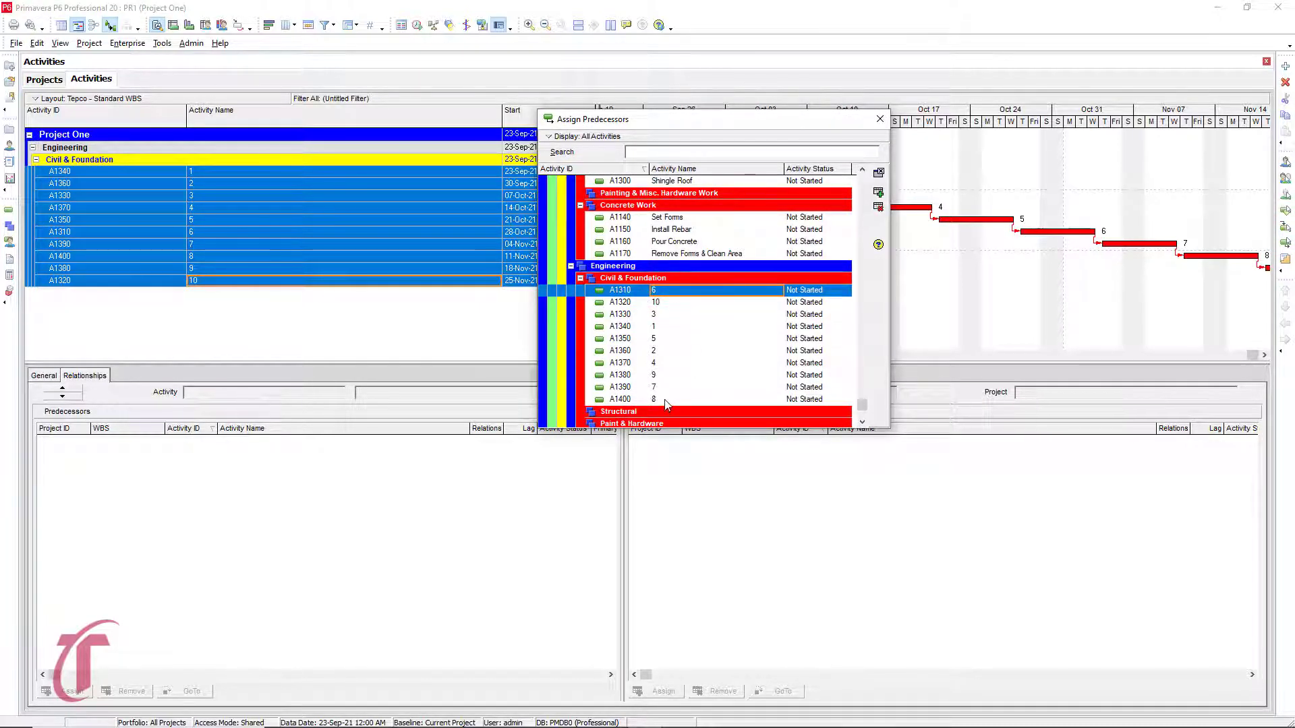
click(653, 398)
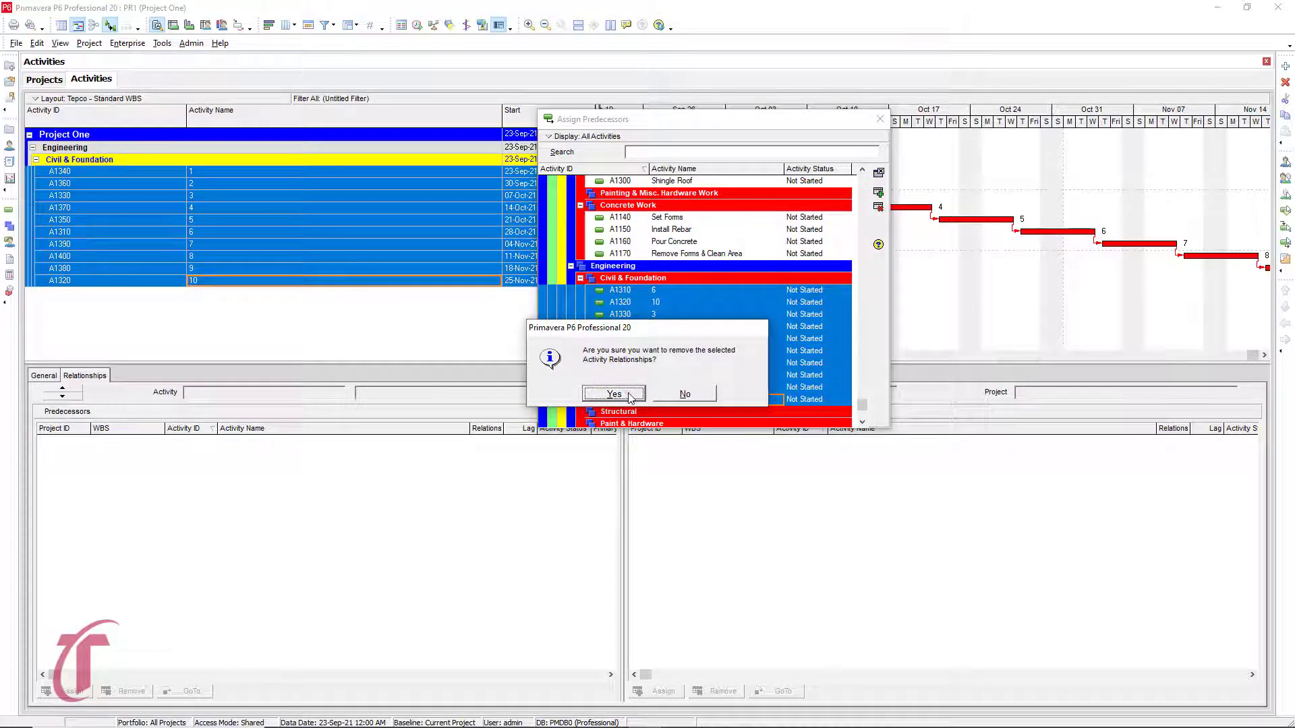
click(613, 394)
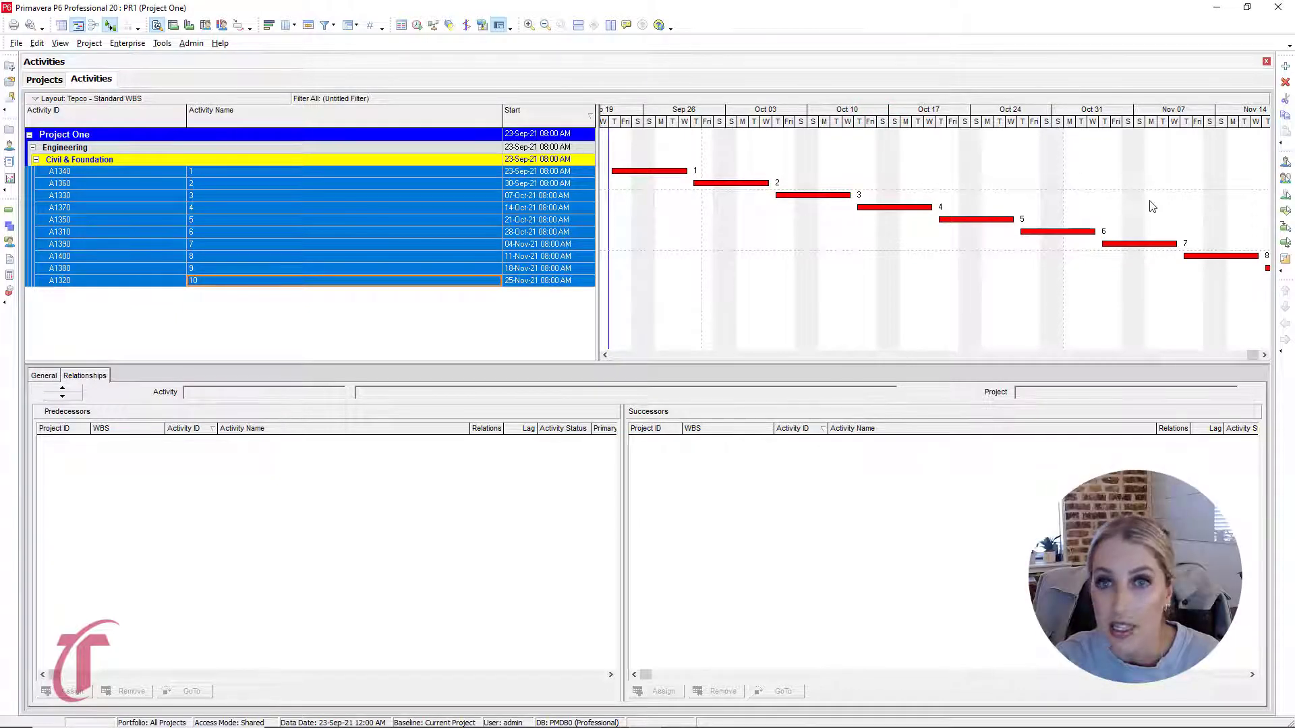
mouse_move(1017, 125)
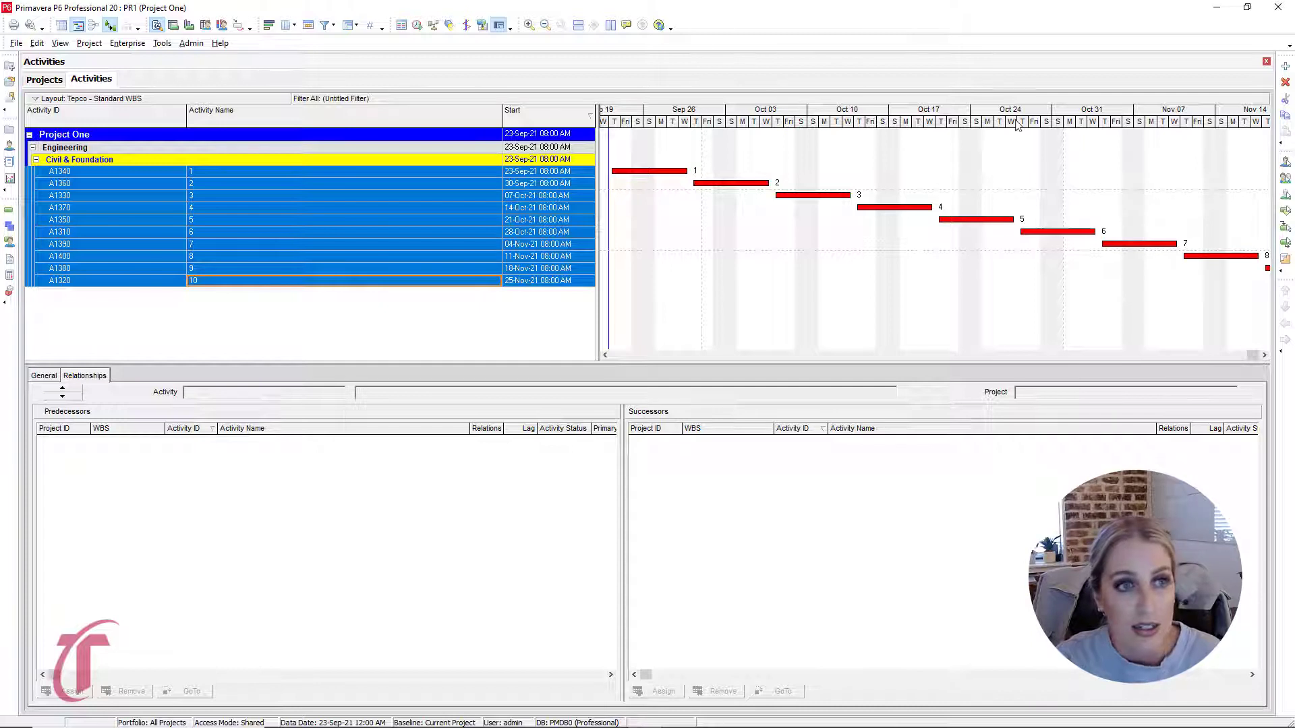
Step: Select activity A1340 and show the Successors tab in the details pane
click(58, 171)
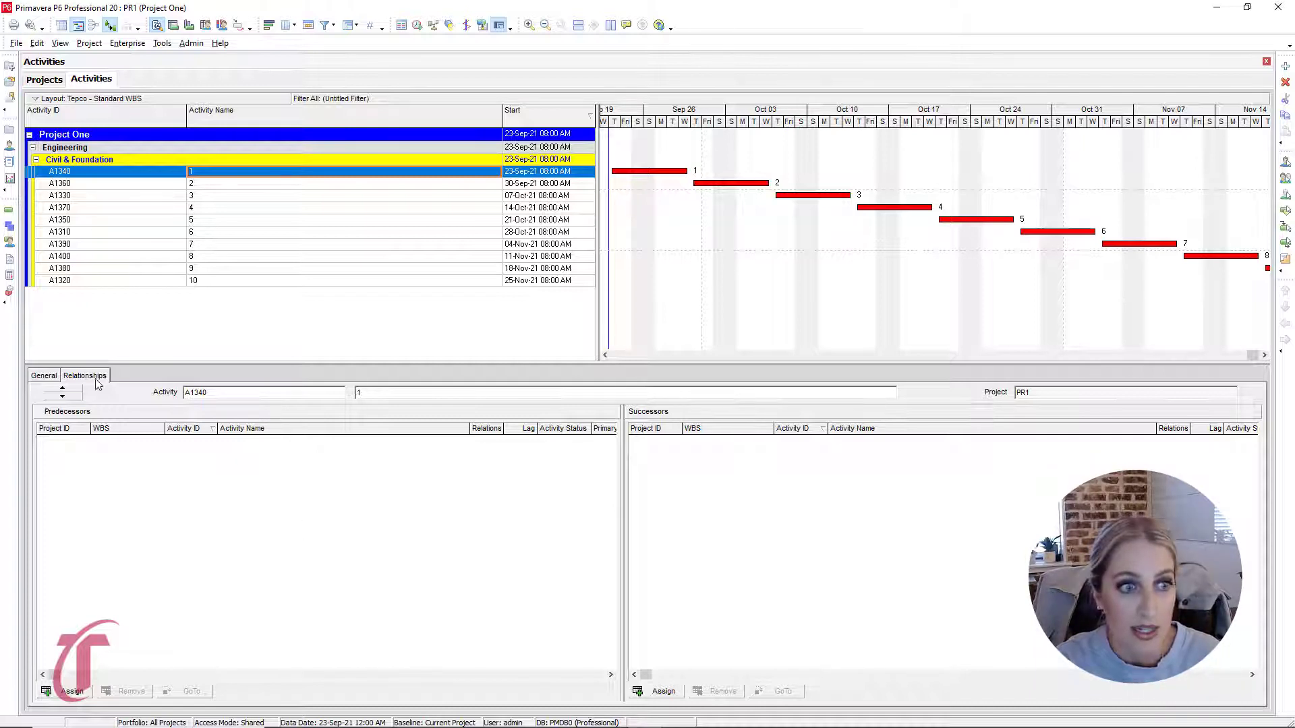
mouse_move(713, 490)
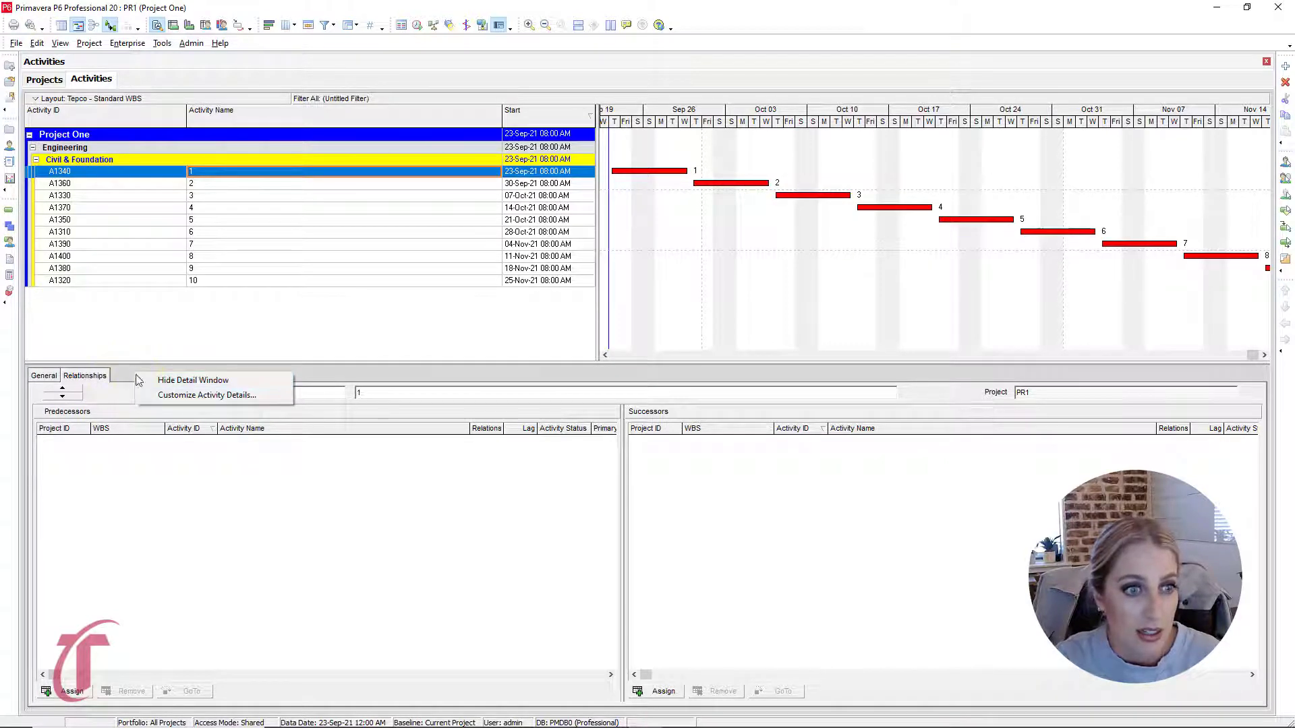
click(207, 394)
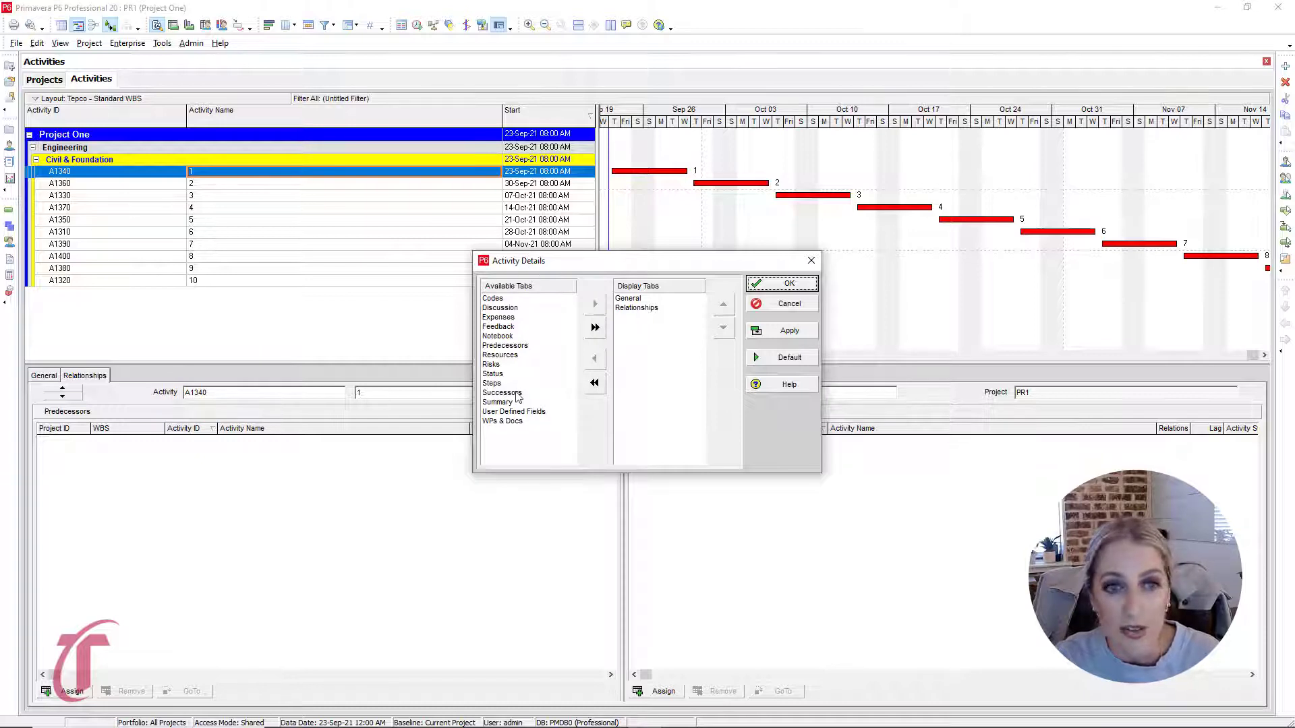
mouse_move(528, 390)
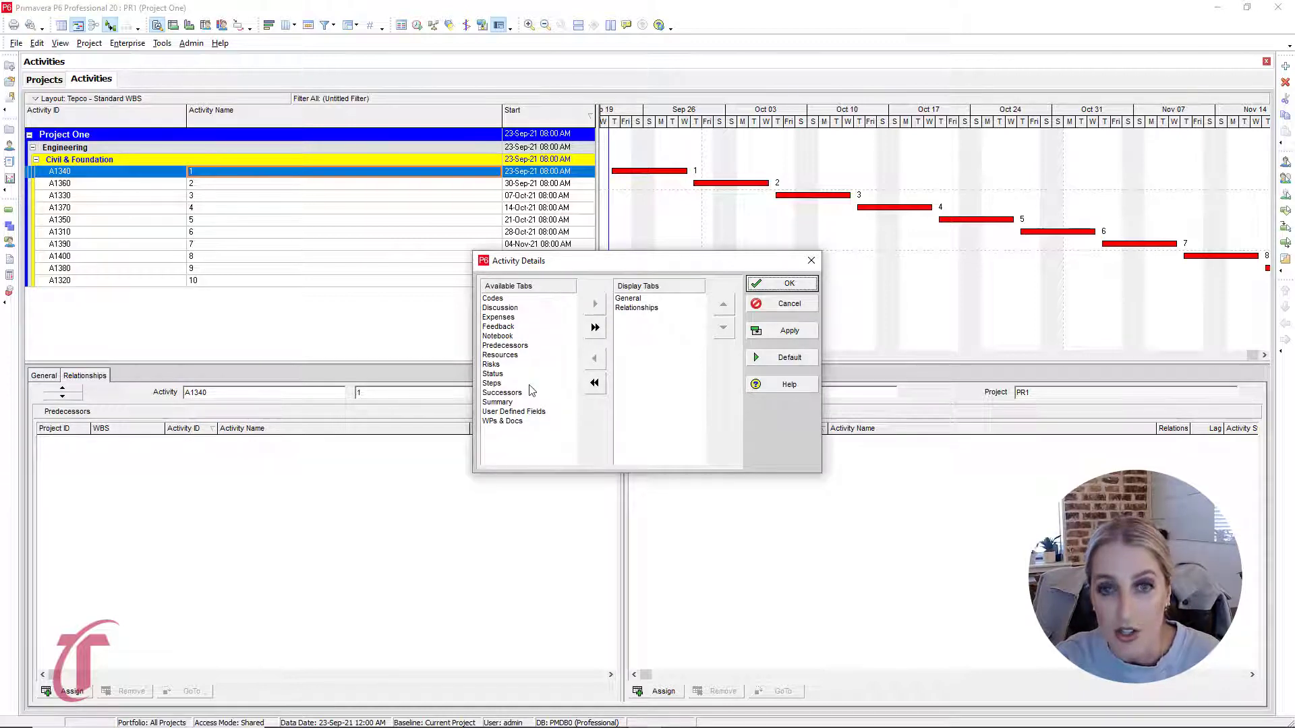
click(788, 283)
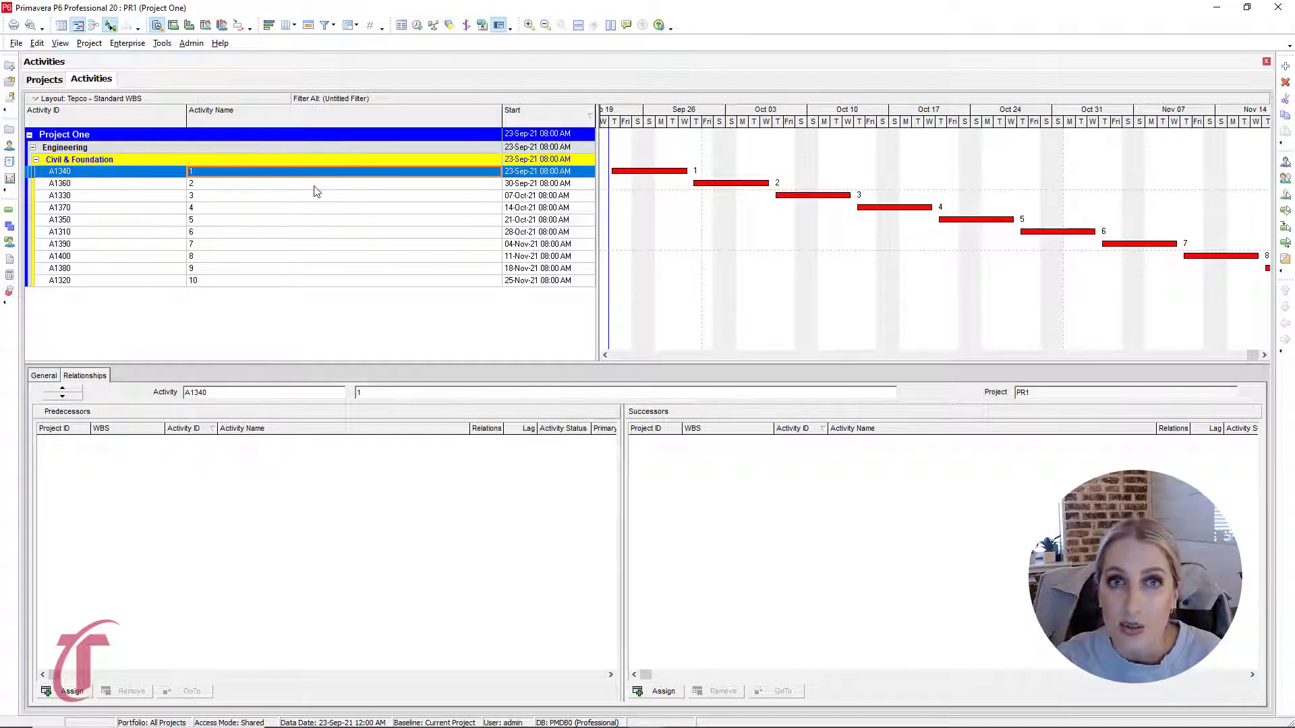
mouse_move(483, 214)
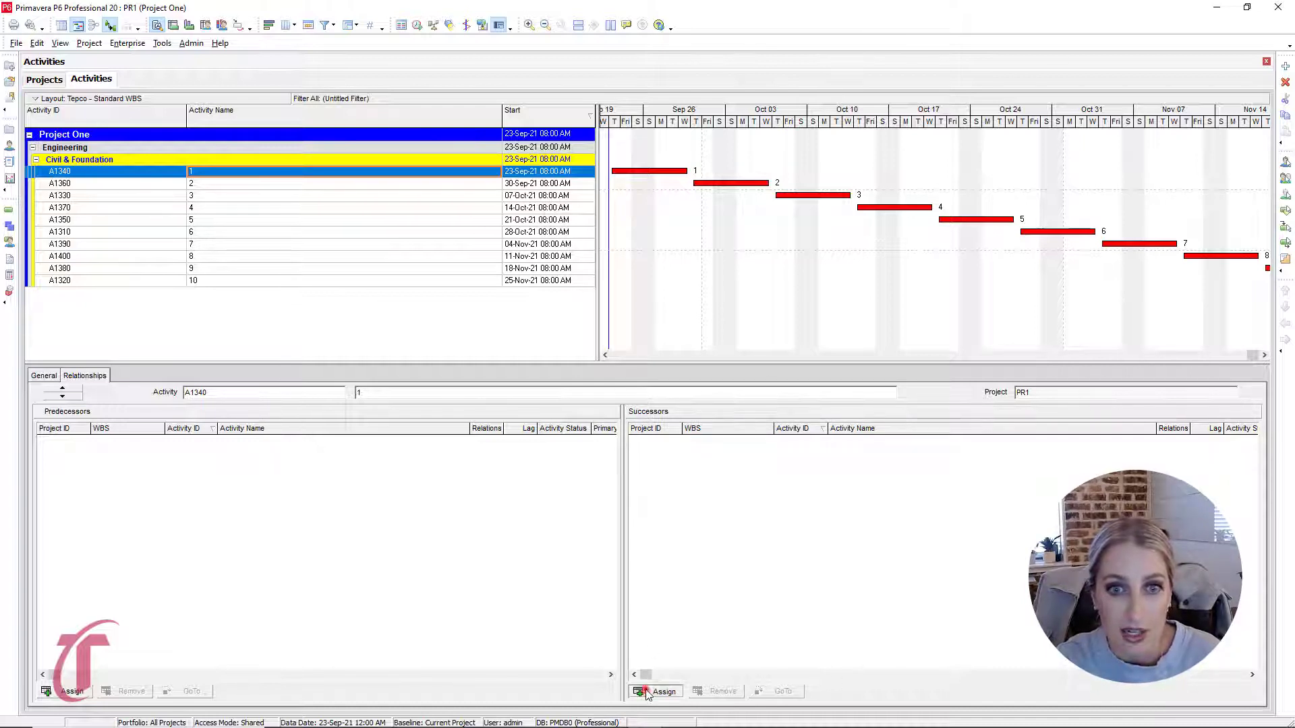
Step: Assign A1360 as activity 1's finish-to-start successor, then go to A1360
click(662, 692)
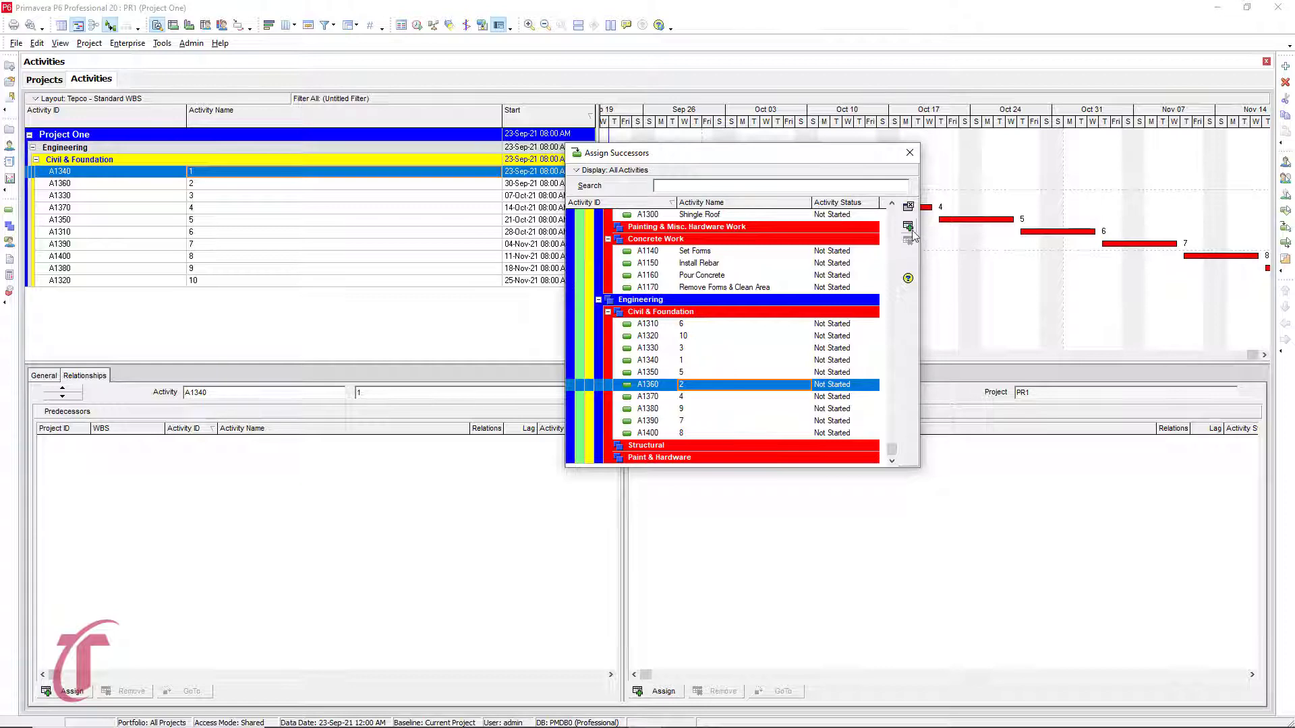
mouse_move(907, 226)
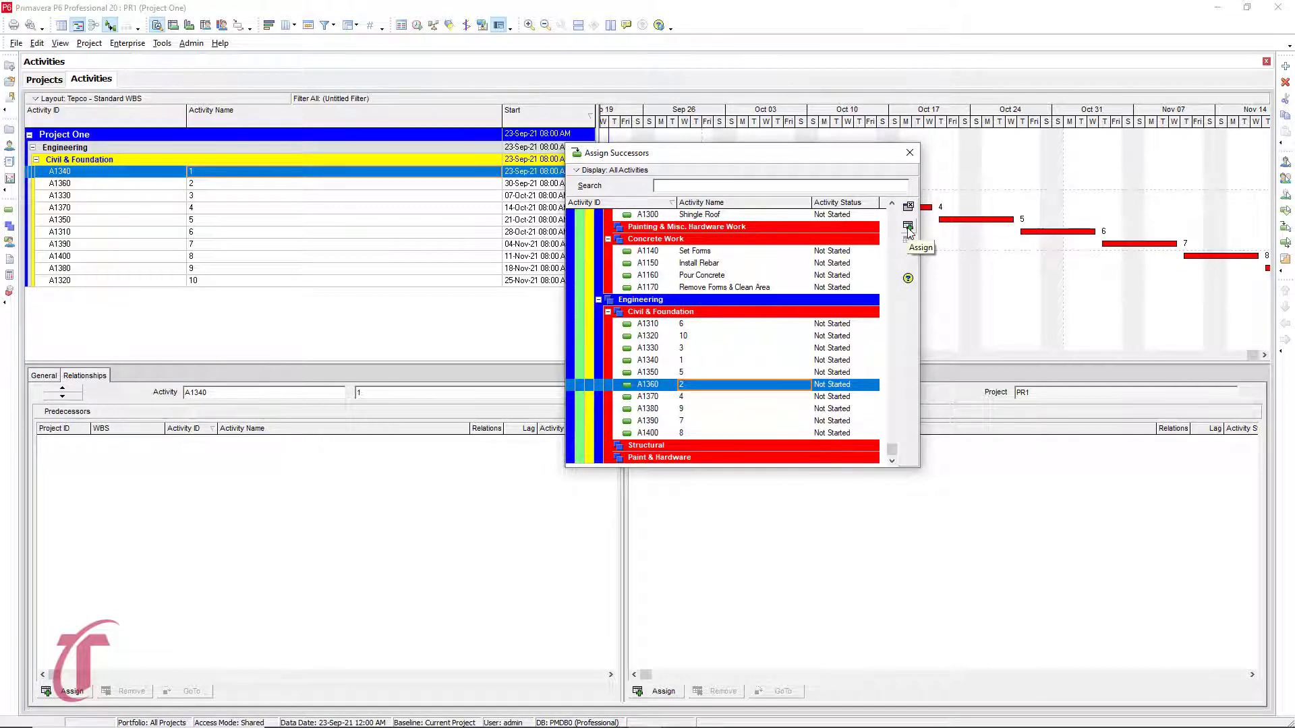
click(908, 225)
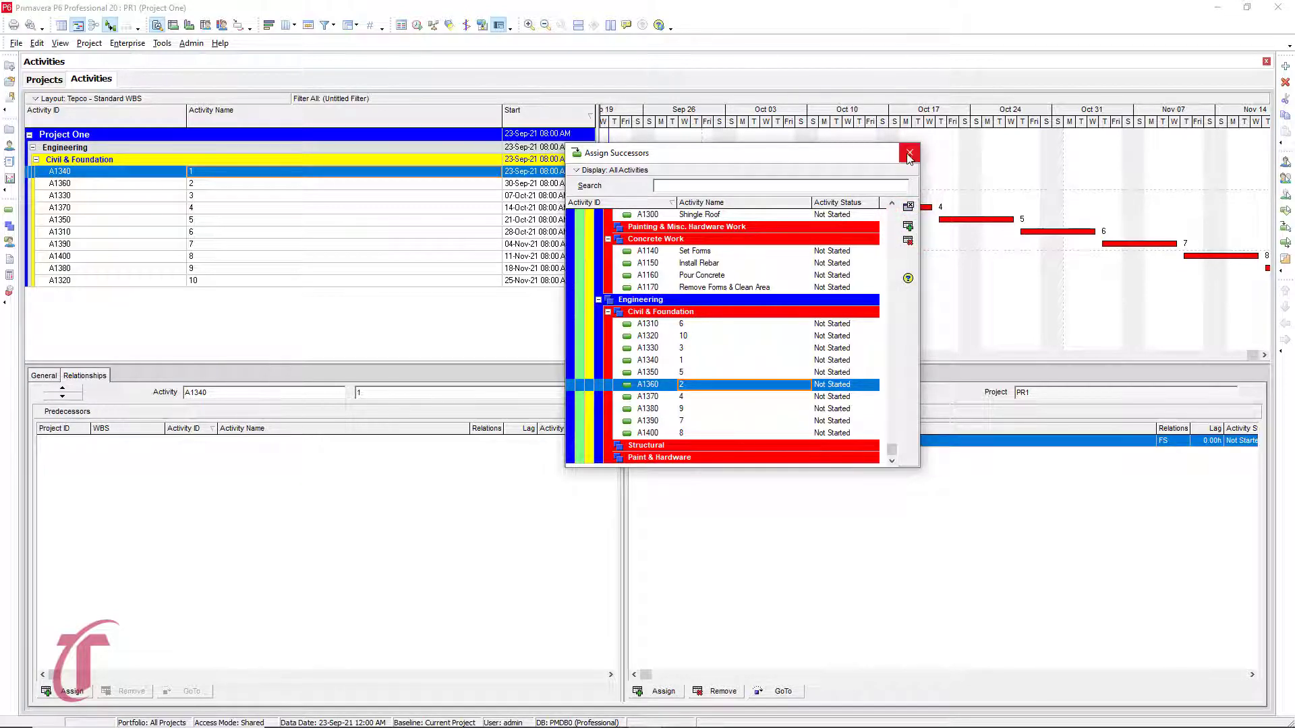
click(908, 157)
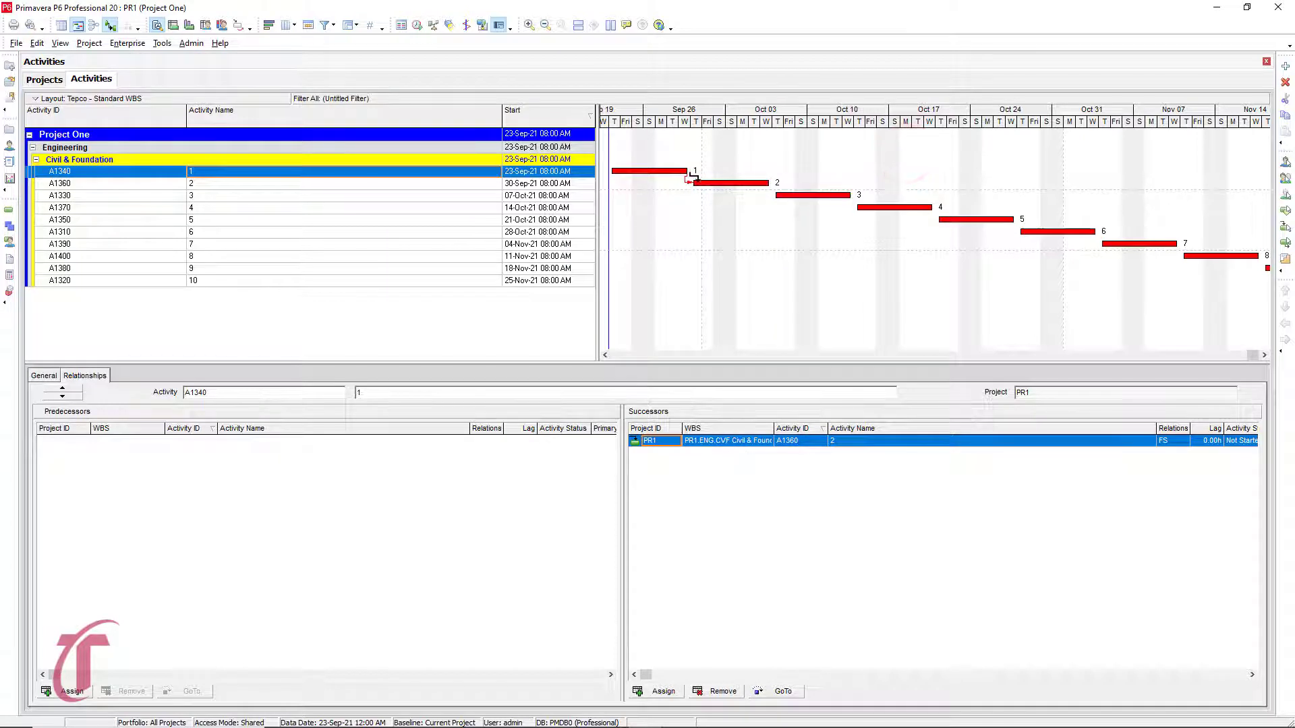
mouse_move(729, 178)
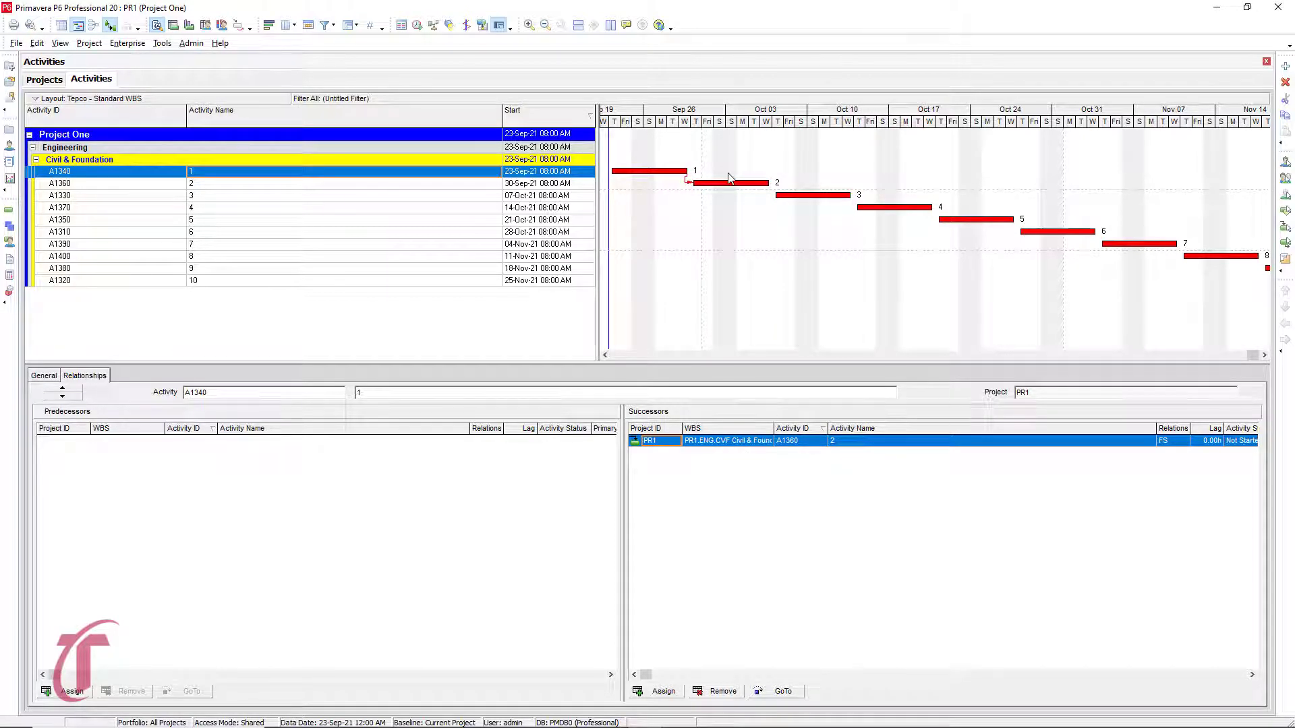
mouse_move(862, 483)
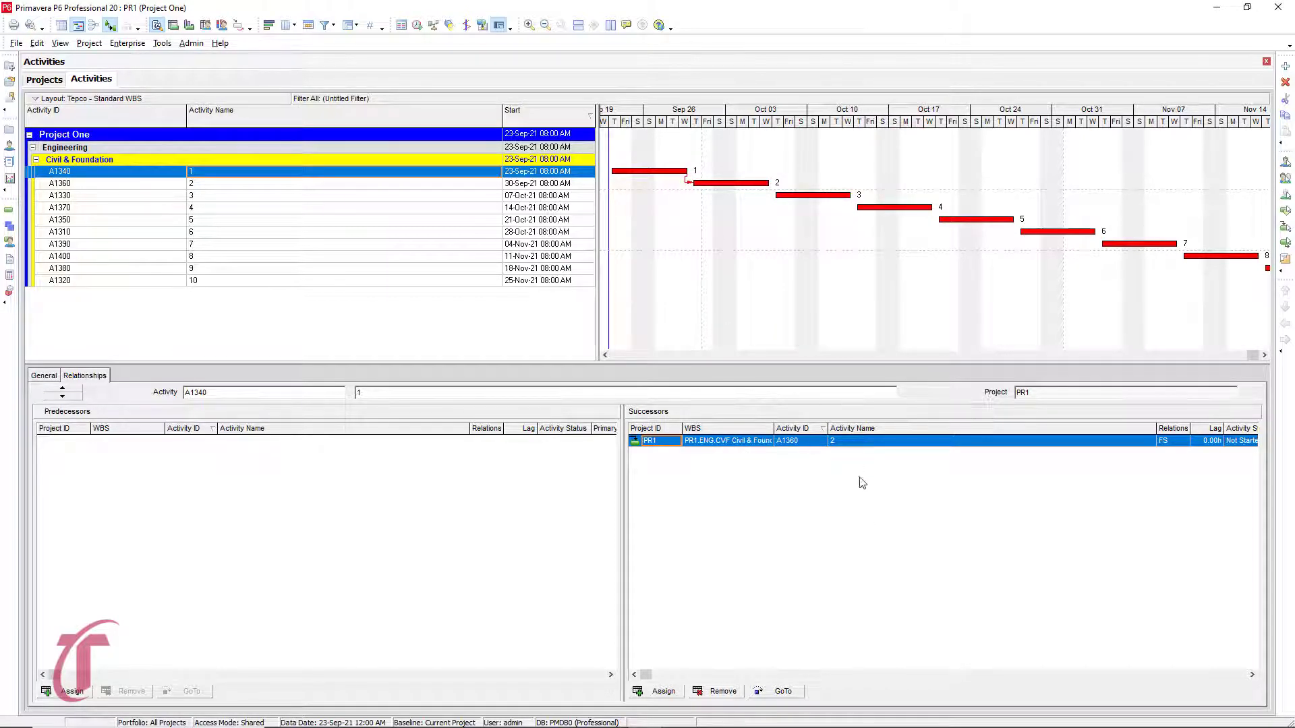
mouse_move(750, 712)
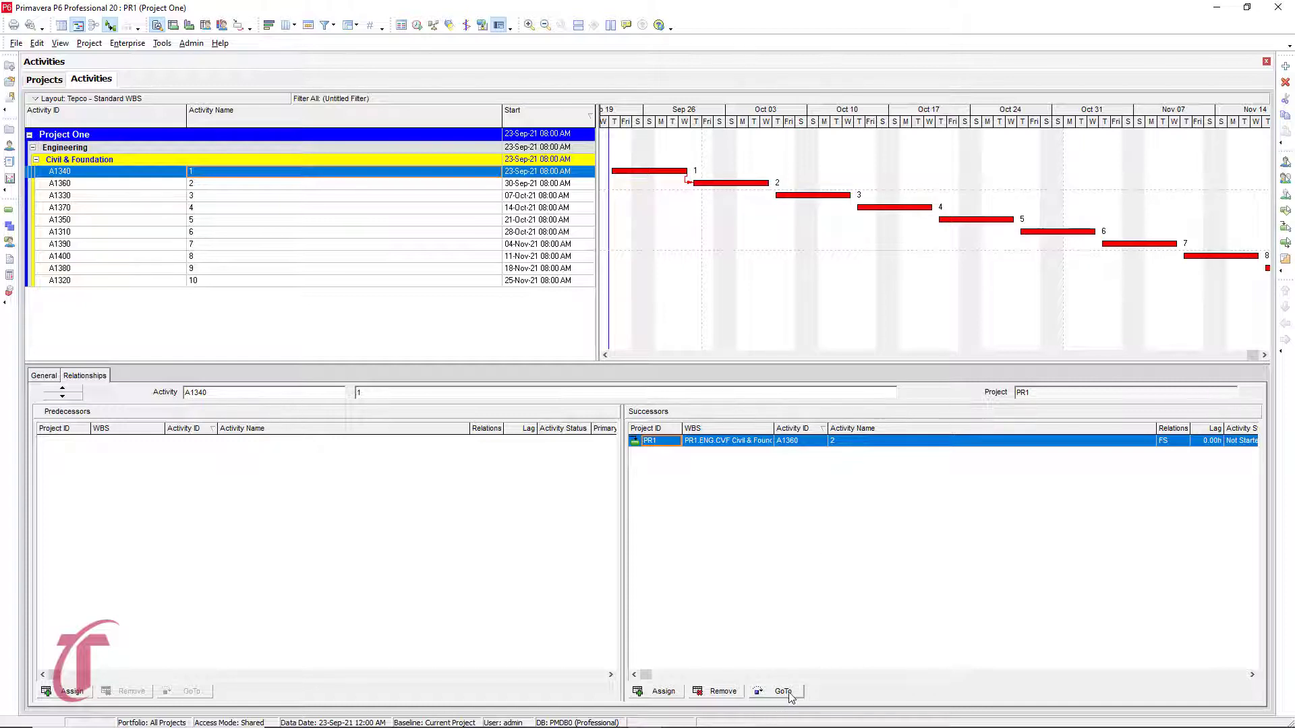
click(783, 691)
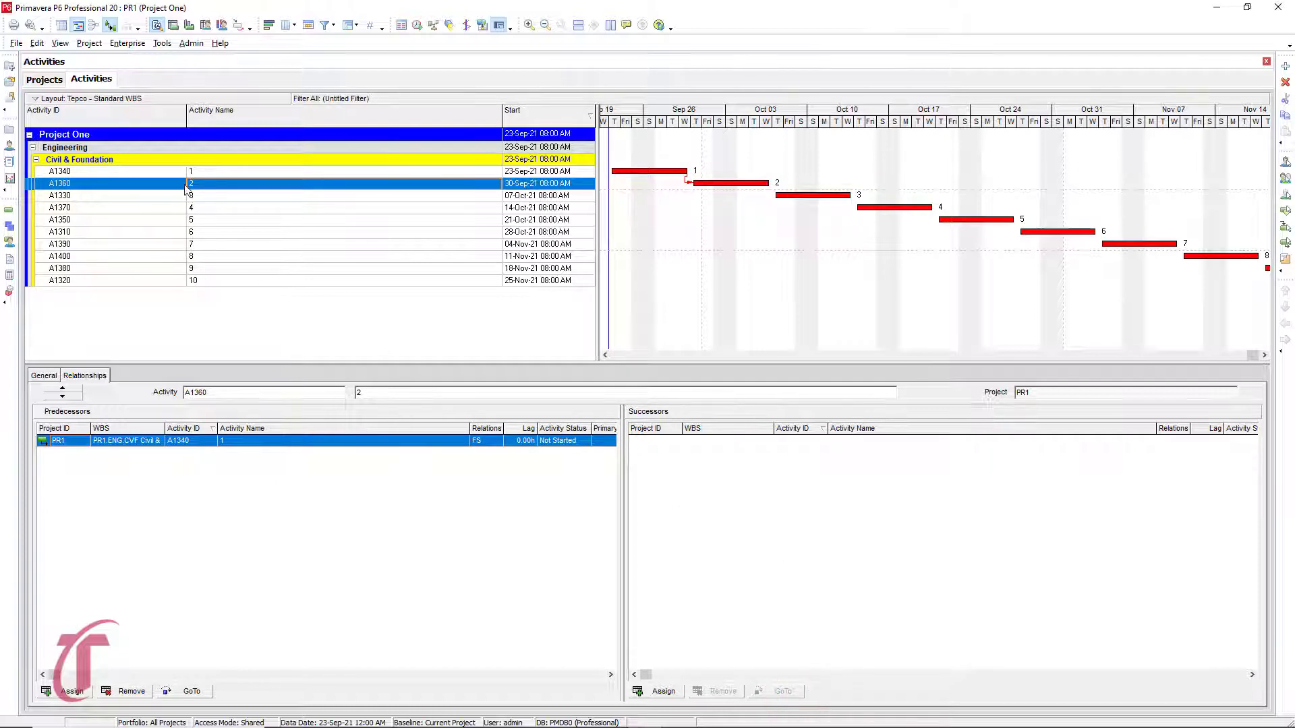
mouse_move(229, 195)
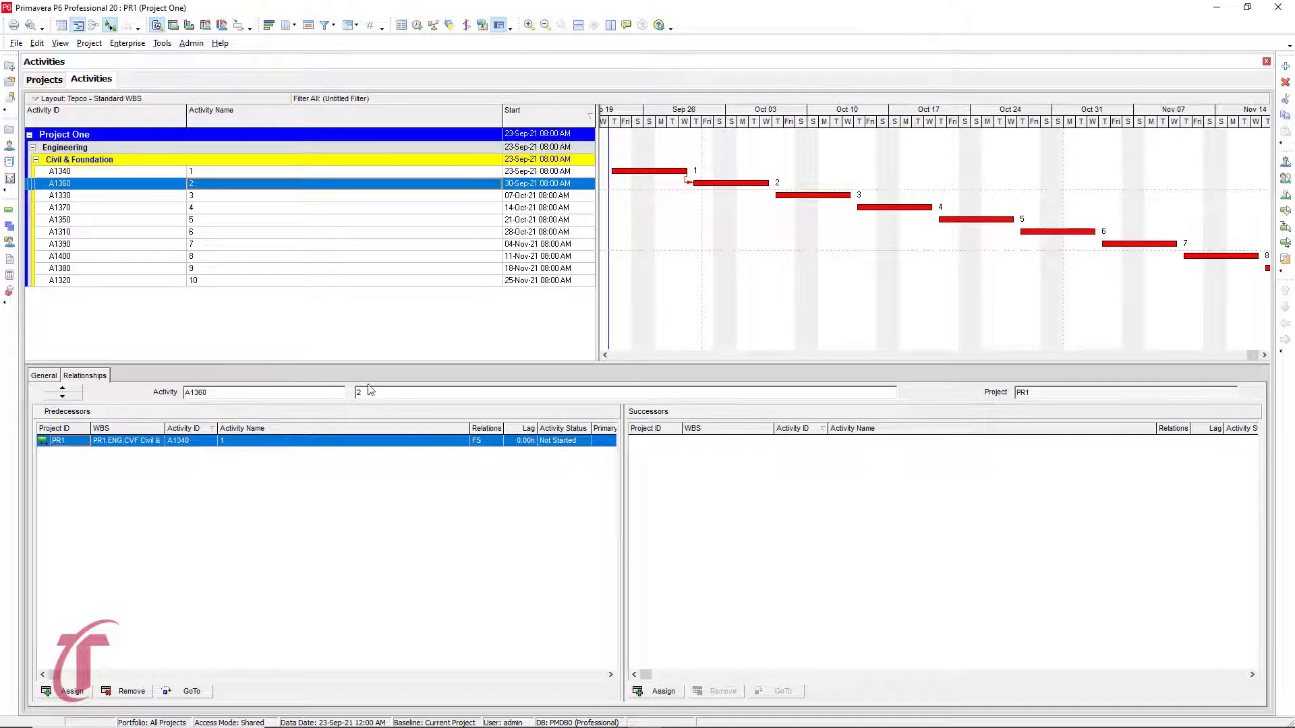
mouse_move(248, 450)
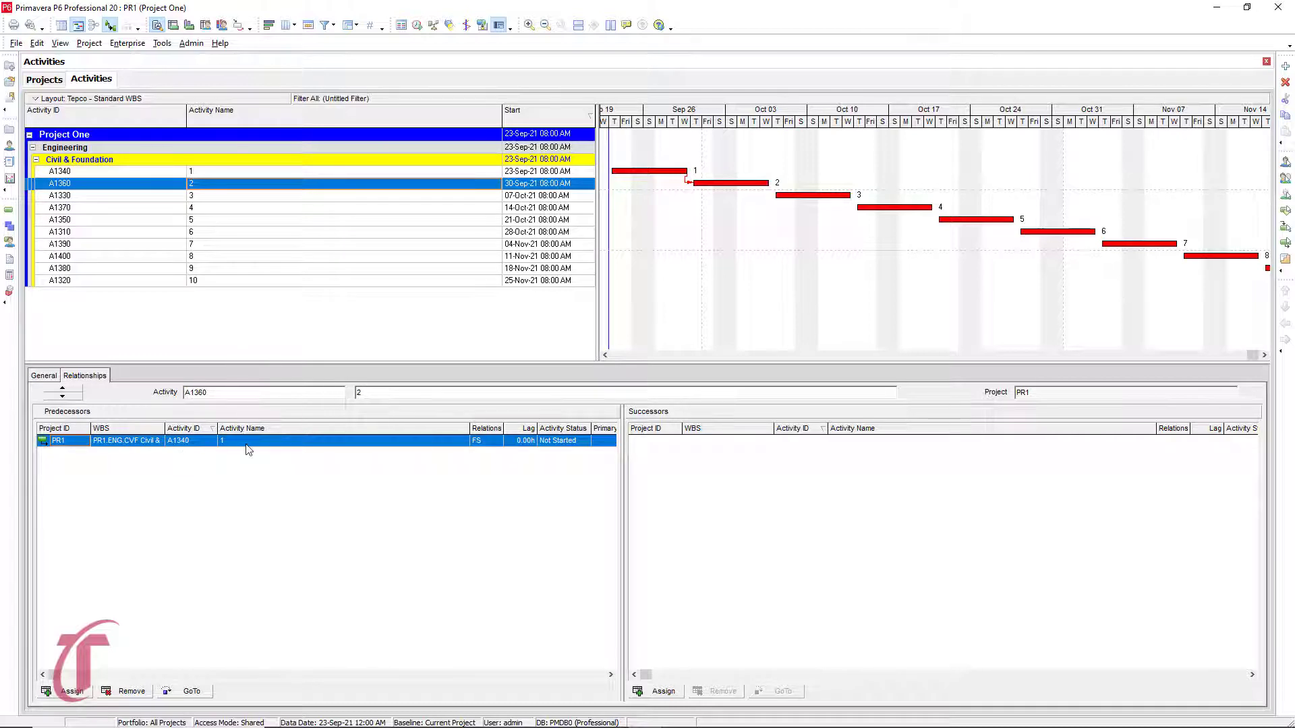
mouse_move(242, 462)
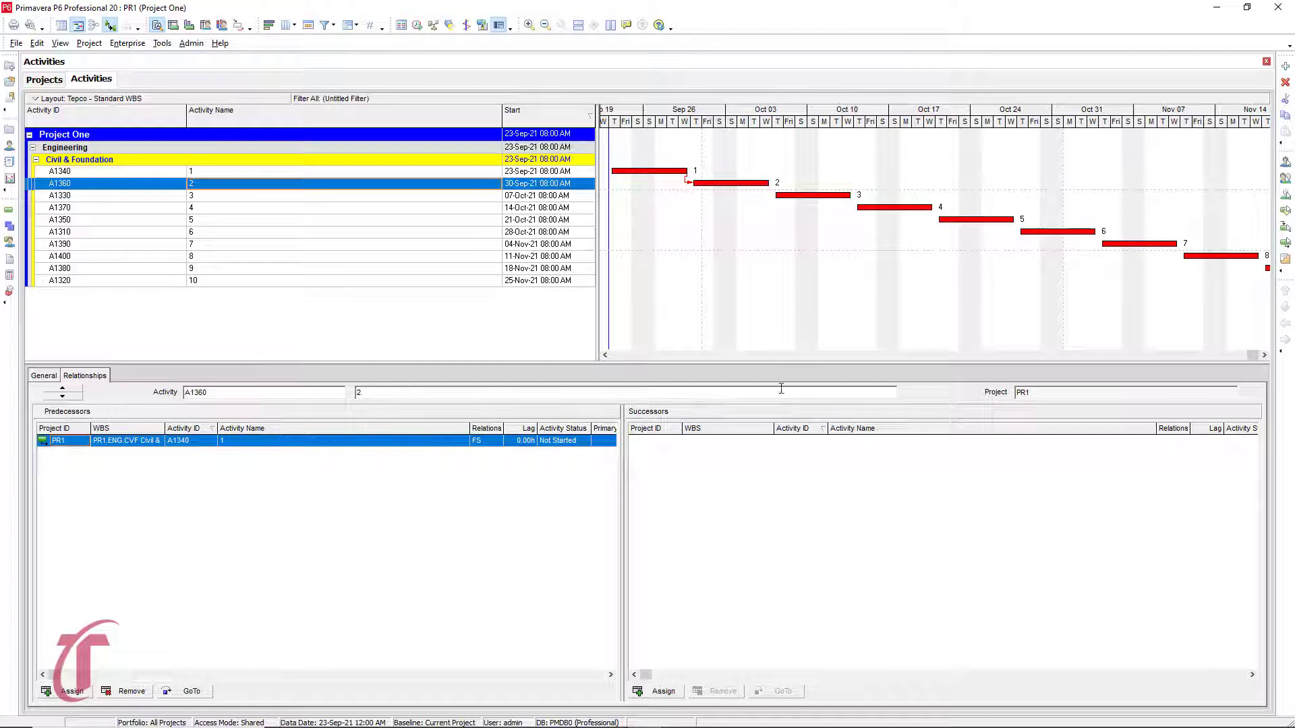
mouse_move(712, 415)
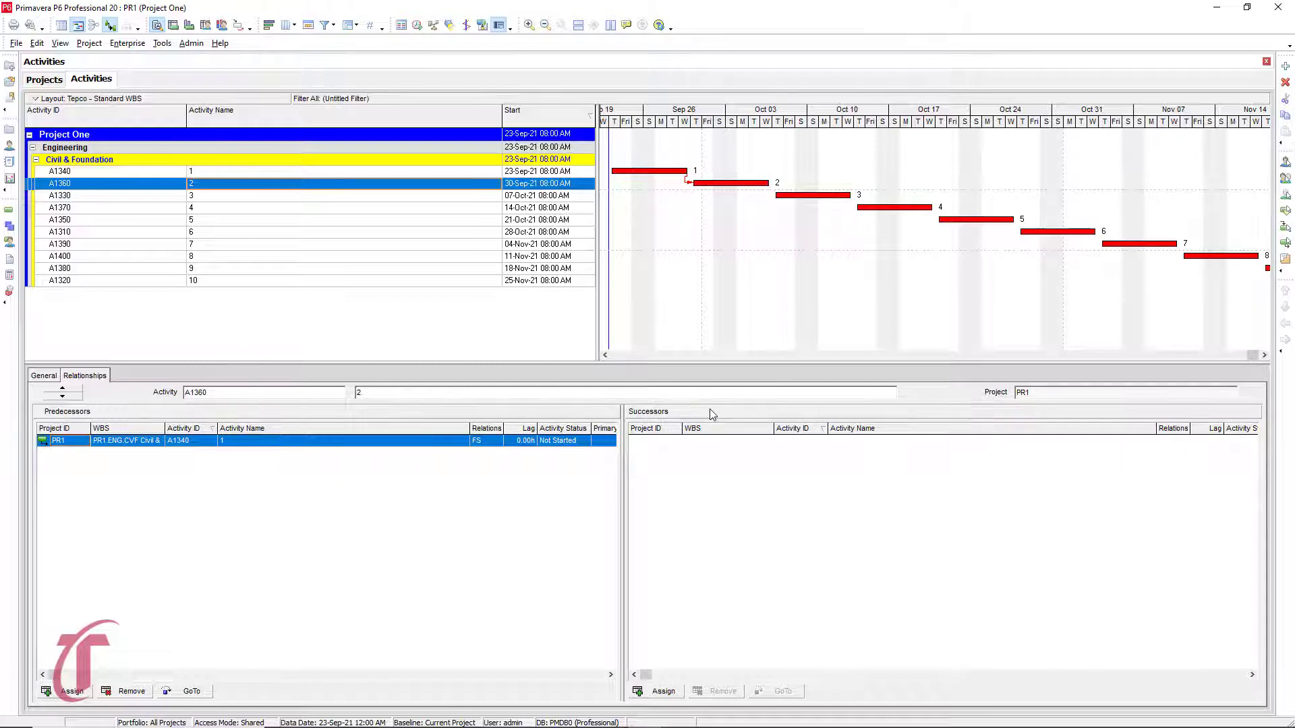
Step: Link activities 2 through 10 in sequence as successors, ending with A1380 linked to A1320
click(663, 691)
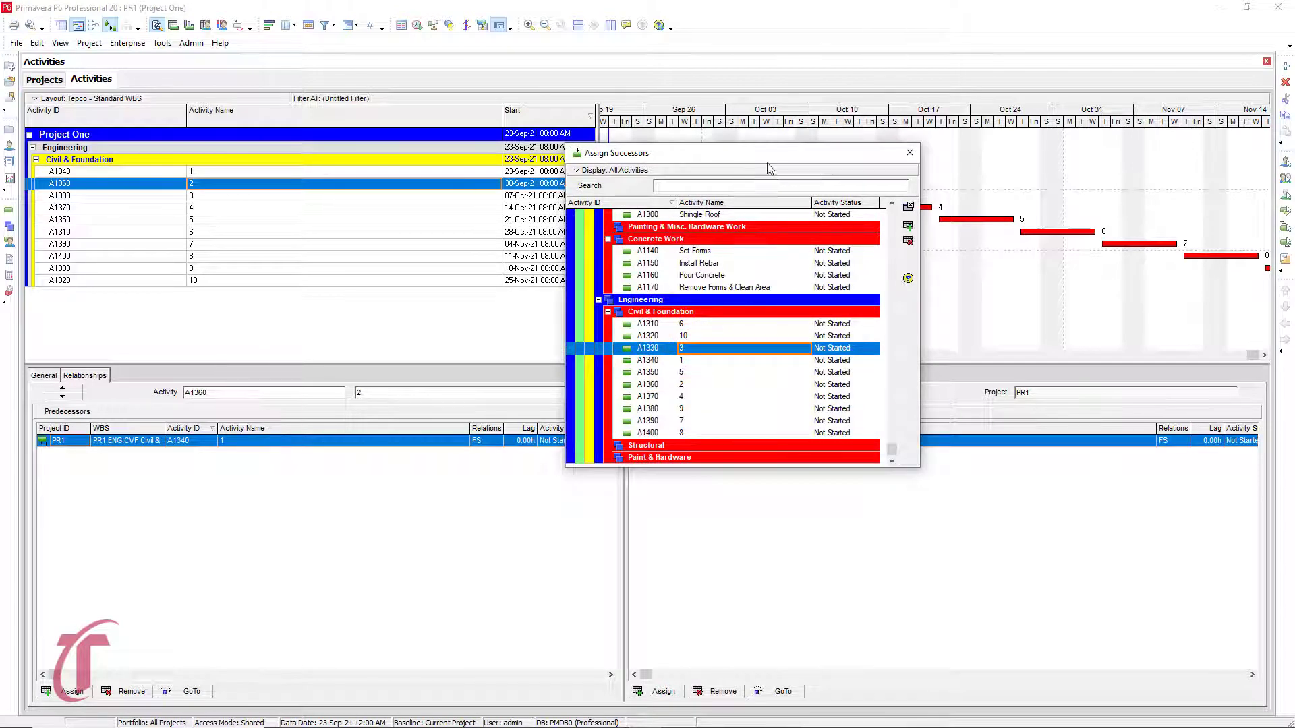
click(656, 691)
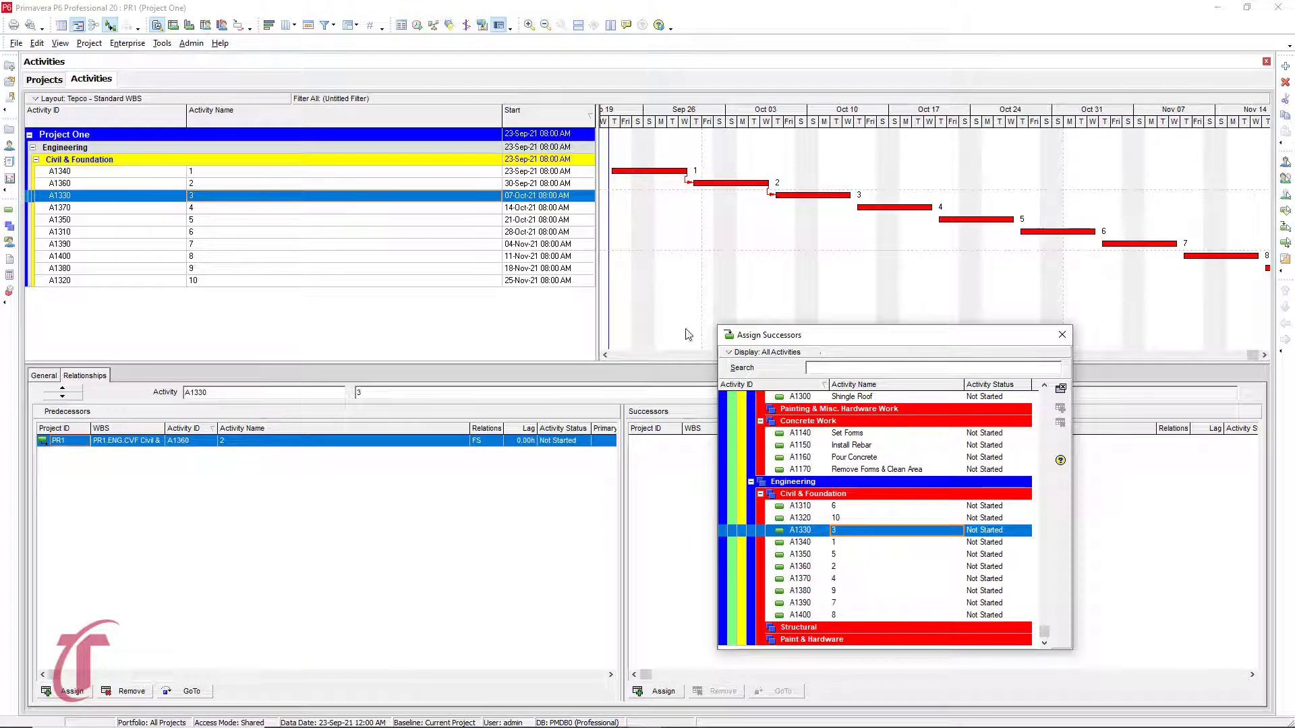
mouse_move(198, 205)
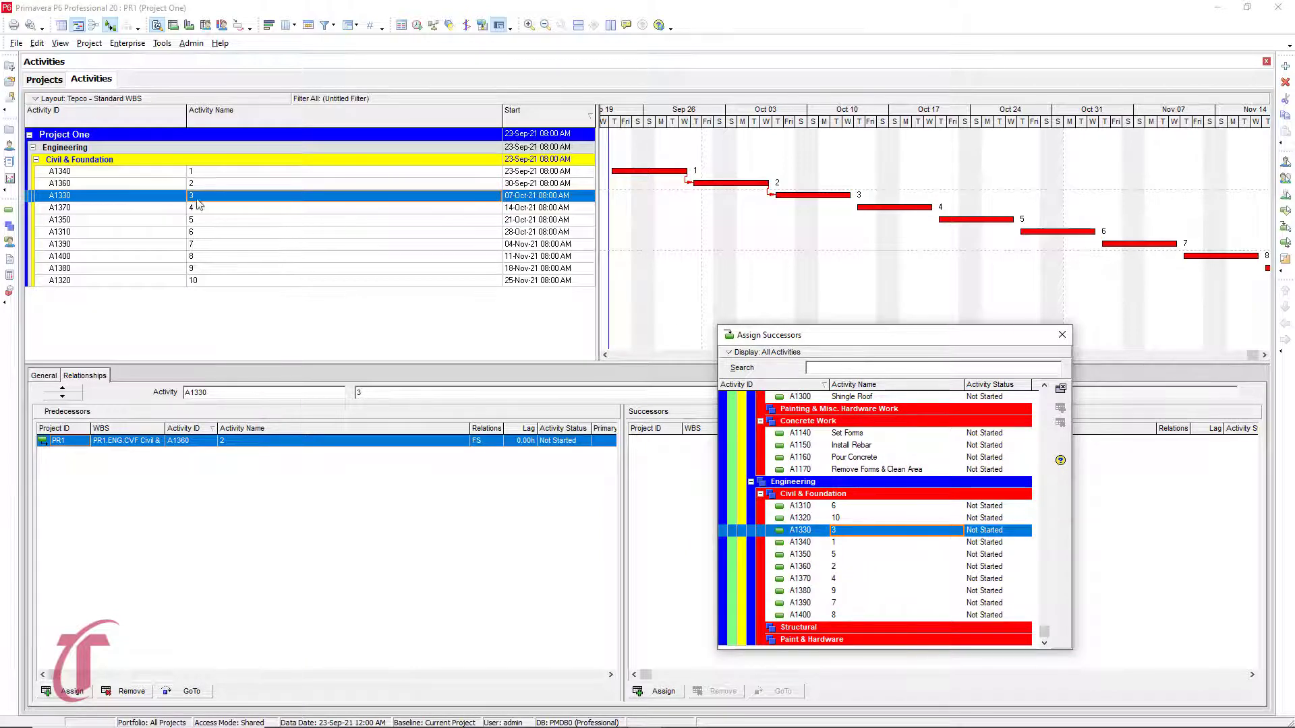
mouse_move(265, 465)
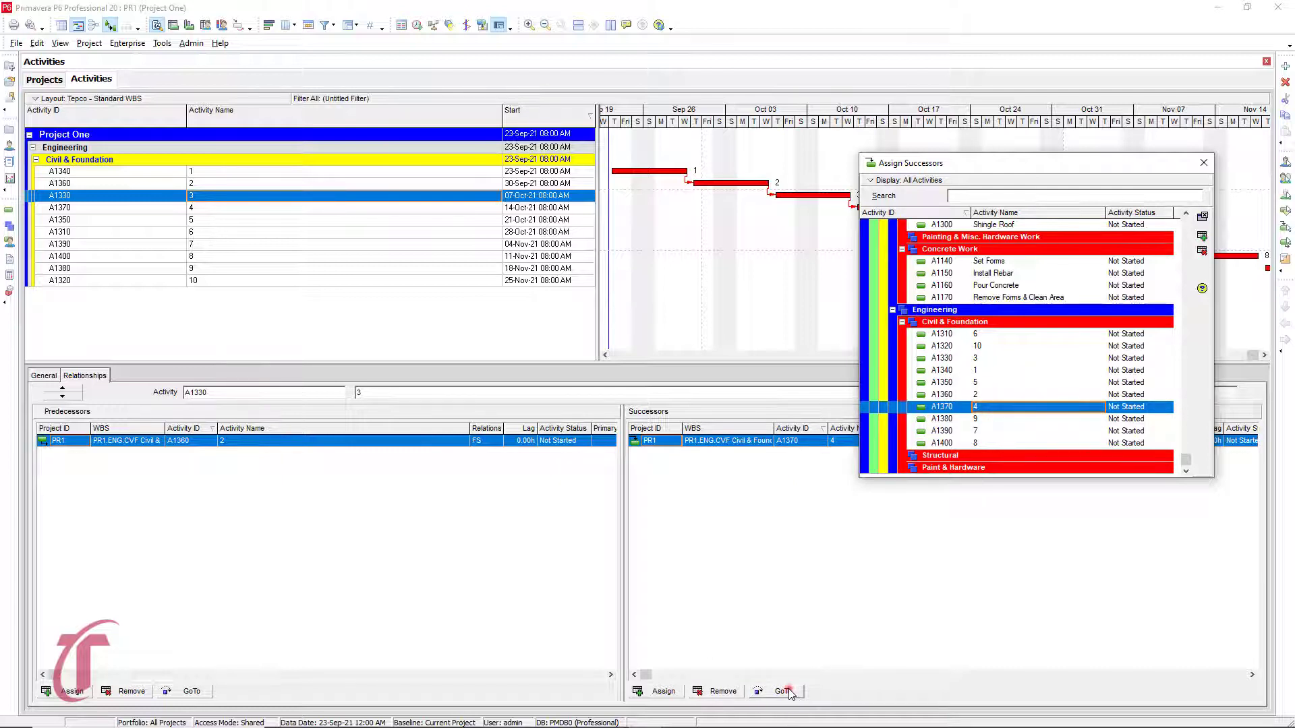
click(779, 692)
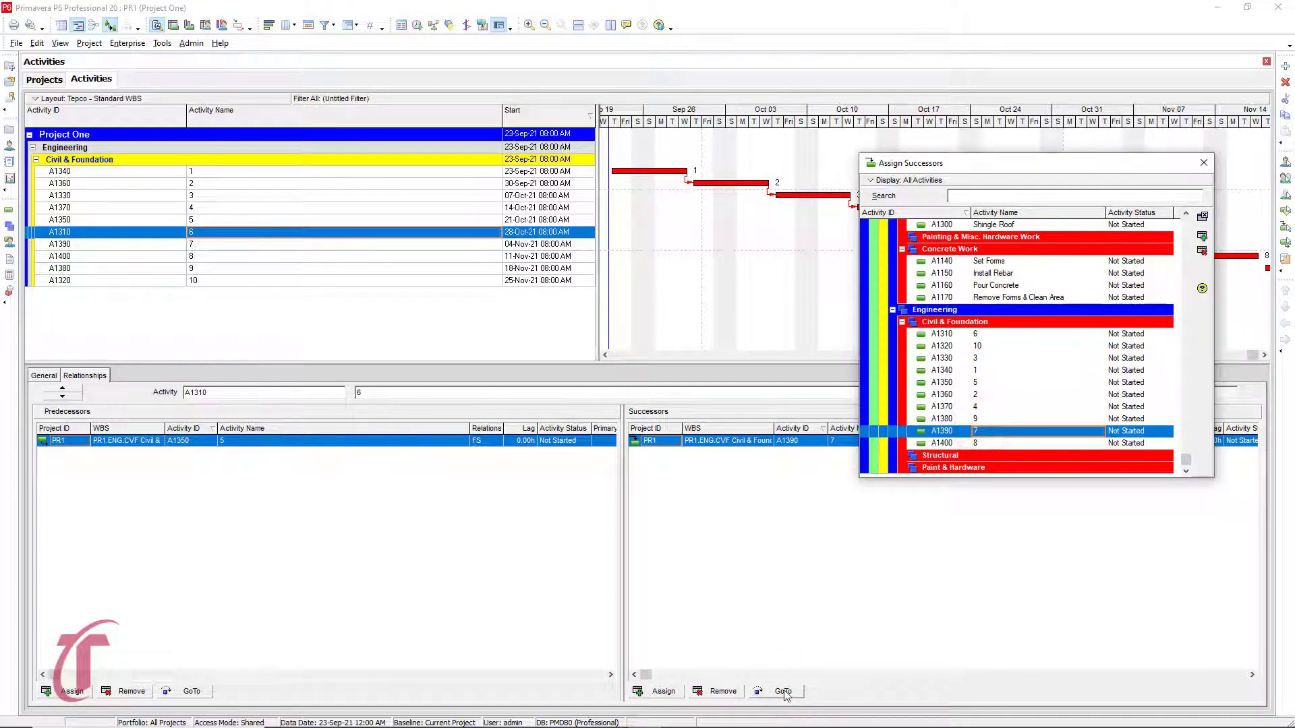
click(783, 692)
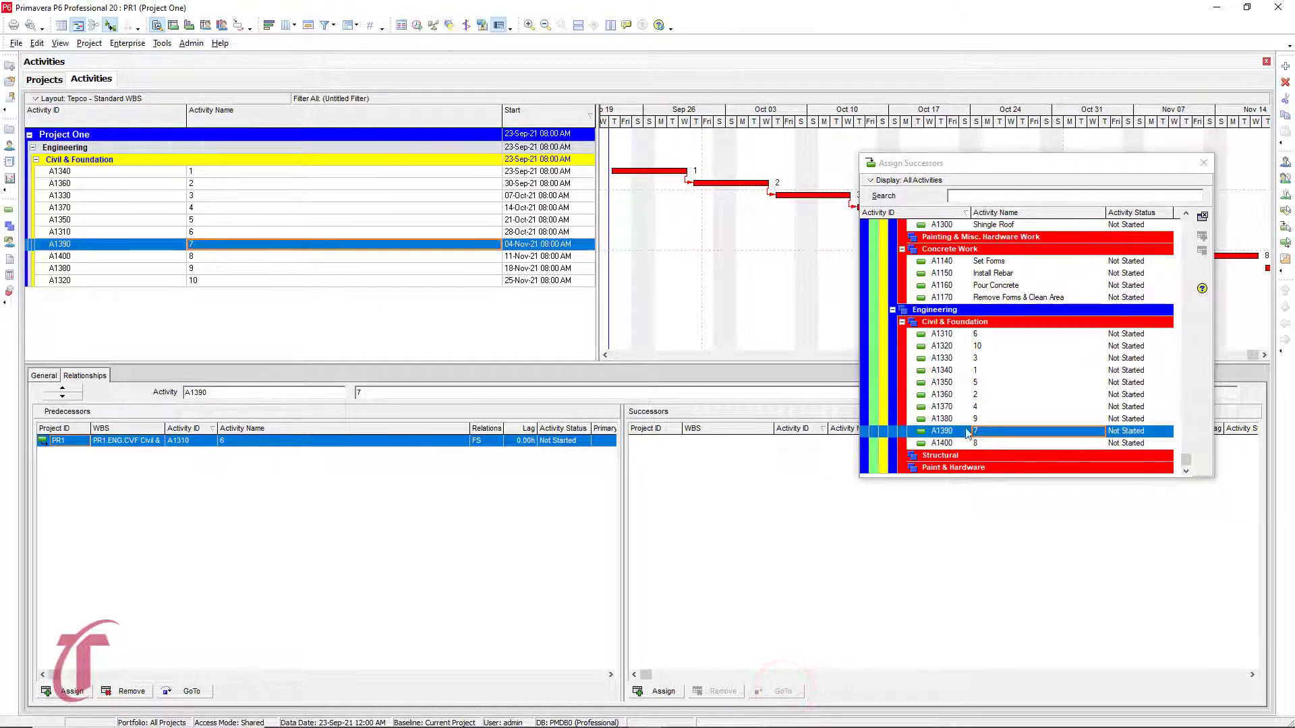
click(663, 691)
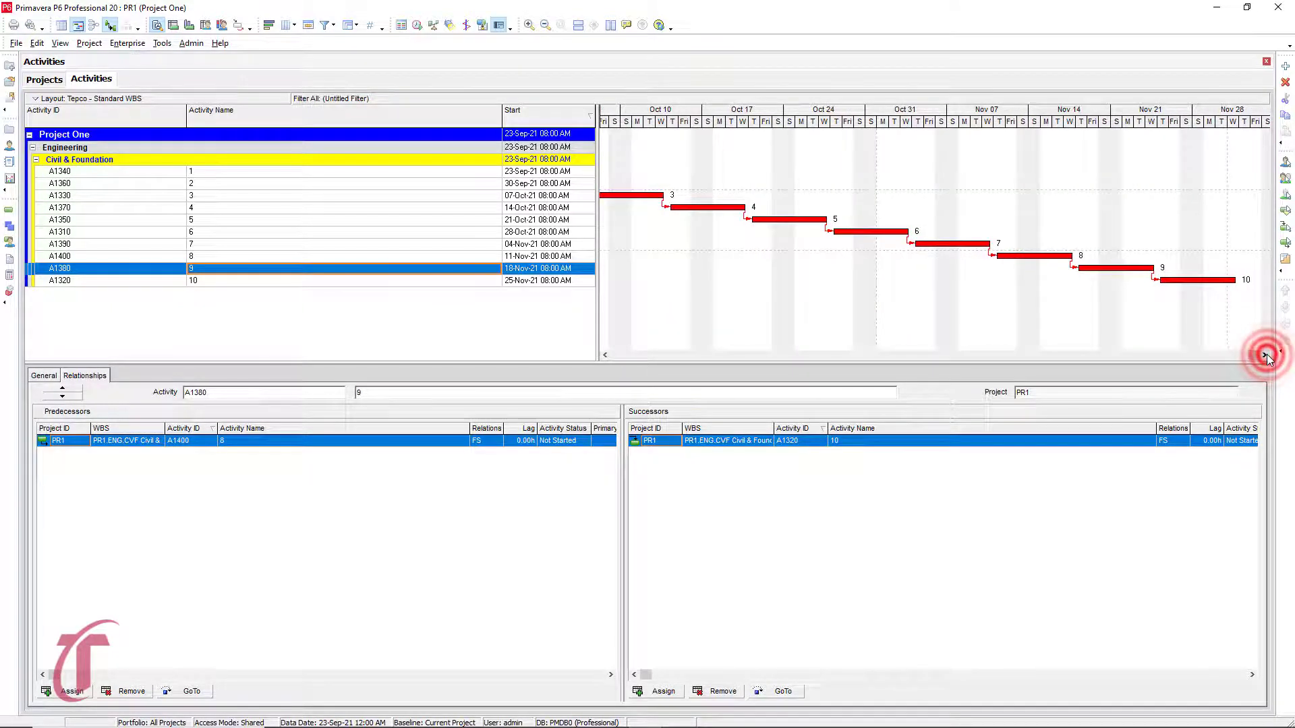
click(413, 25)
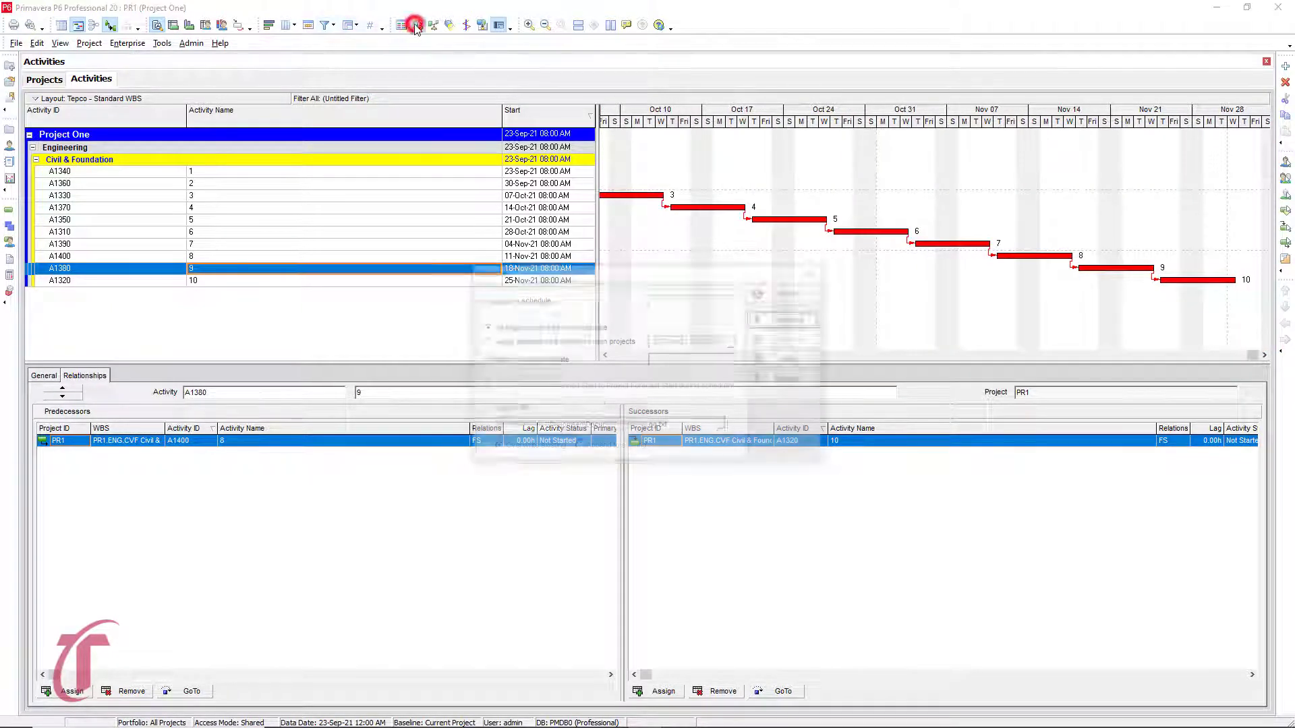
Step: Reschedule Project One and scroll the Gantt chart back to the project start
click(416, 25)
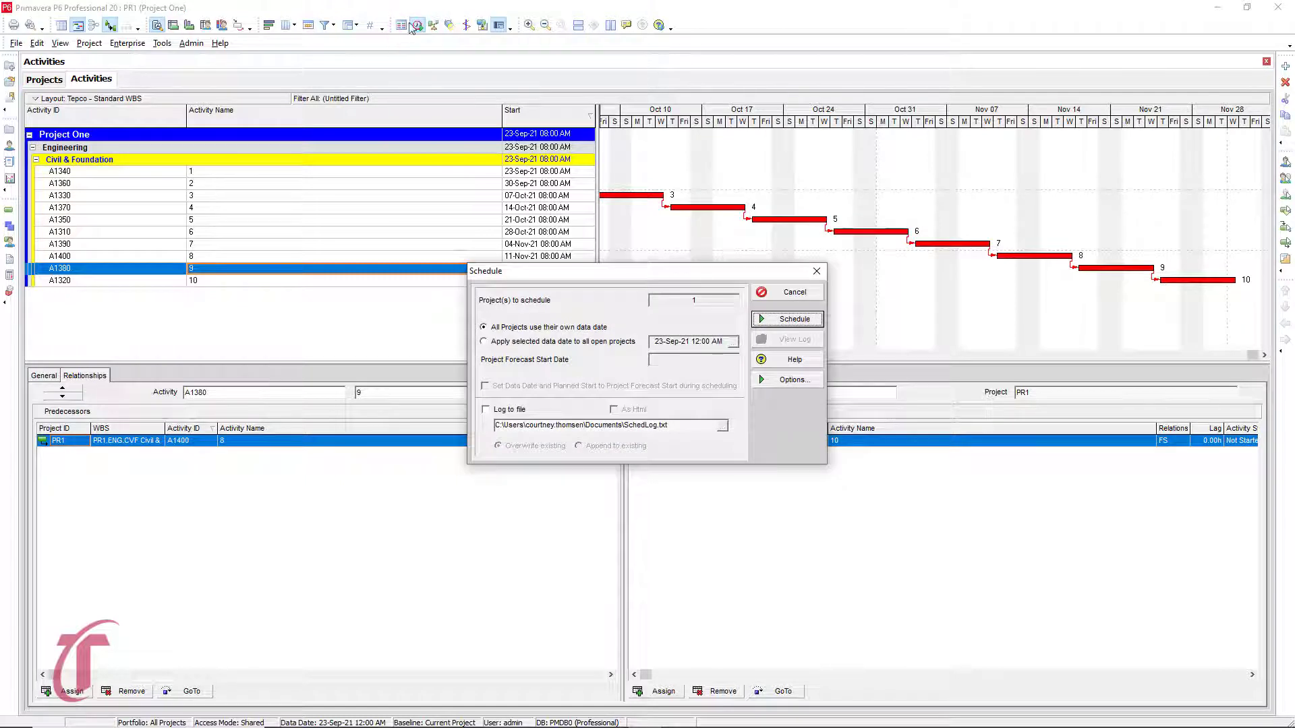
click(787, 319)
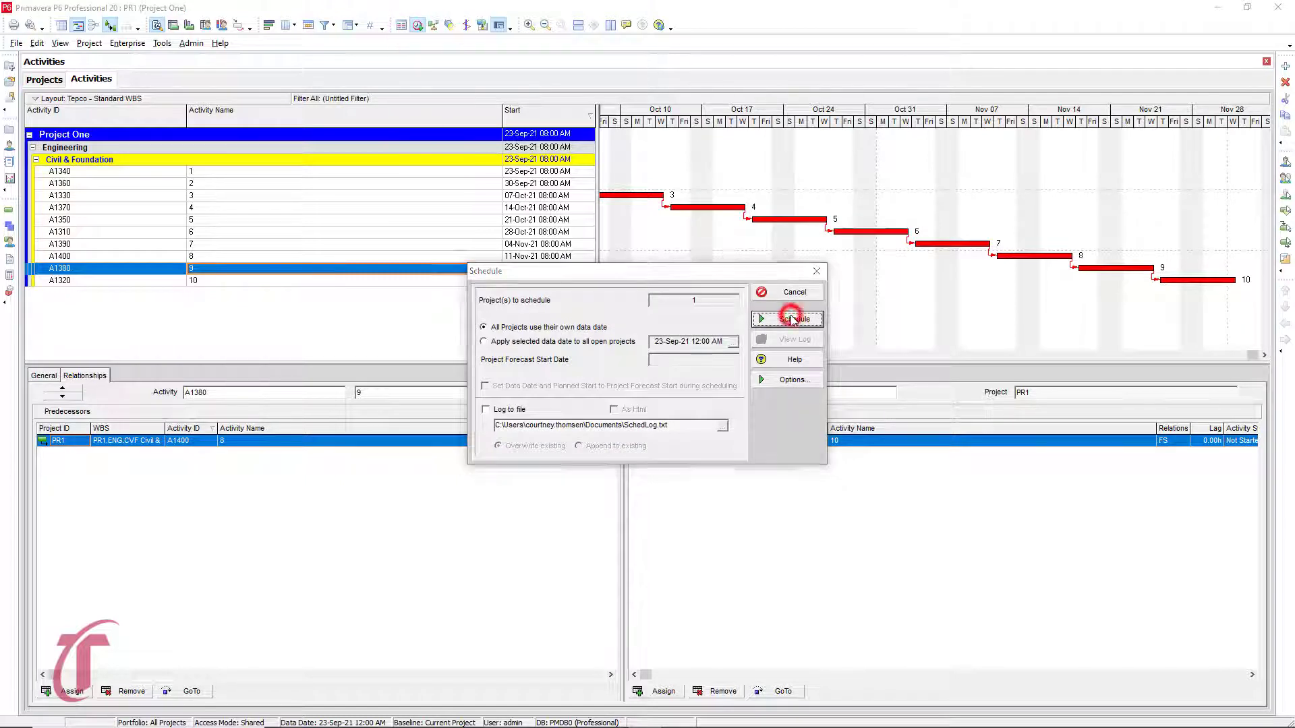
click(791, 320)
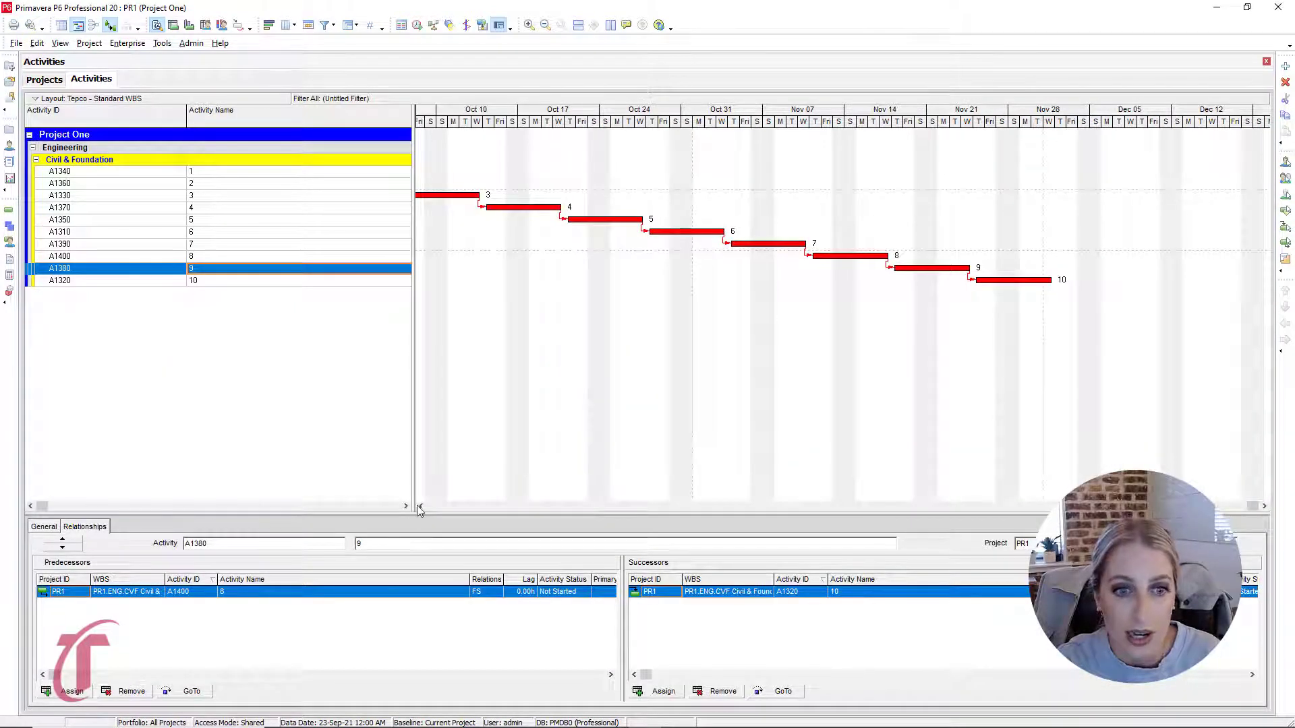
click(421, 506)
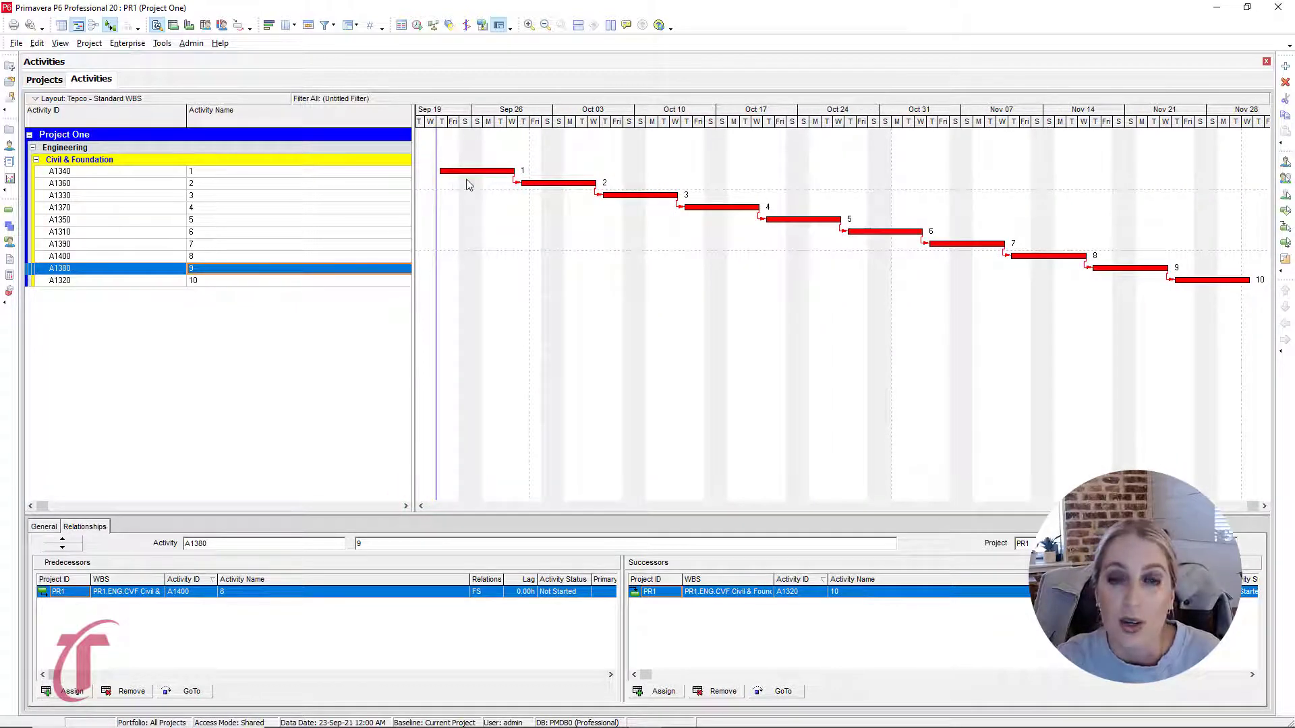
mouse_move(1231, 327)
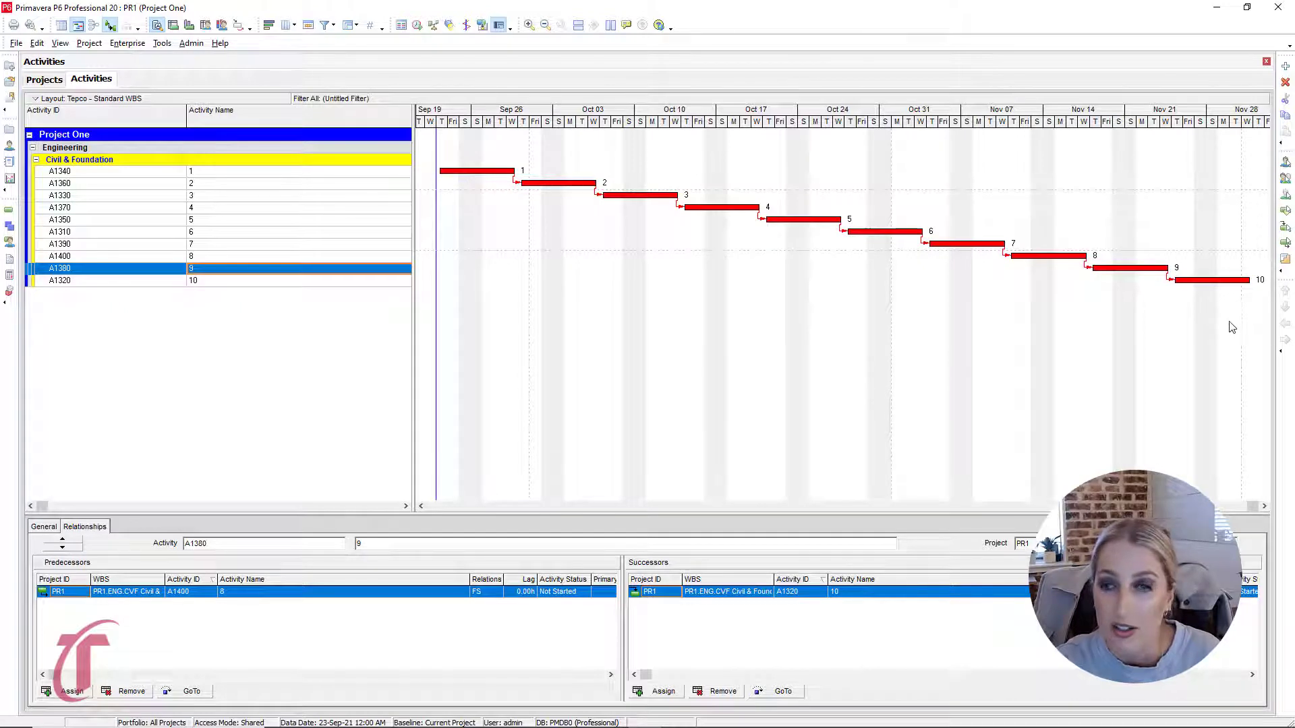